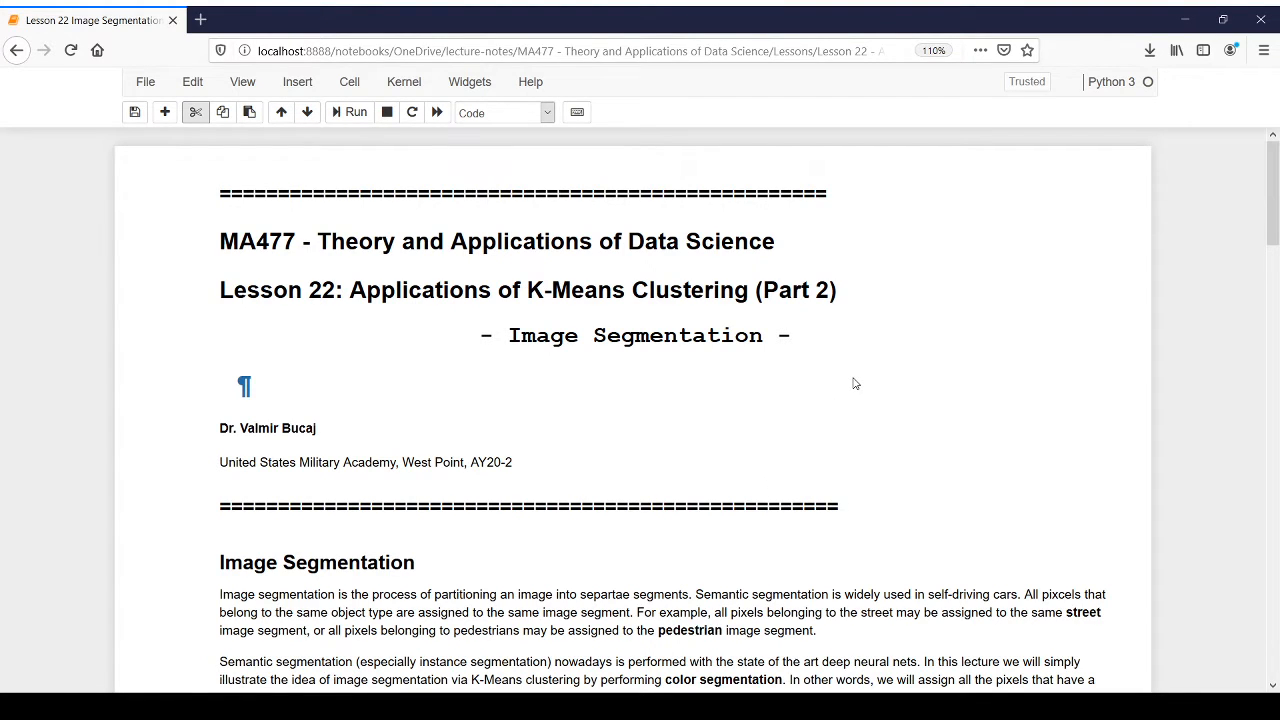
mouse_move(938, 336)
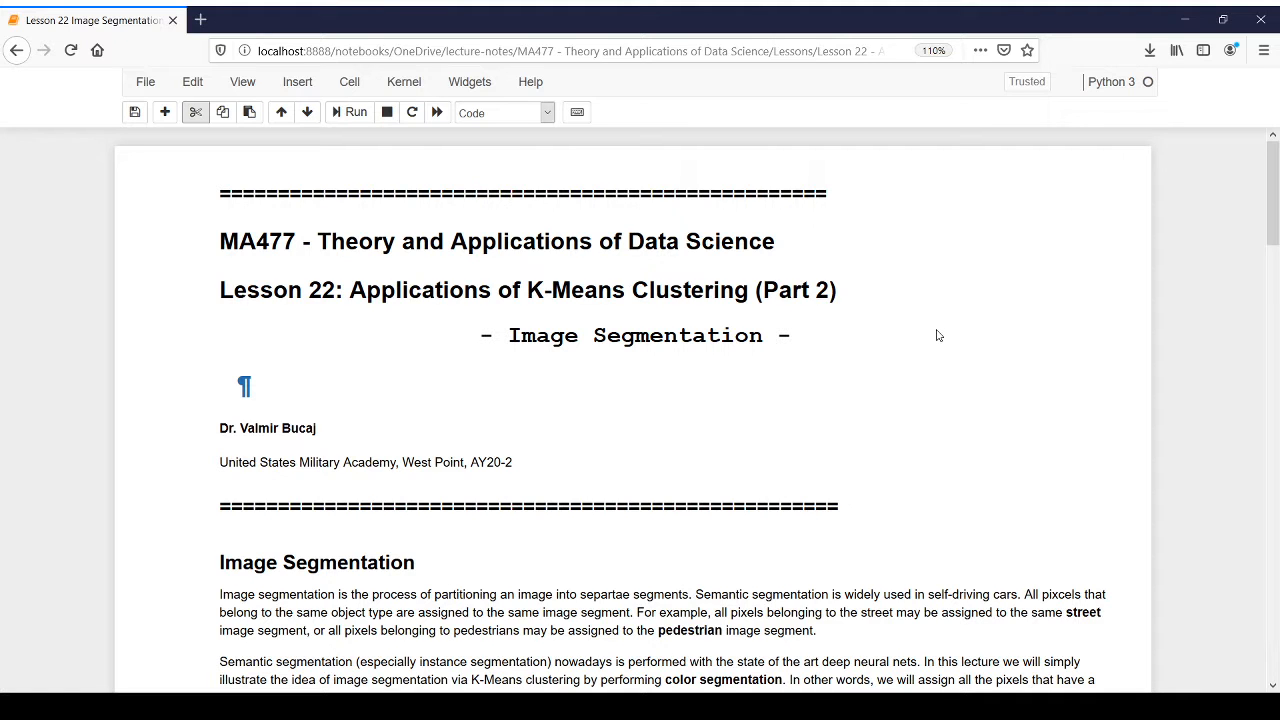
Step: Enter caesar=imread('caesar2.jpg') in the empty cell below the imports and run it
scroll("down", 3)
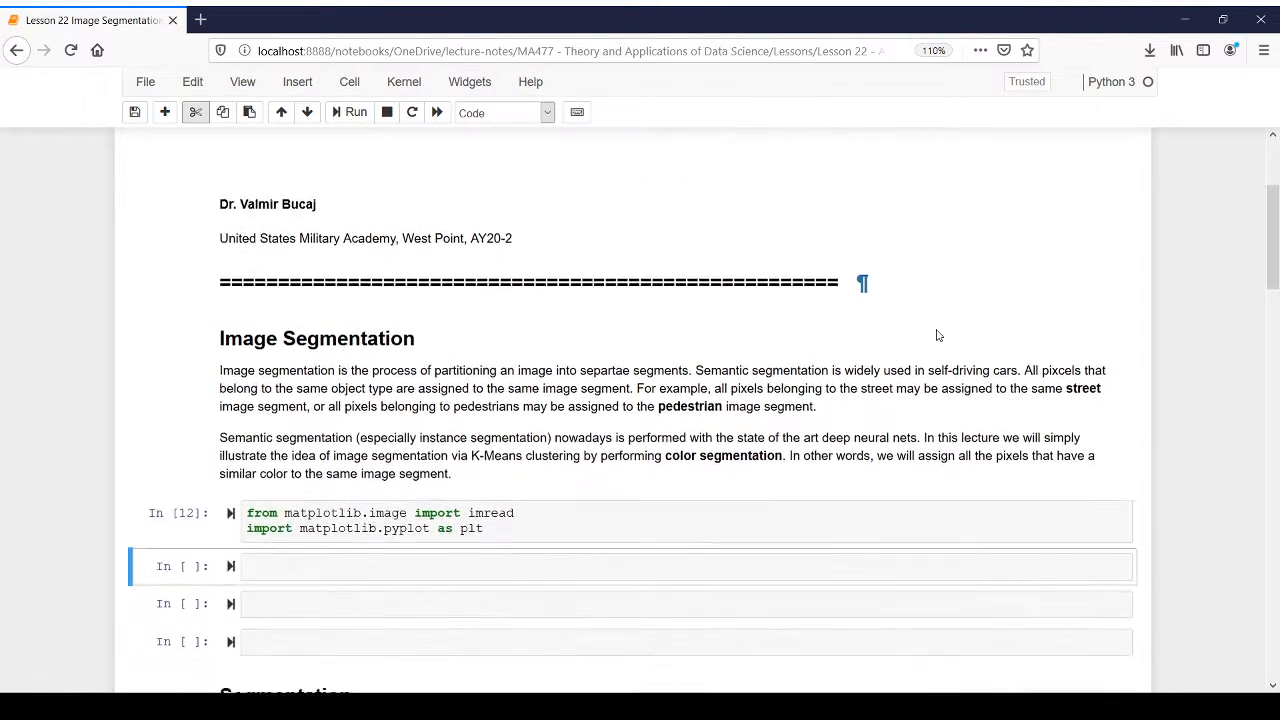
scroll("down", 3)
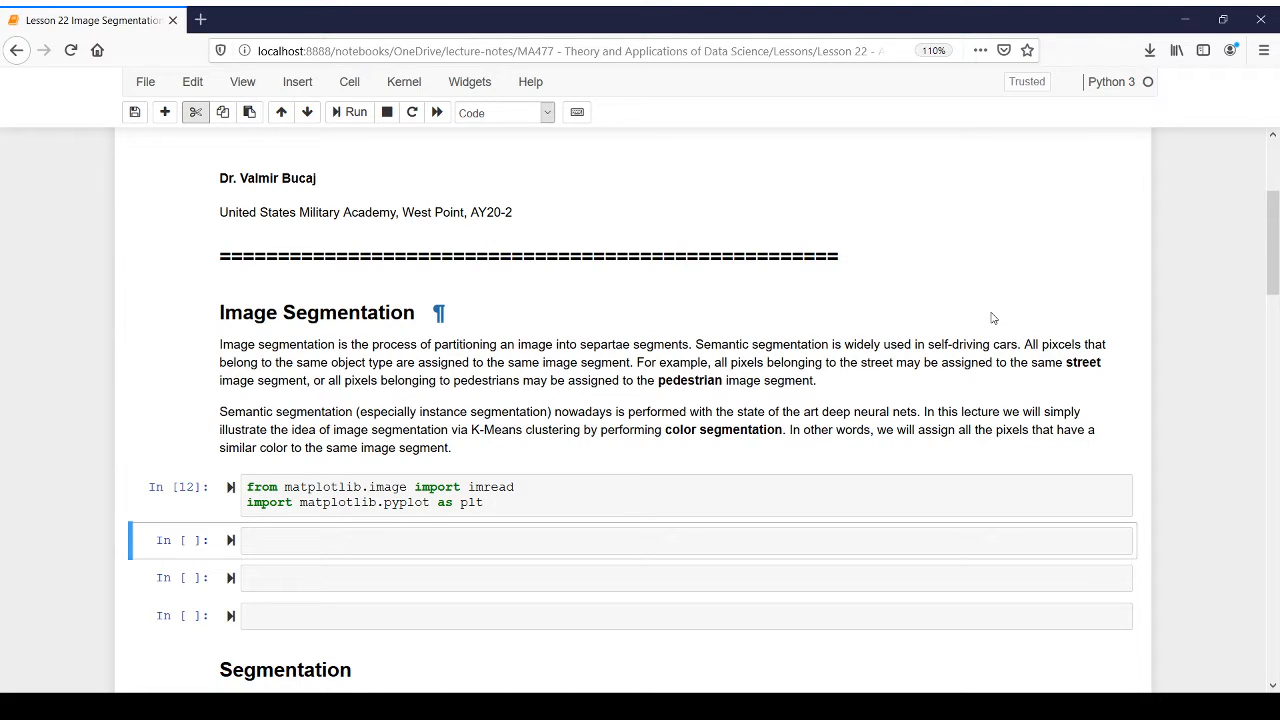
mouse_move(1004, 312)
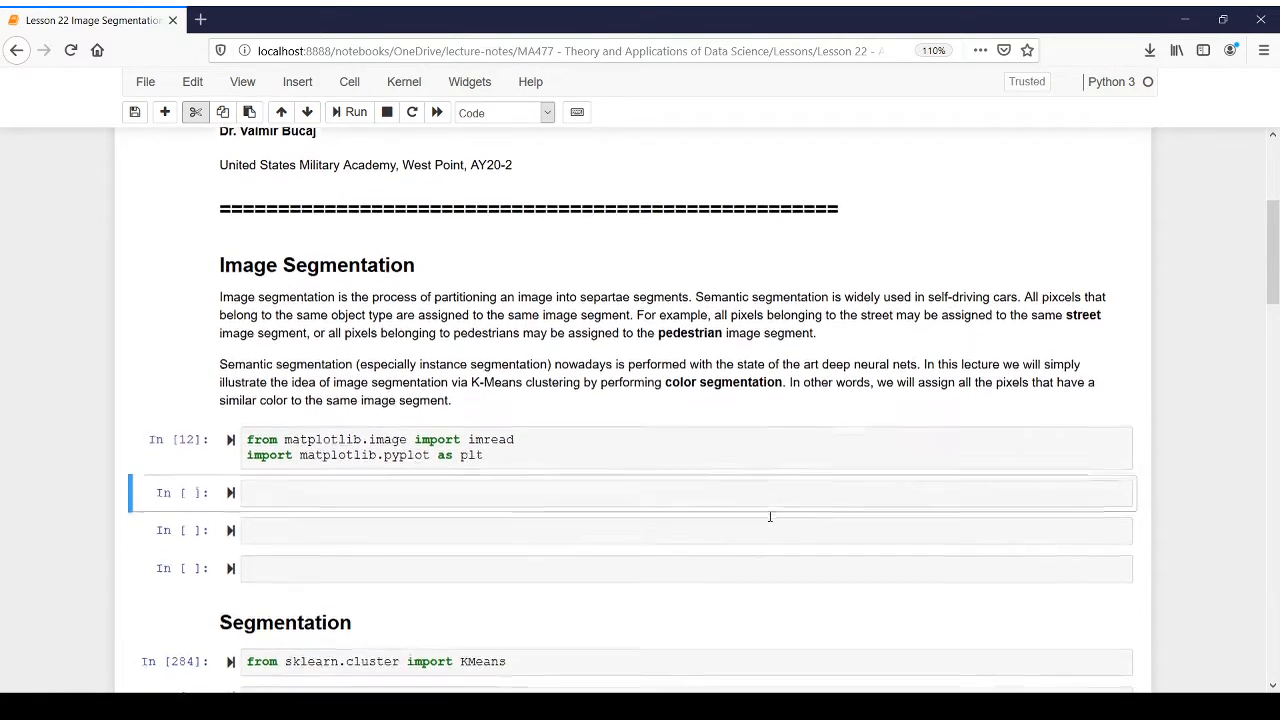
scroll("down", 3)
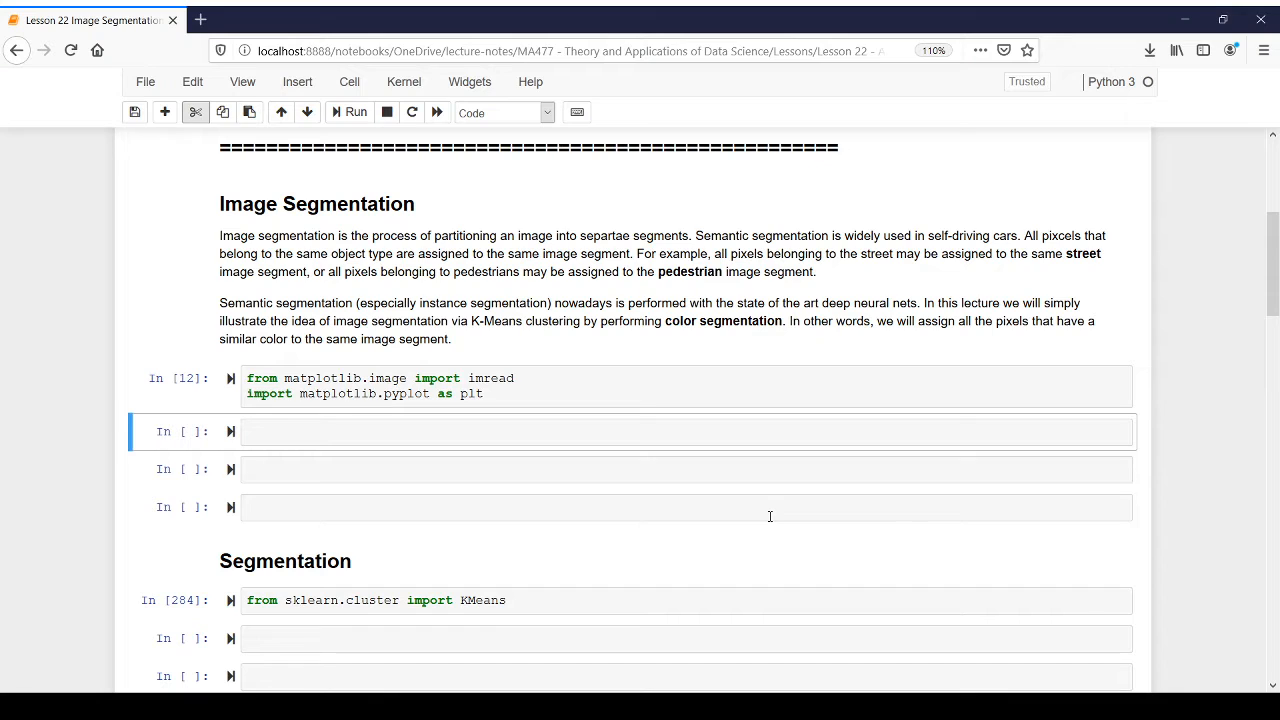
mouse_move(732, 476)
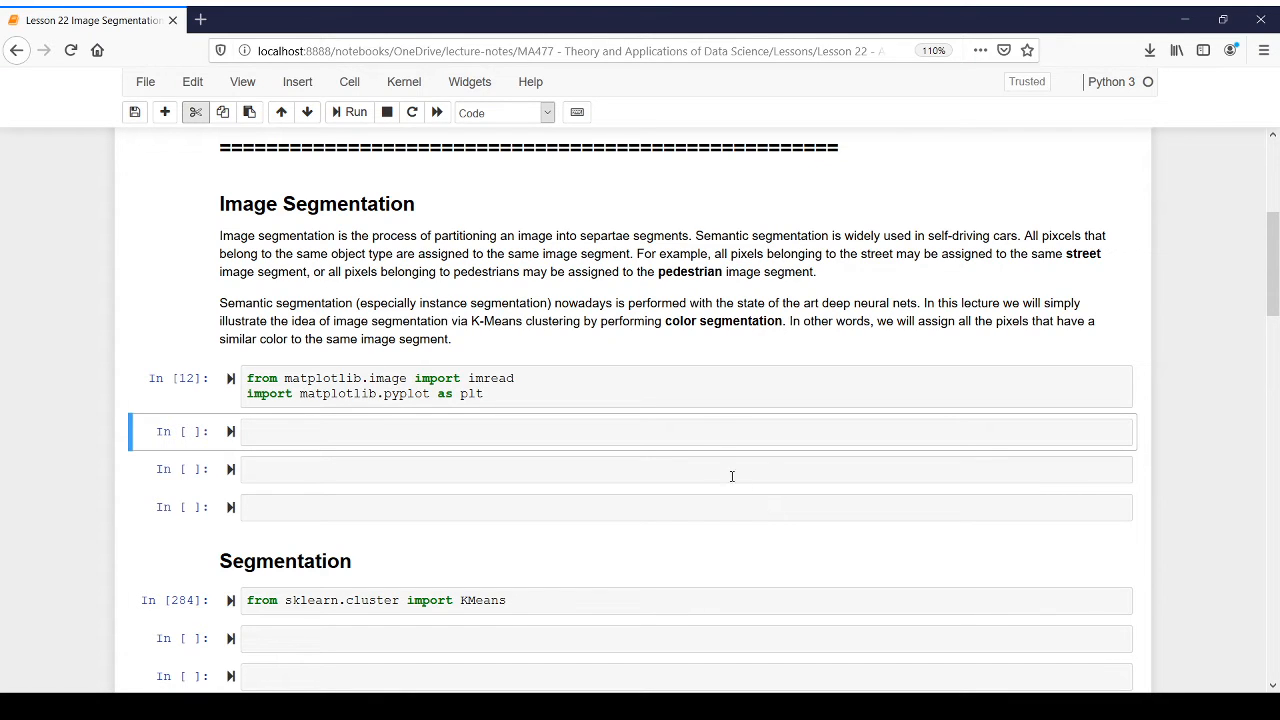
left_click(698, 432)
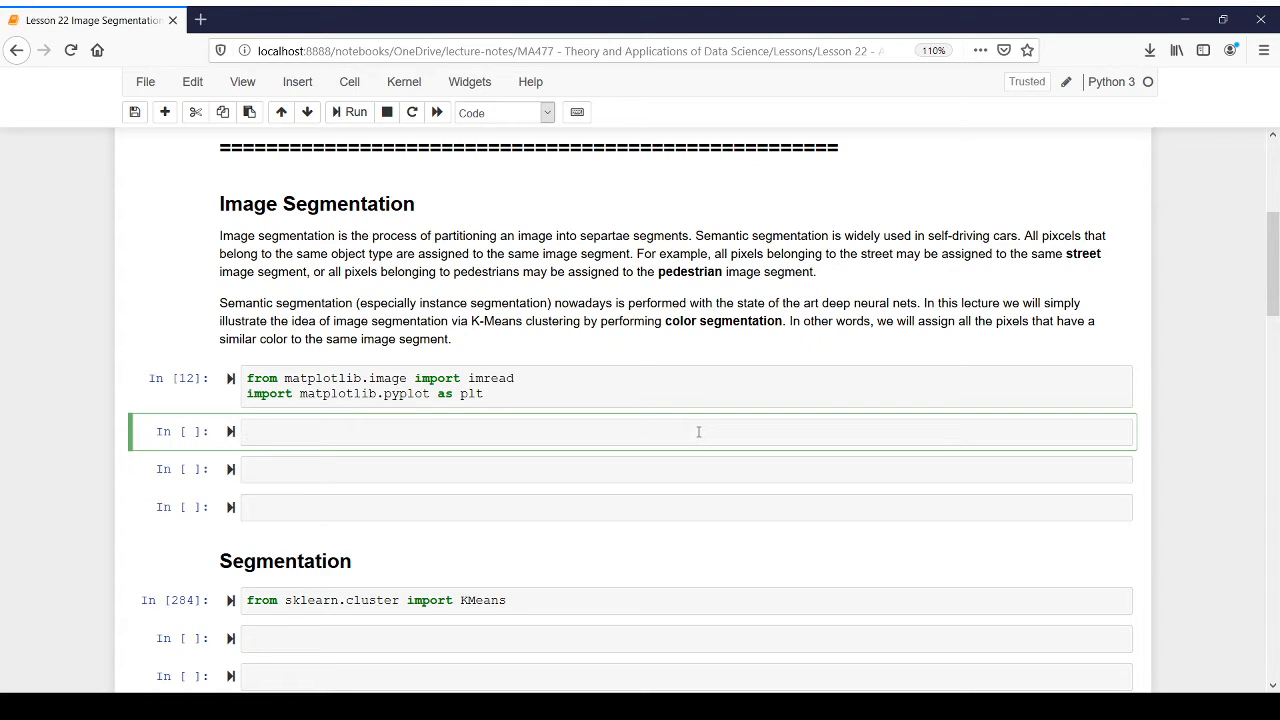
type("caesar=")
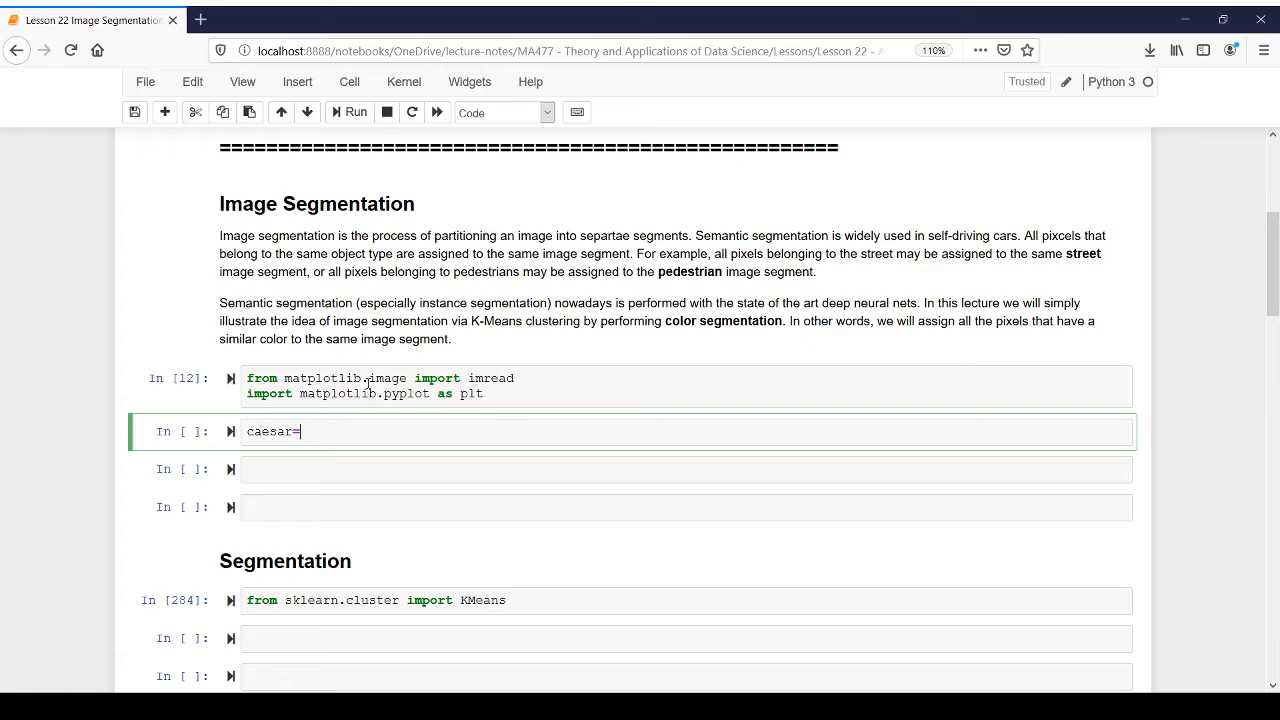
type("i")
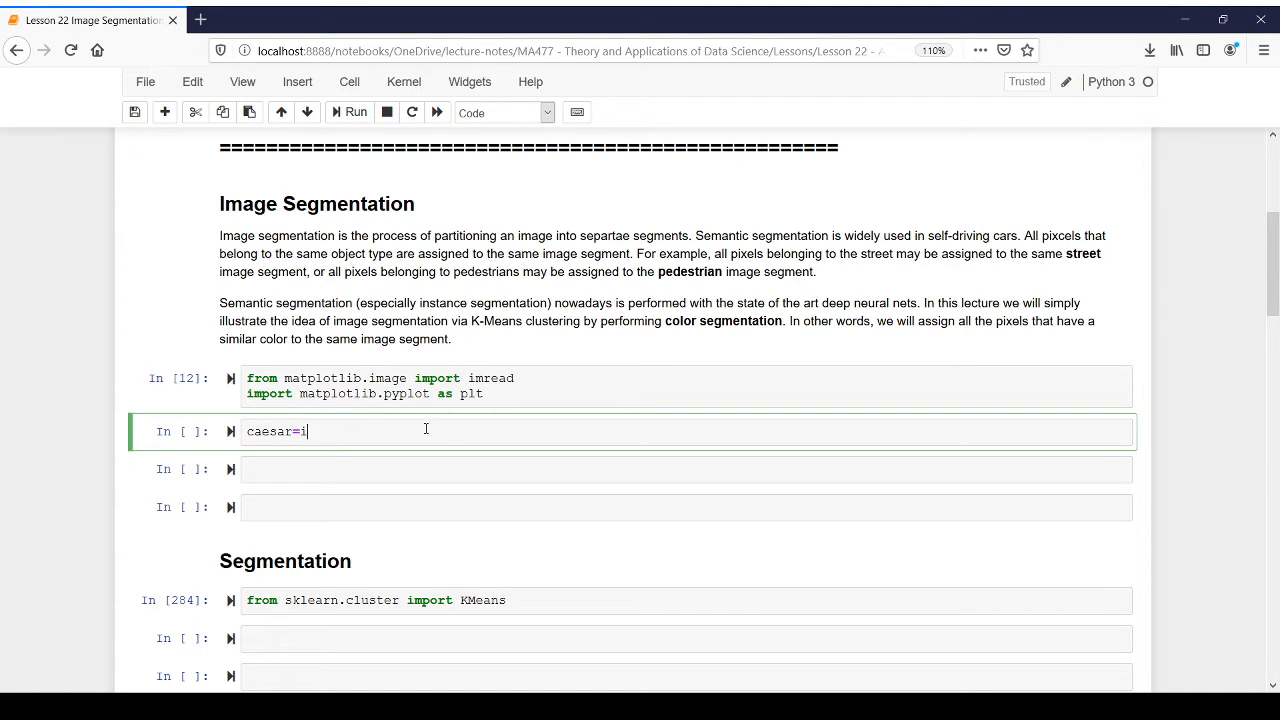
type("mread('cae')")
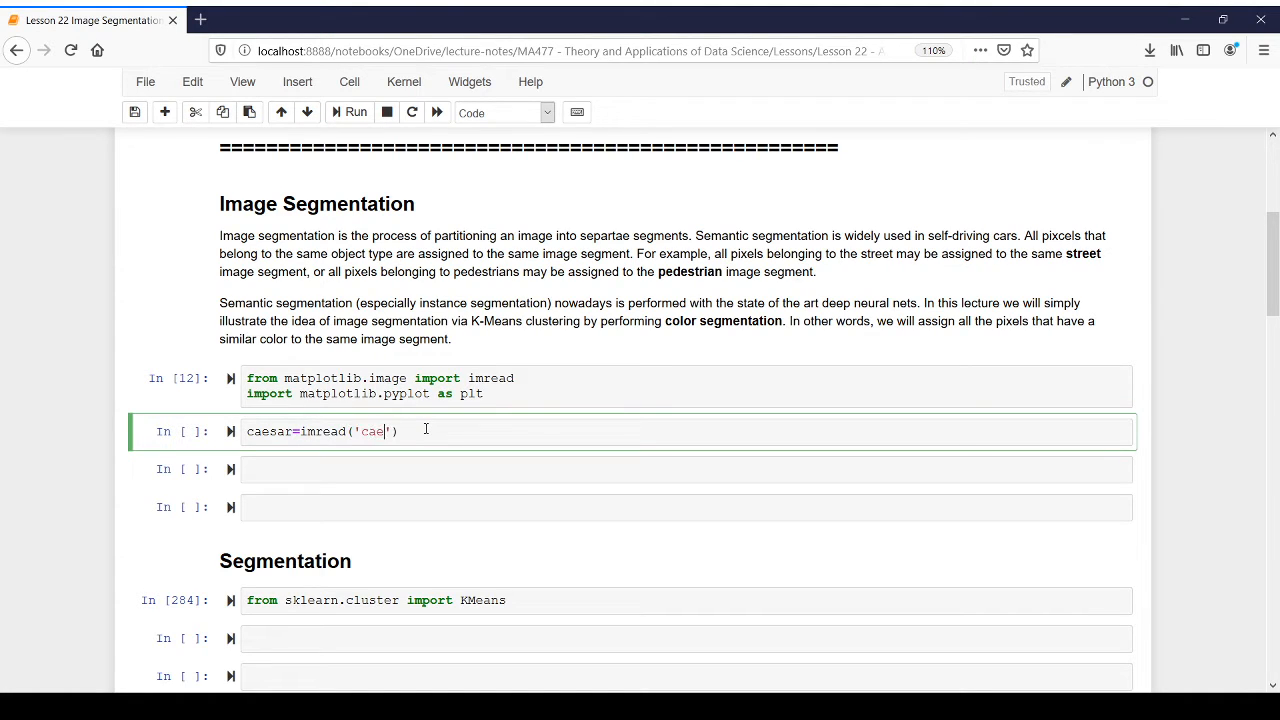
type("sar2.jpg")
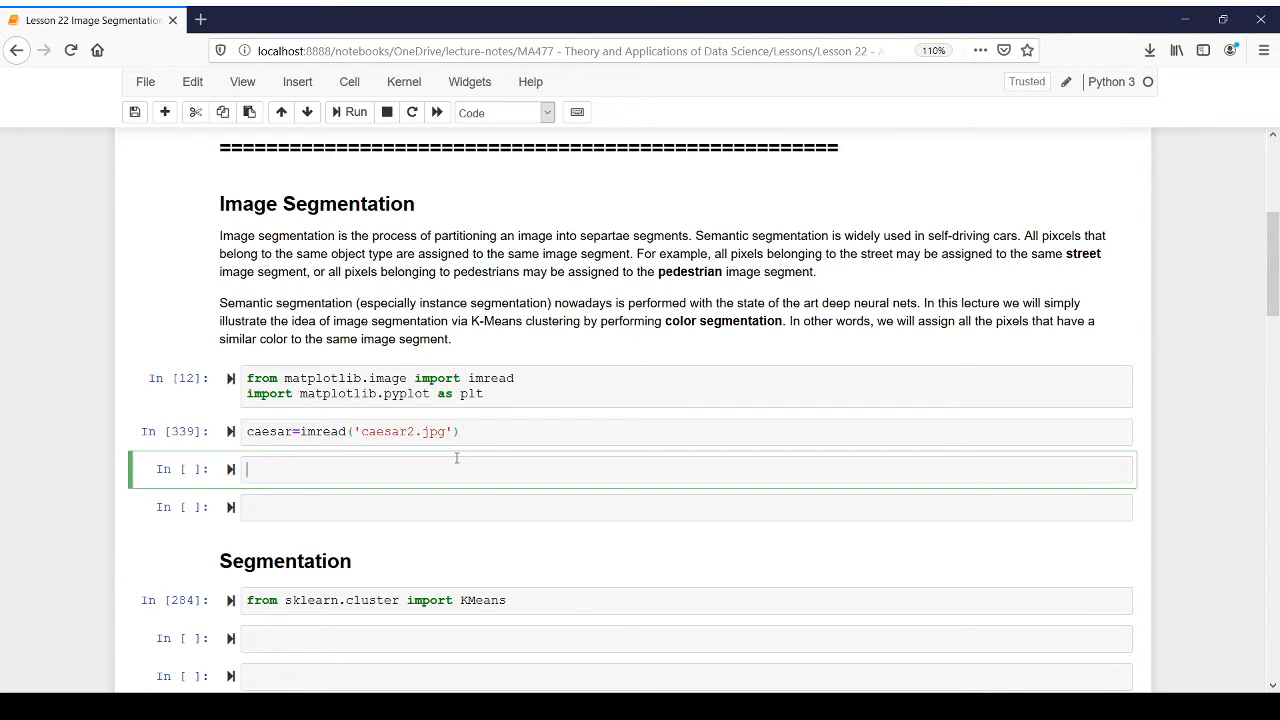
Step: Write plt.figure(figsize=(12,6)) to start a 12-by-6 figure
type("plt.")
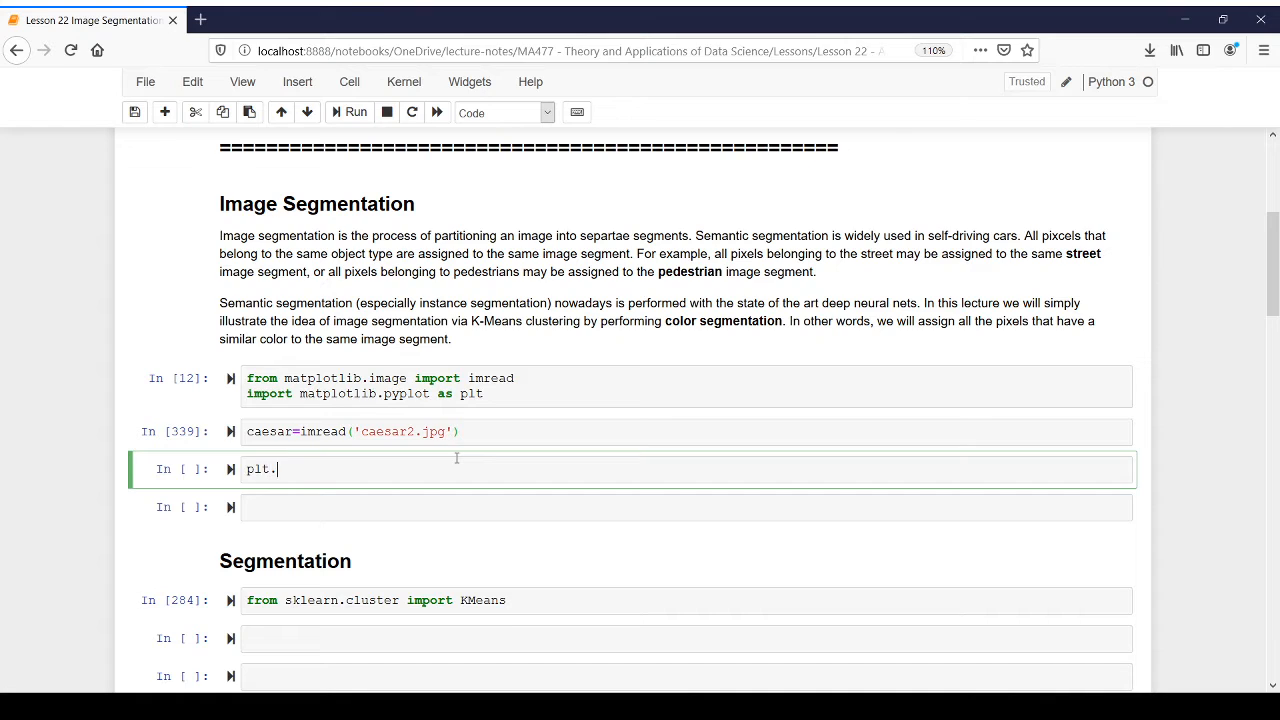
type("figure(fig)")
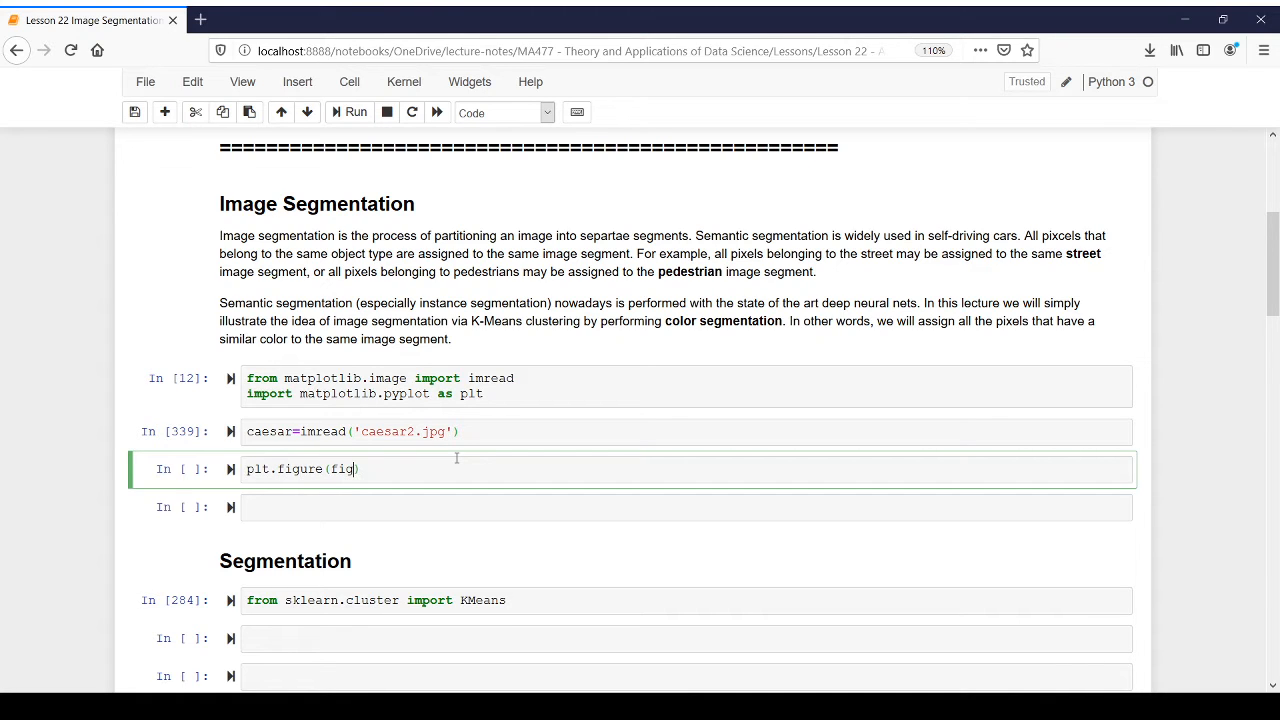
type("size=()")
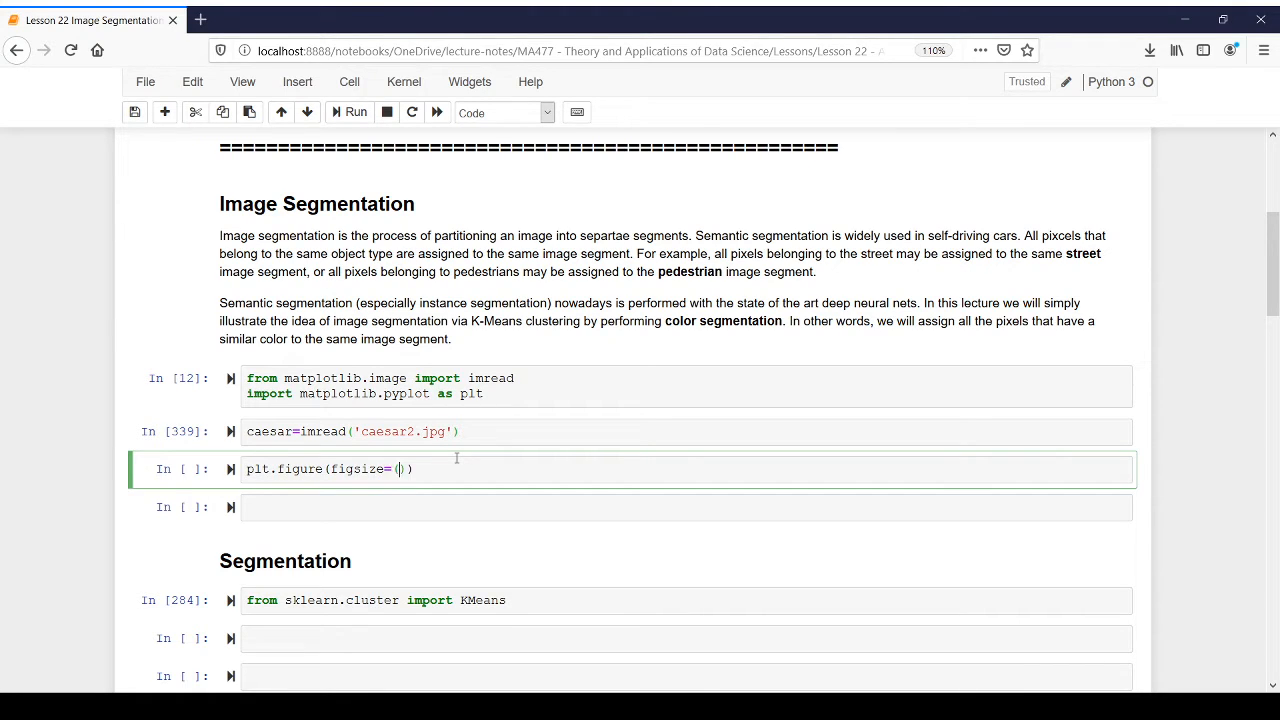
type("12,")
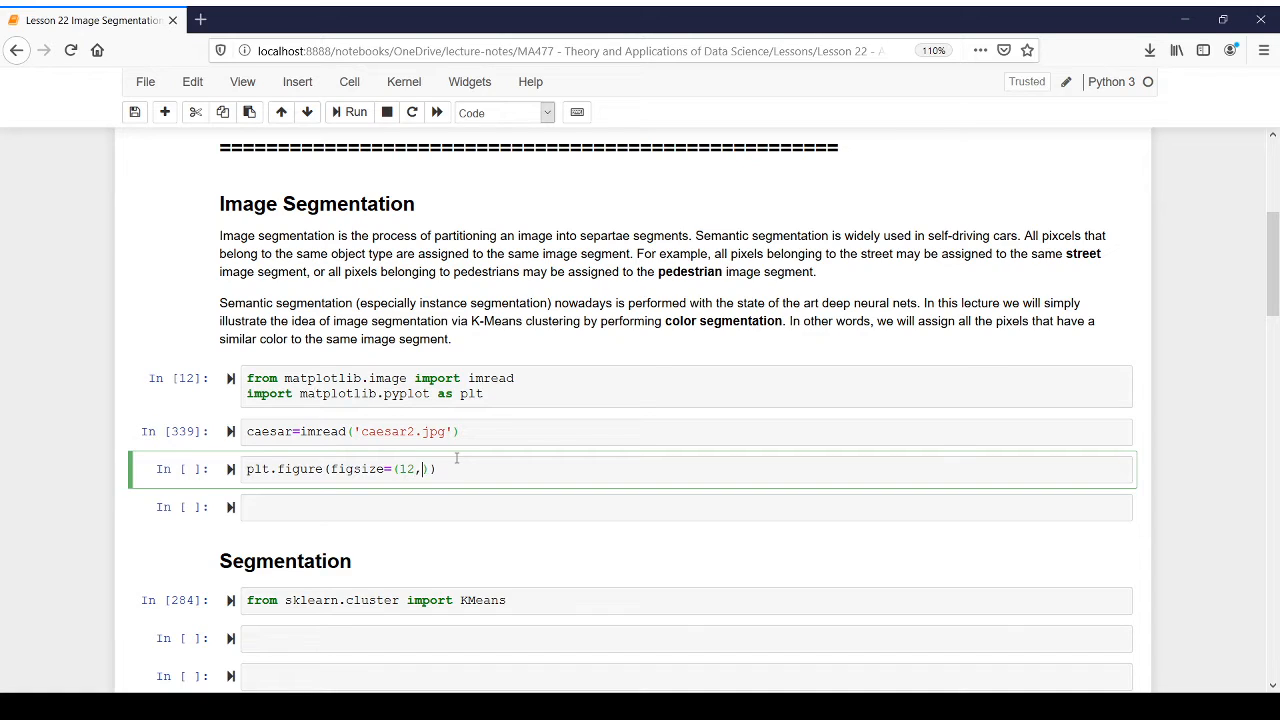
type("6)")
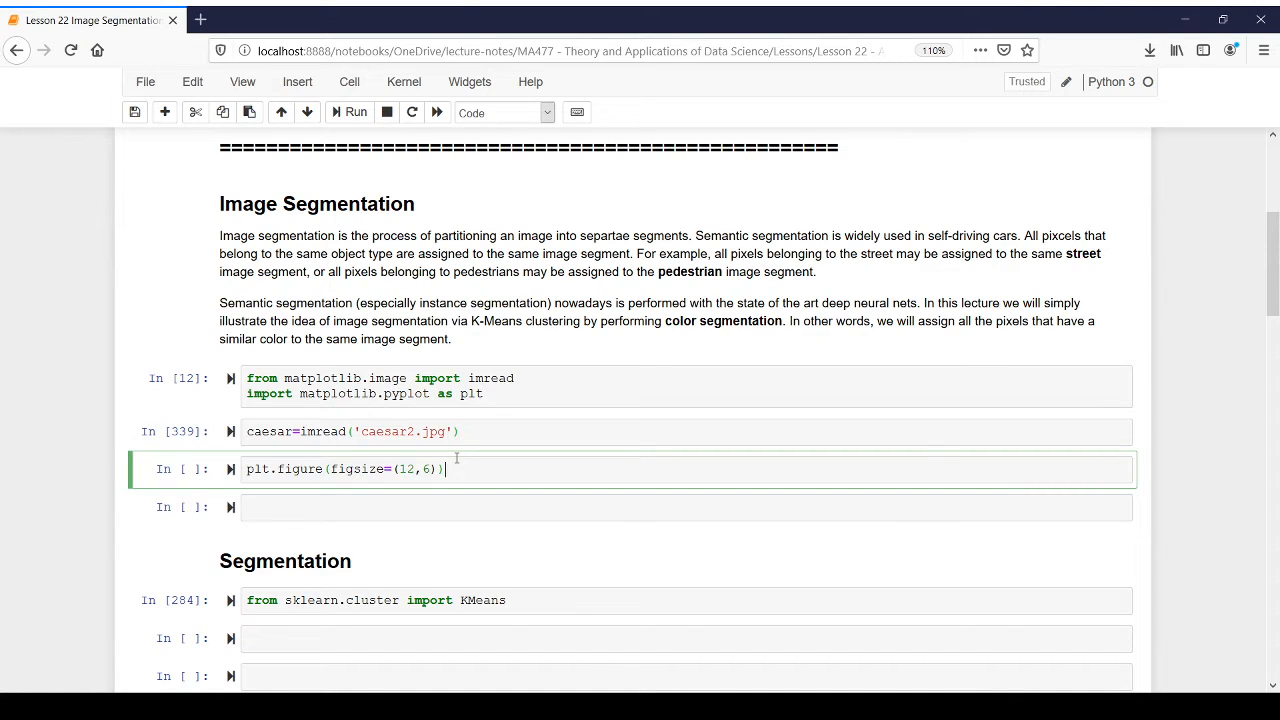
Step: Add plt.imshow(caeaar) and run the cell, which fails with a NameError
type("plt.")
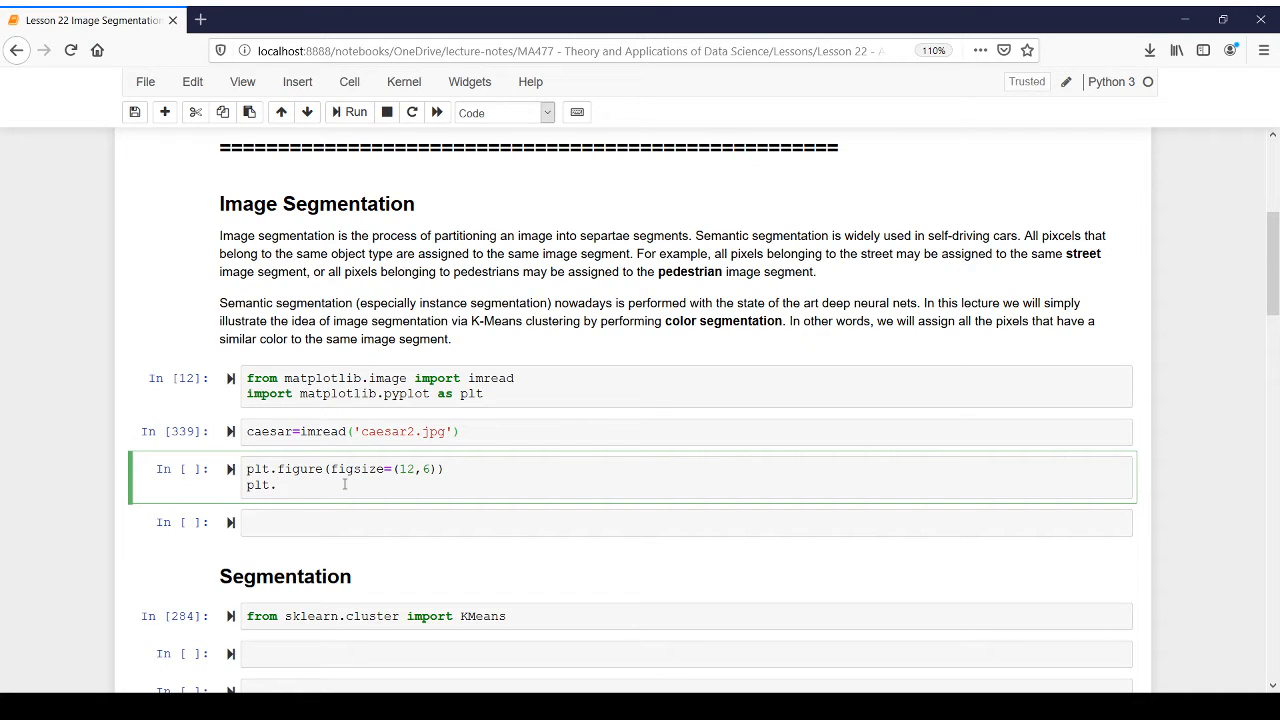
type("imshow()")
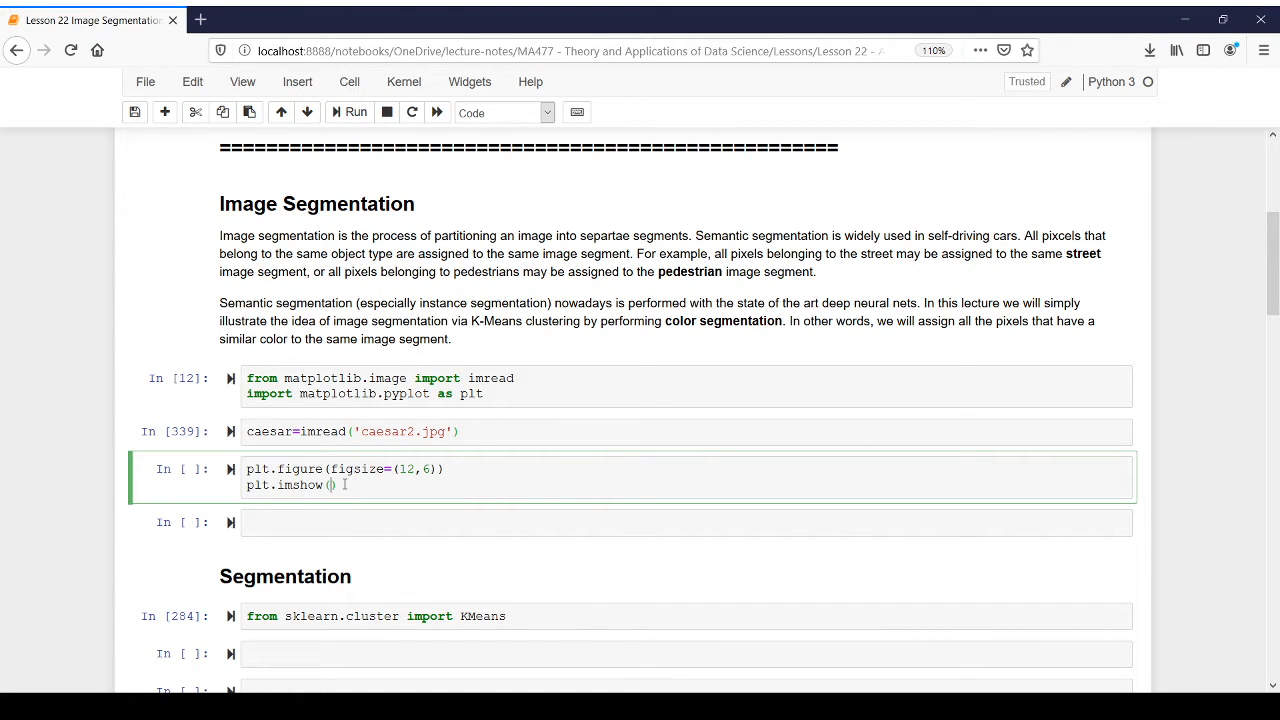
type("caeaar")
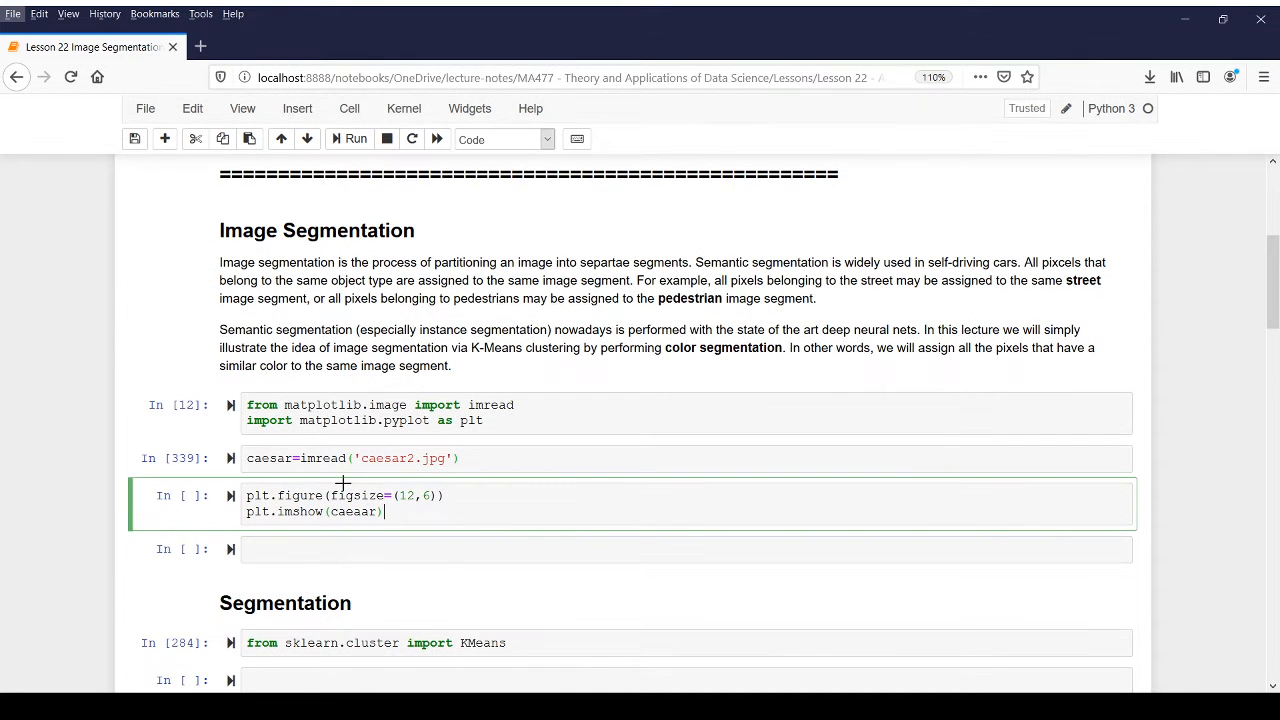
left_click(348, 140)
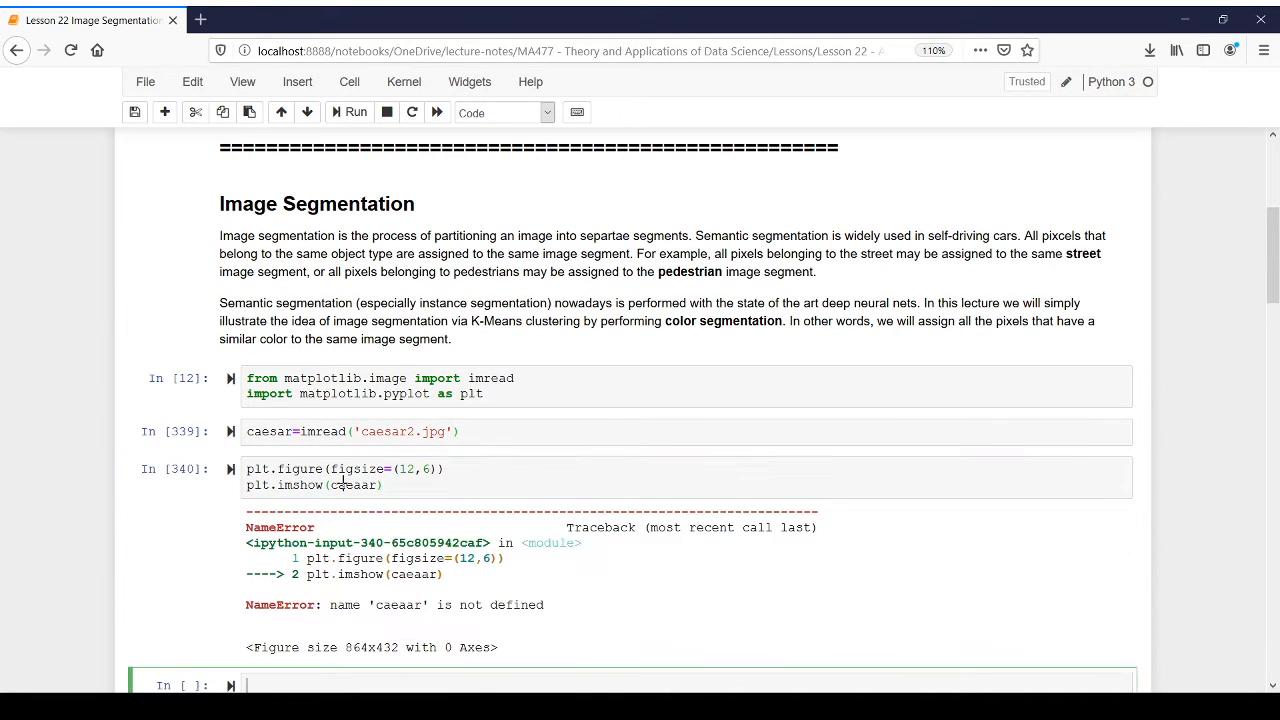
scroll("down", 3)
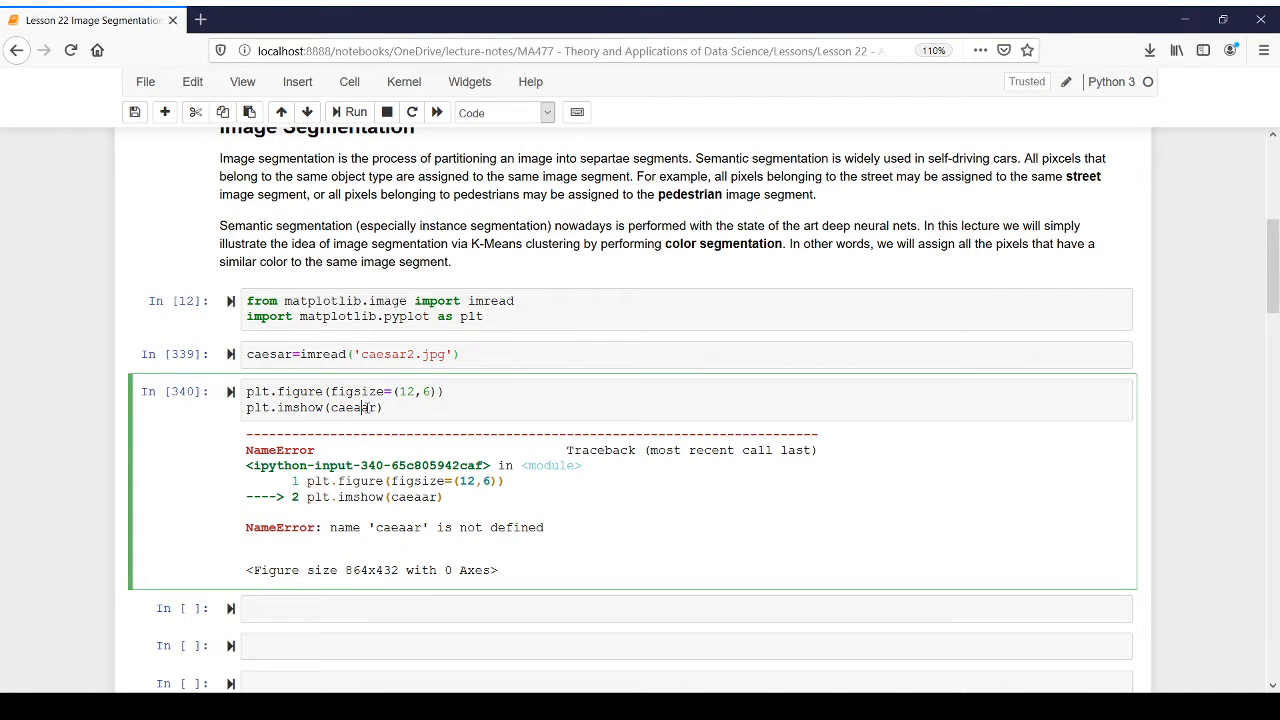
Step: Correct caeaar to caesar and rerun so the dog-and-flag photo displays larger
left_click(350, 112)
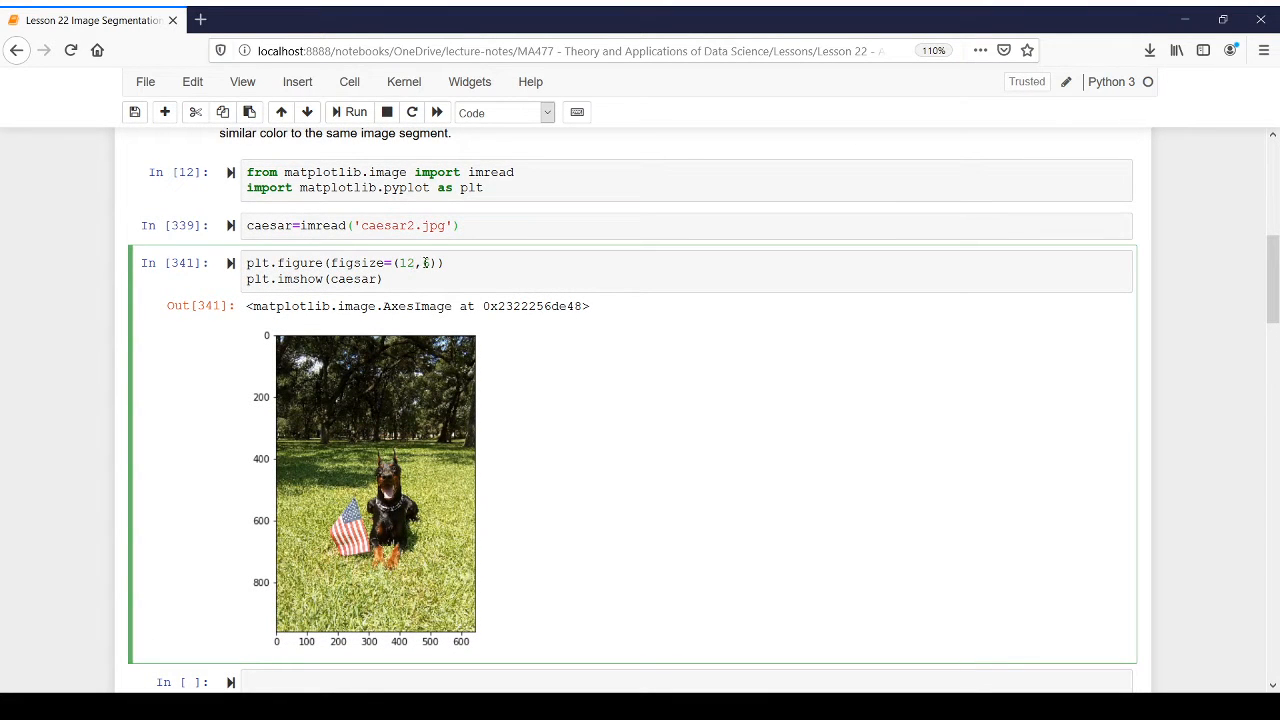
left_click(348, 112)
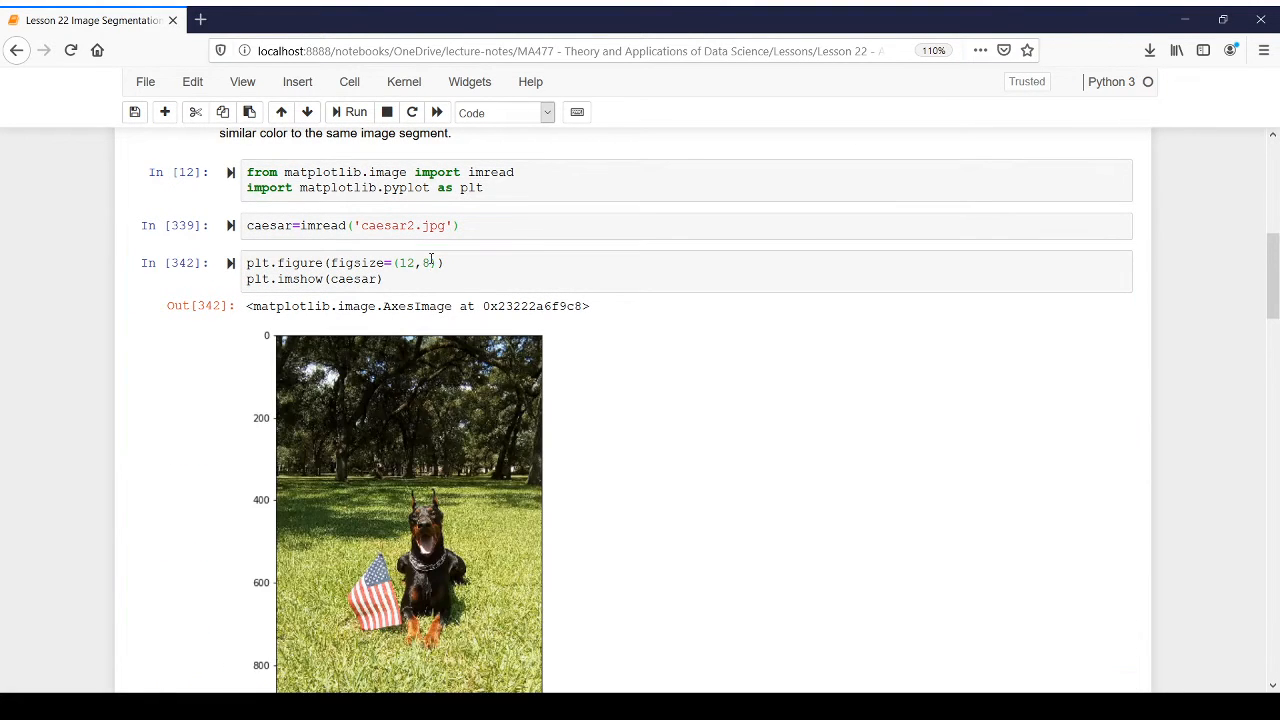
scroll("down", 3)
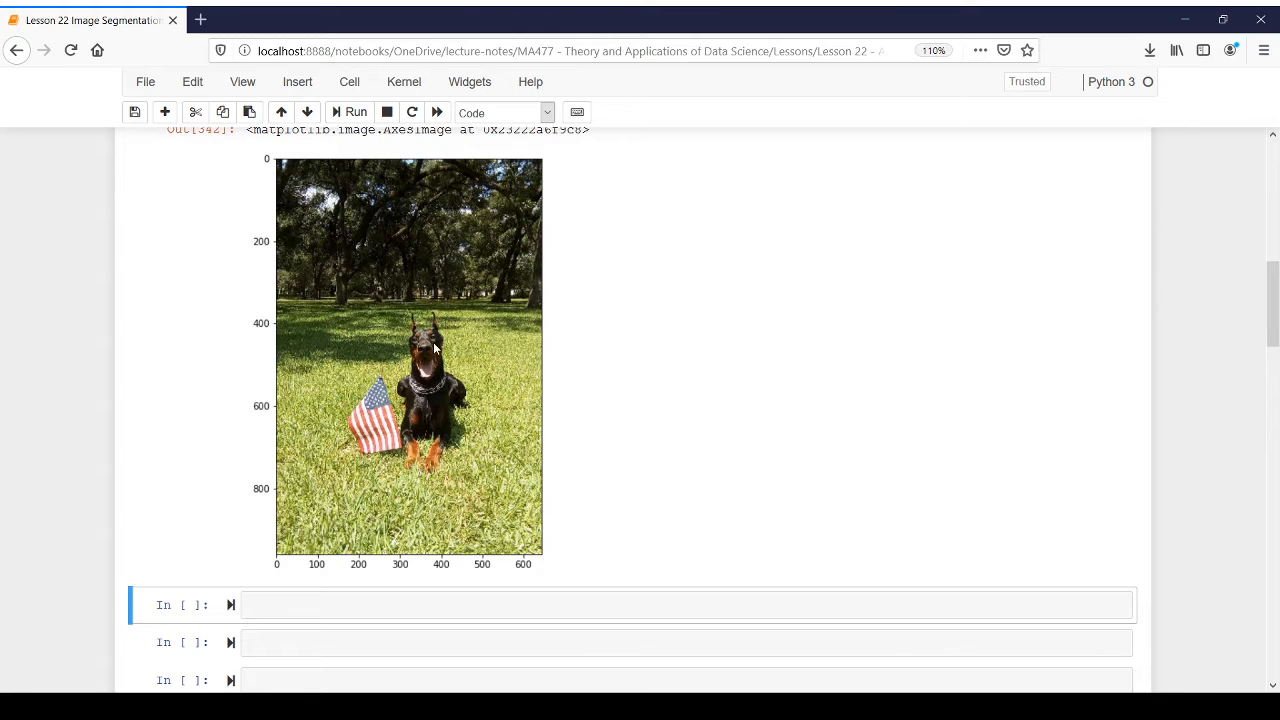
scroll("down", 3)
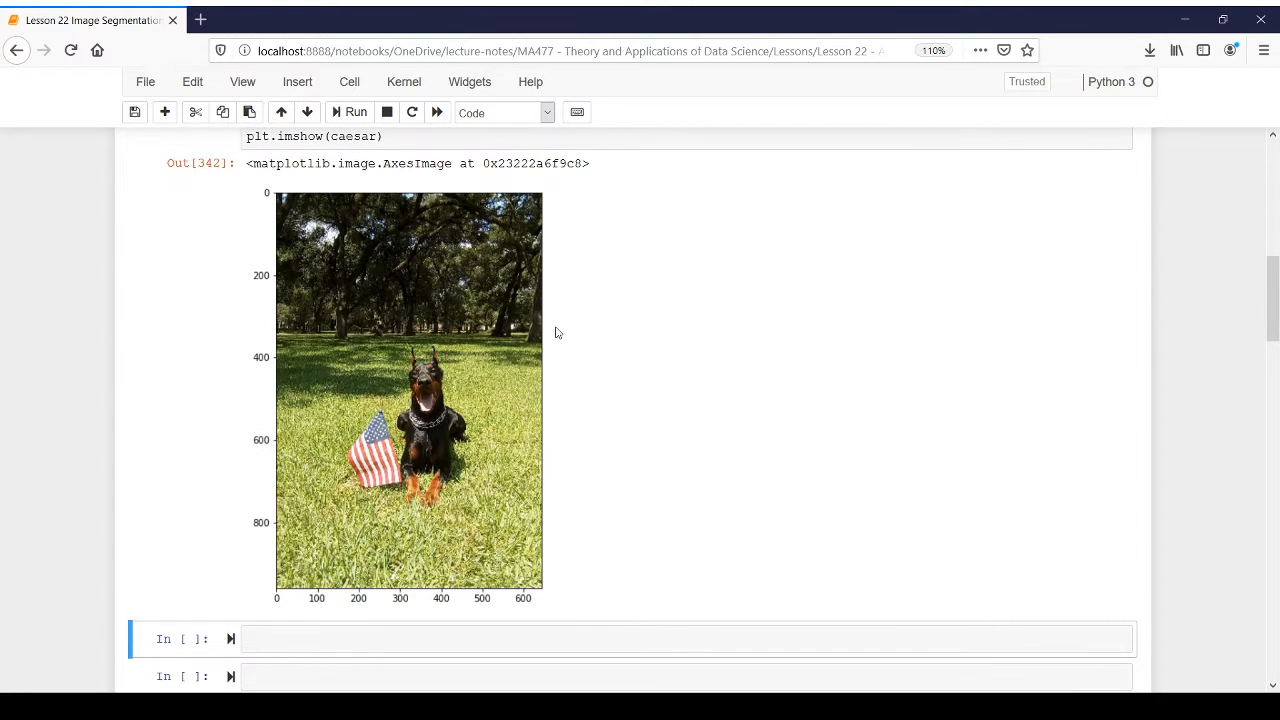
scroll("down", 3)
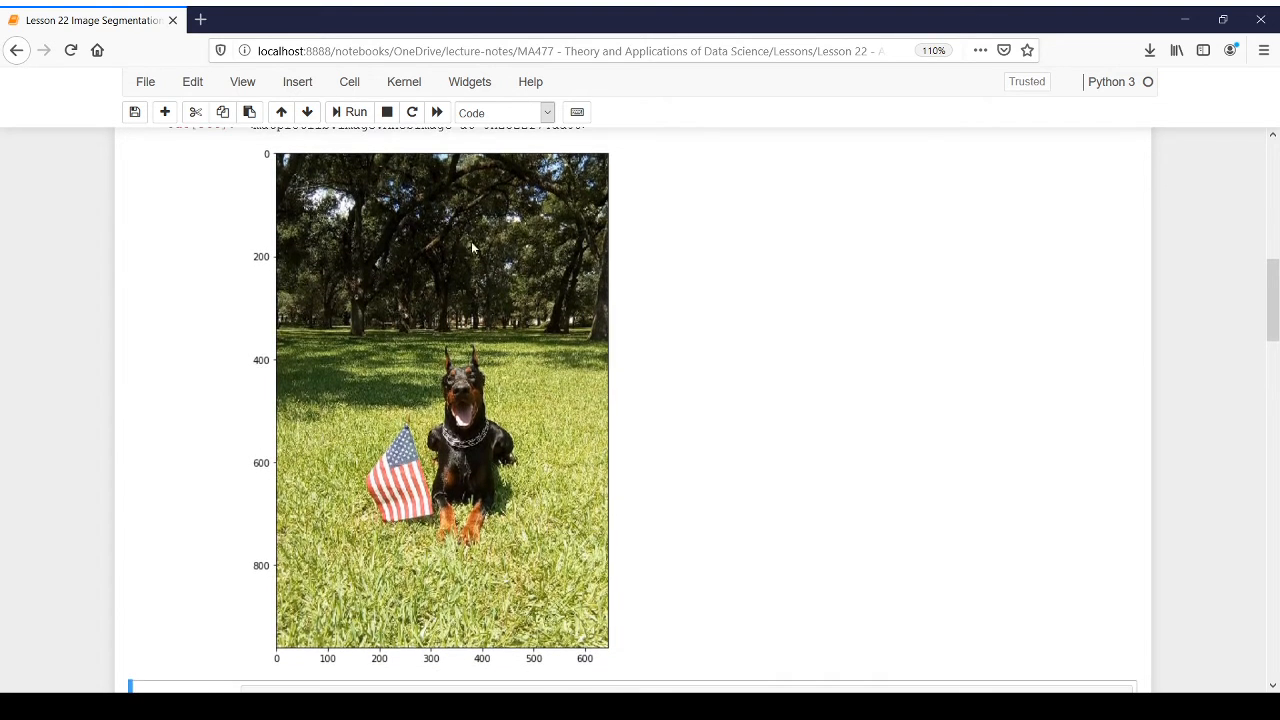
mouse_move(436, 340)
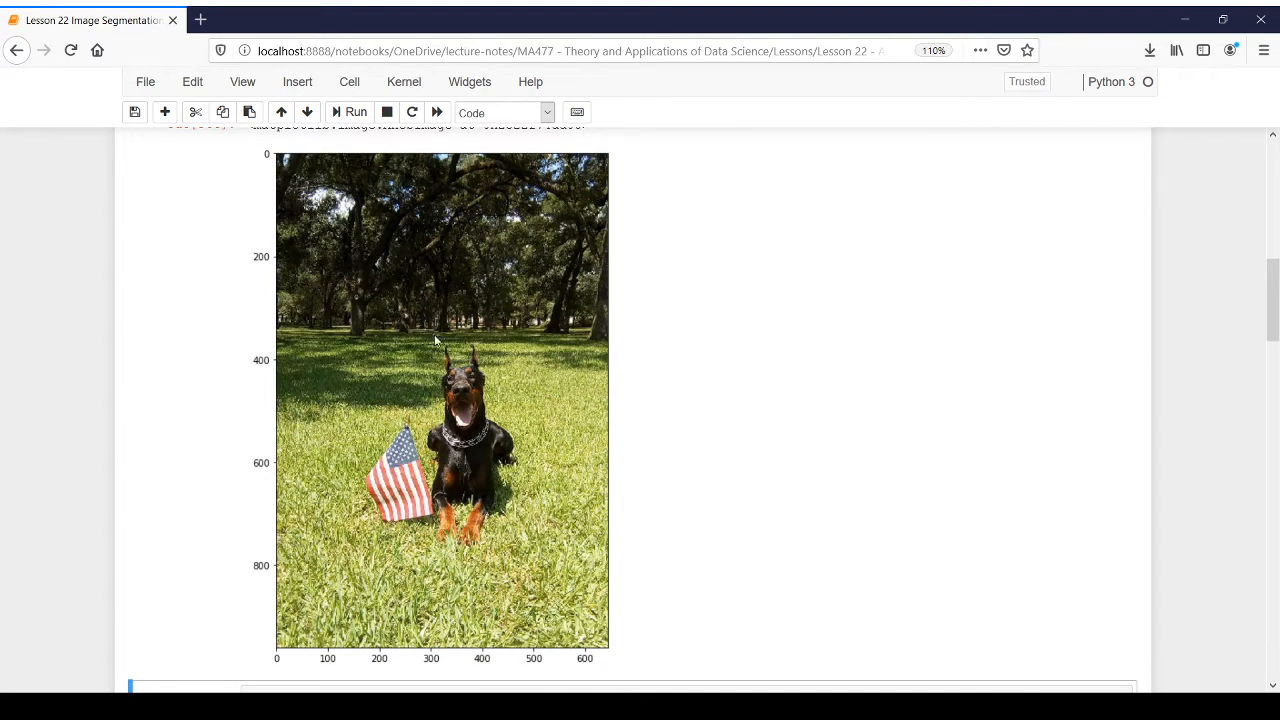
mouse_move(506, 460)
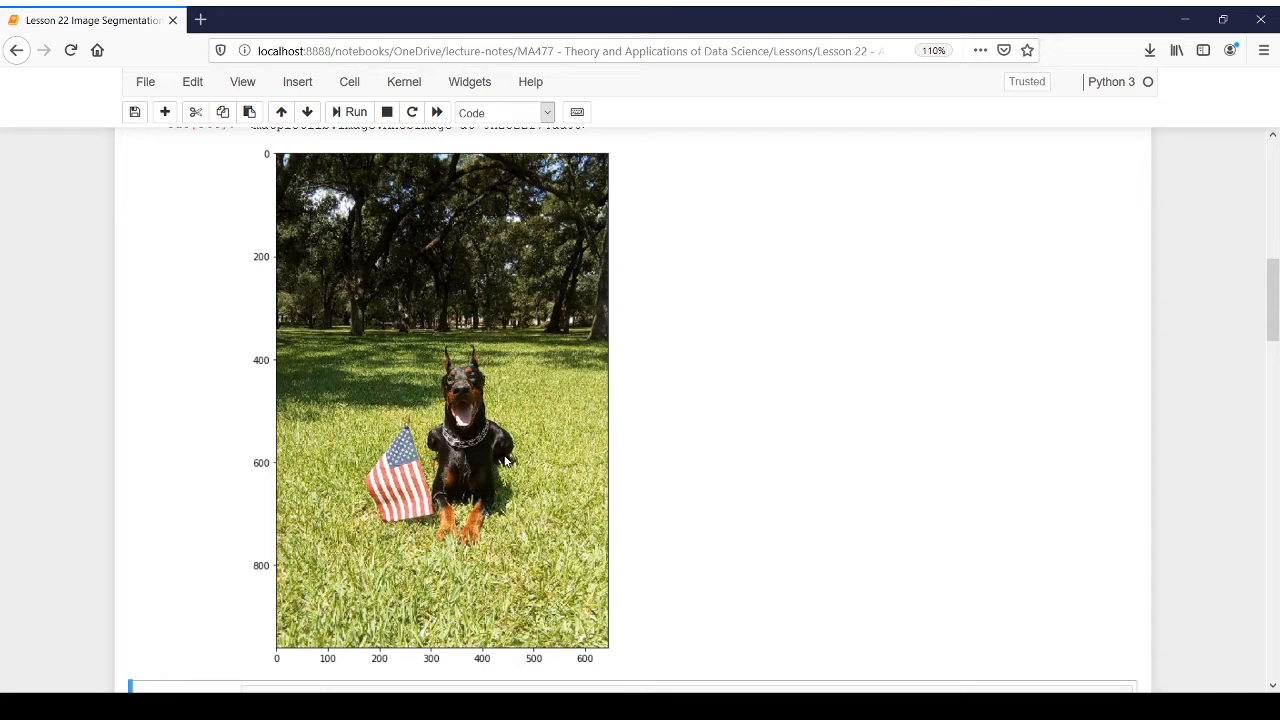
mouse_move(488, 364)
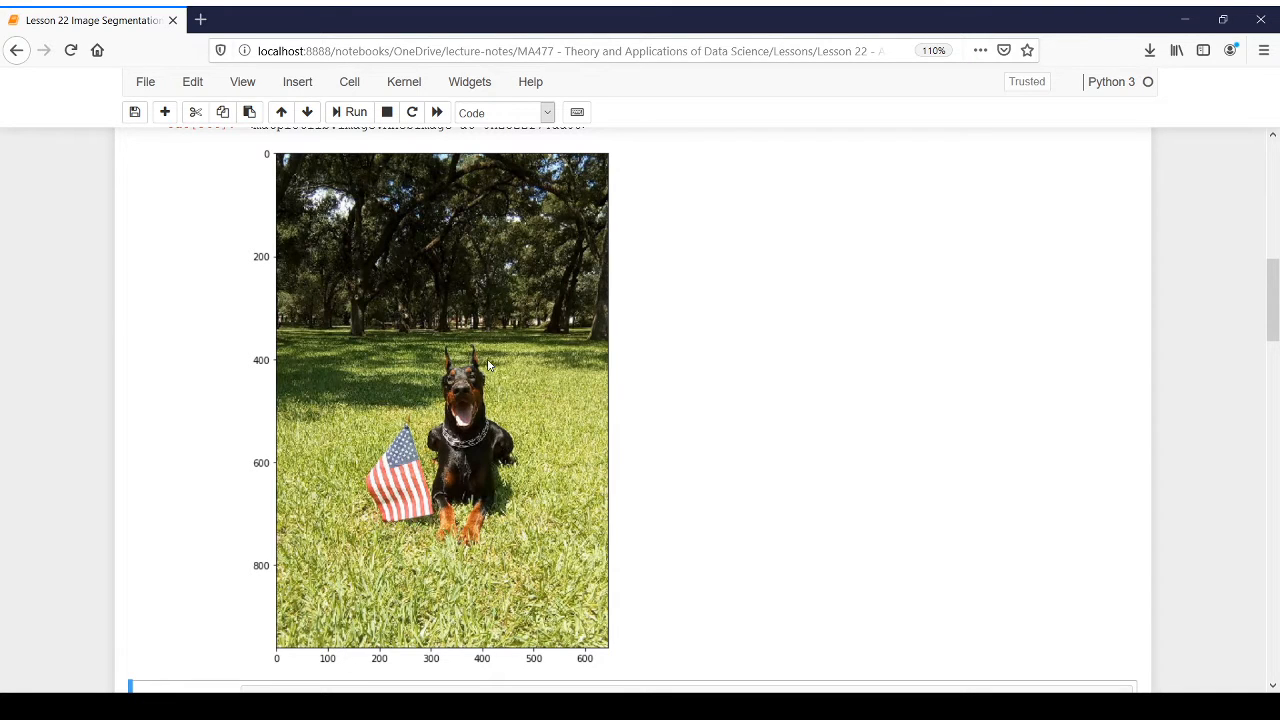
mouse_move(492, 486)
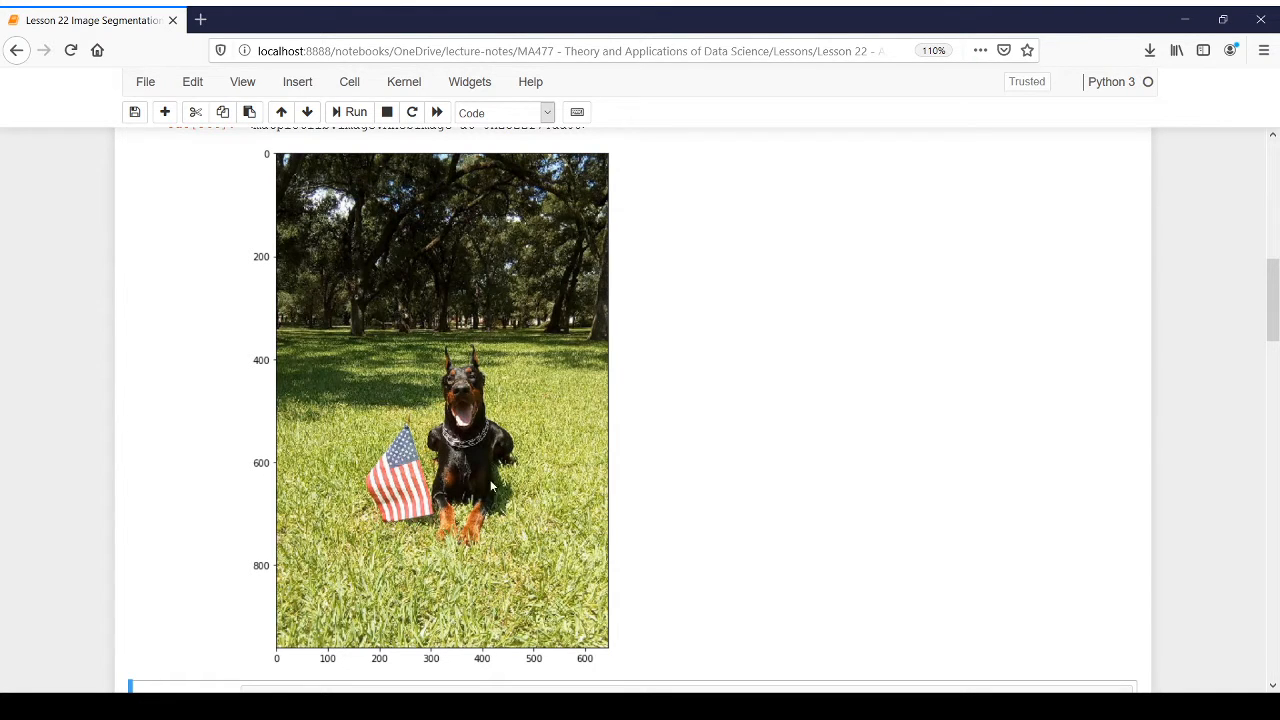
mouse_move(476, 374)
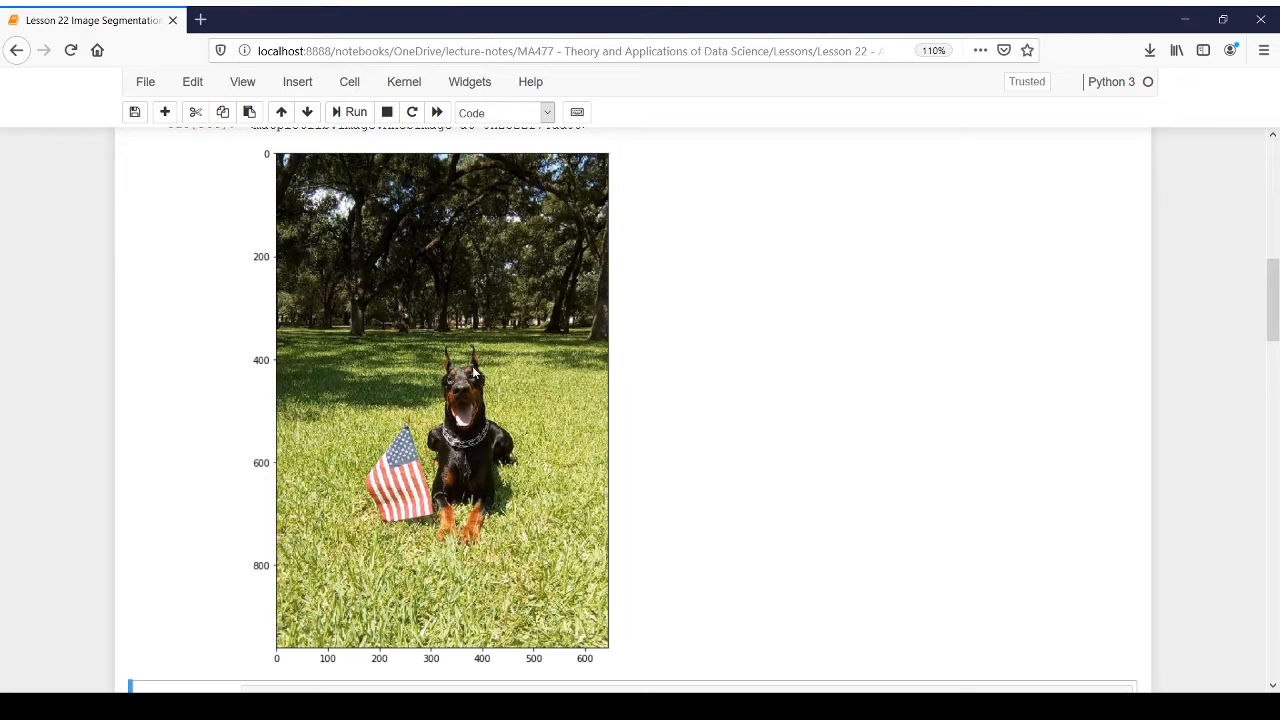
mouse_move(392, 478)
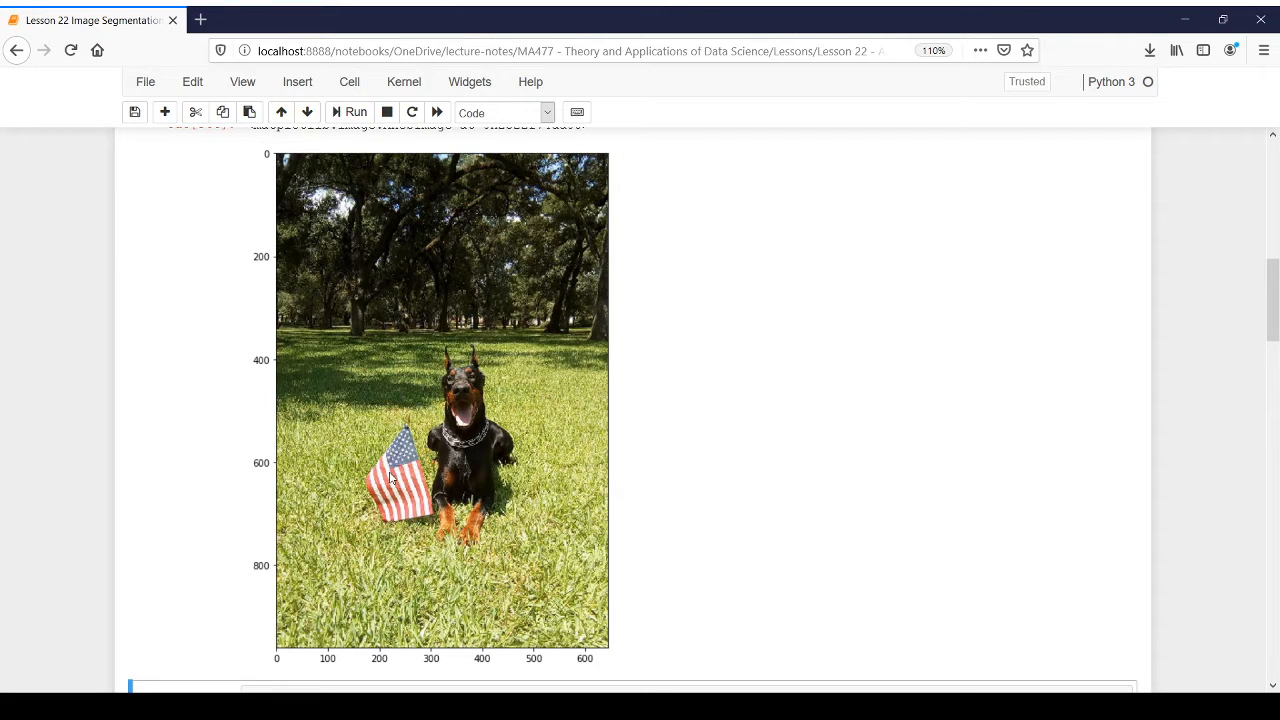
mouse_move(500, 420)
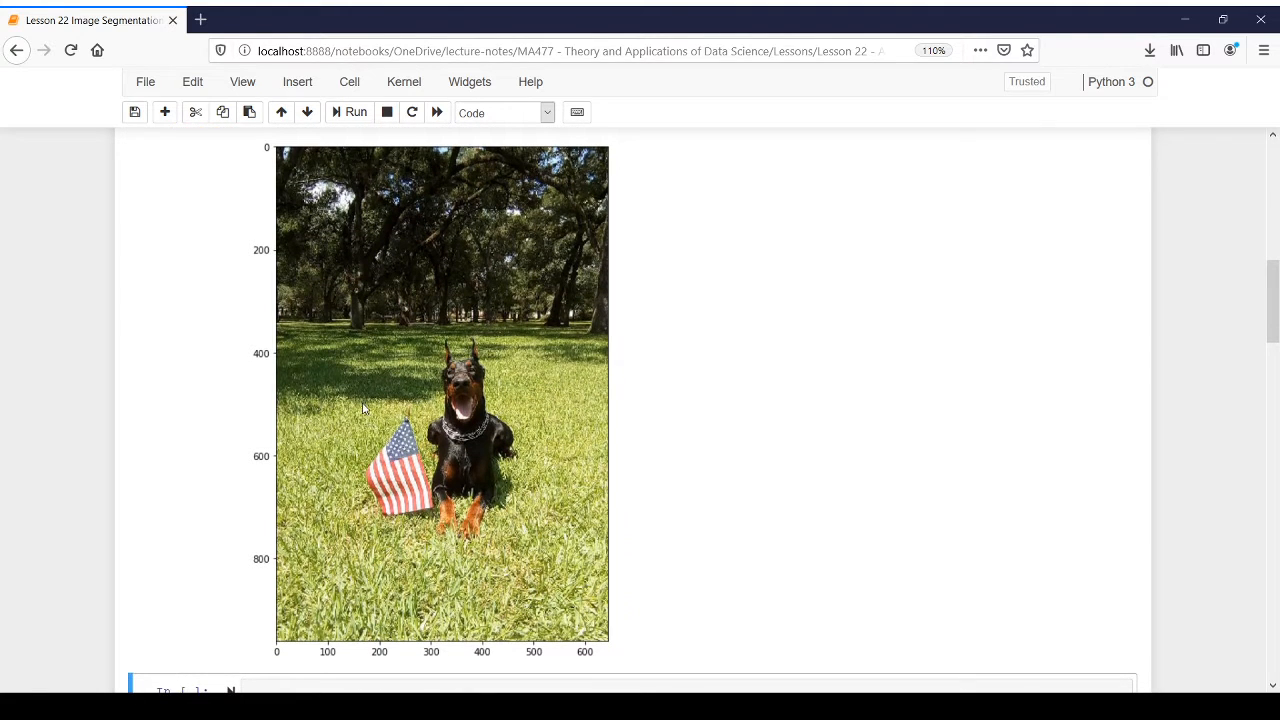
mouse_move(438, 318)
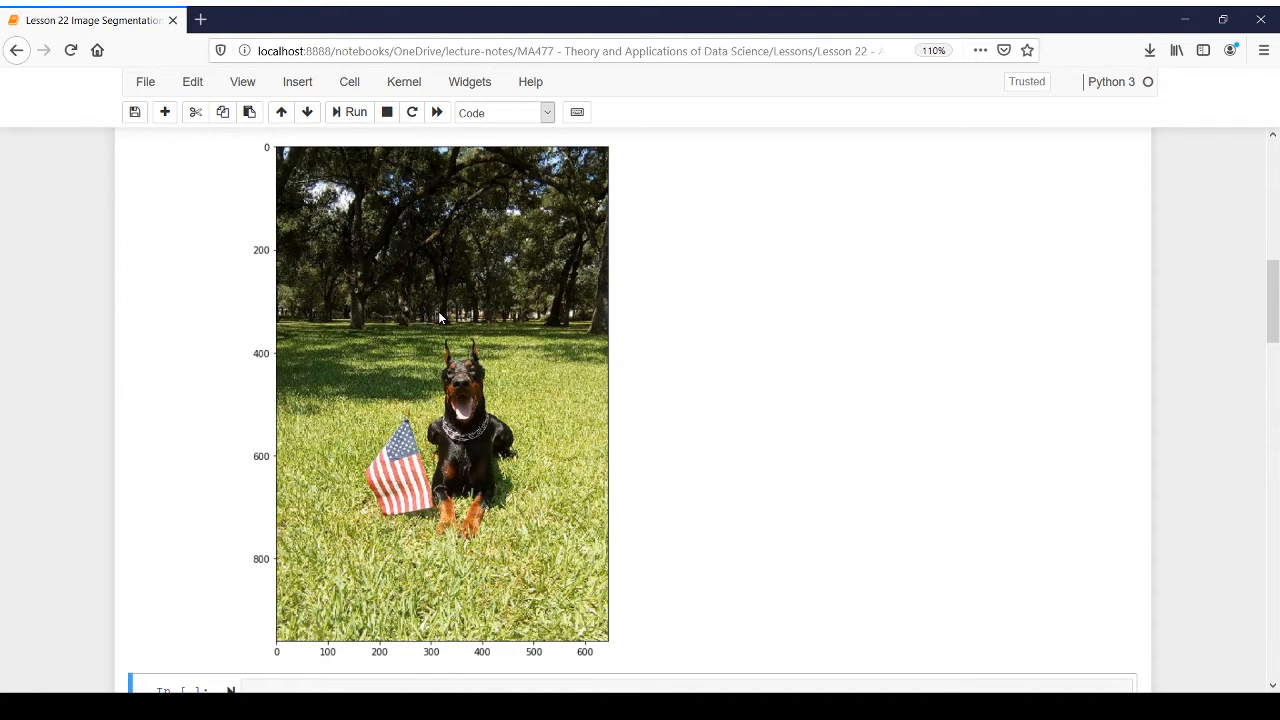
mouse_move(470, 374)
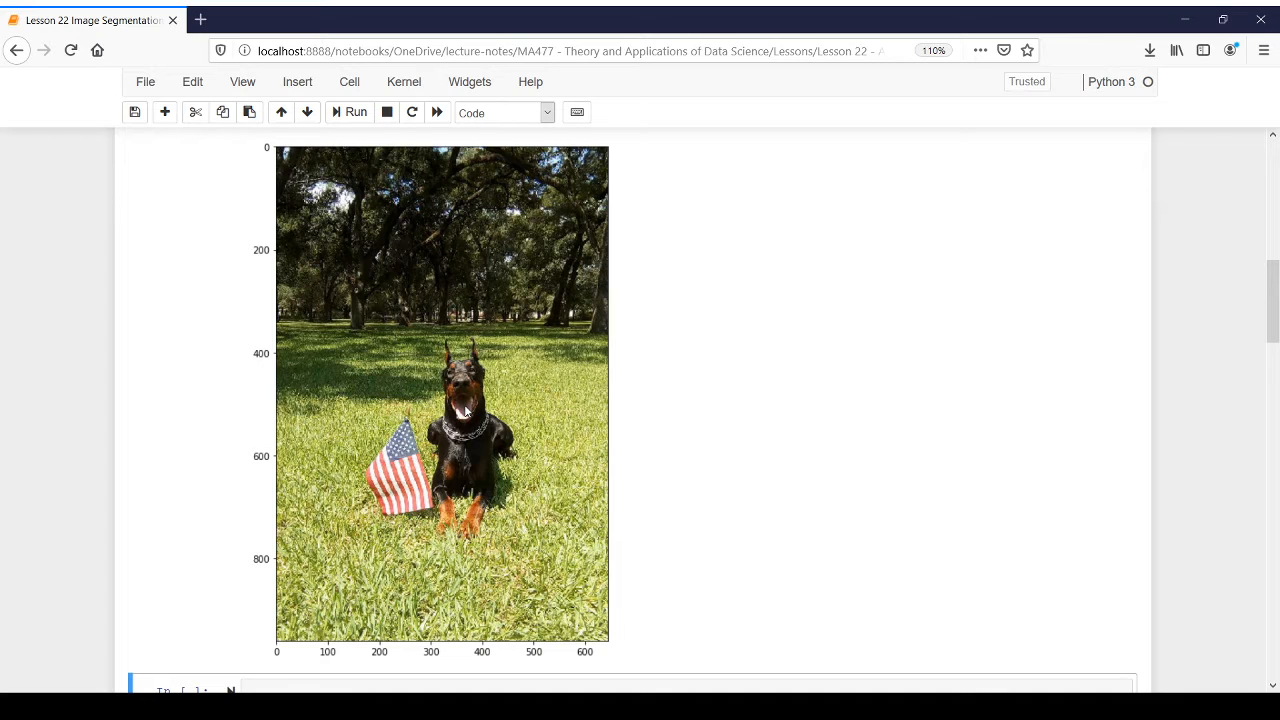
Step: Save the notebook with Ctrl+S
key("ctrl+s")
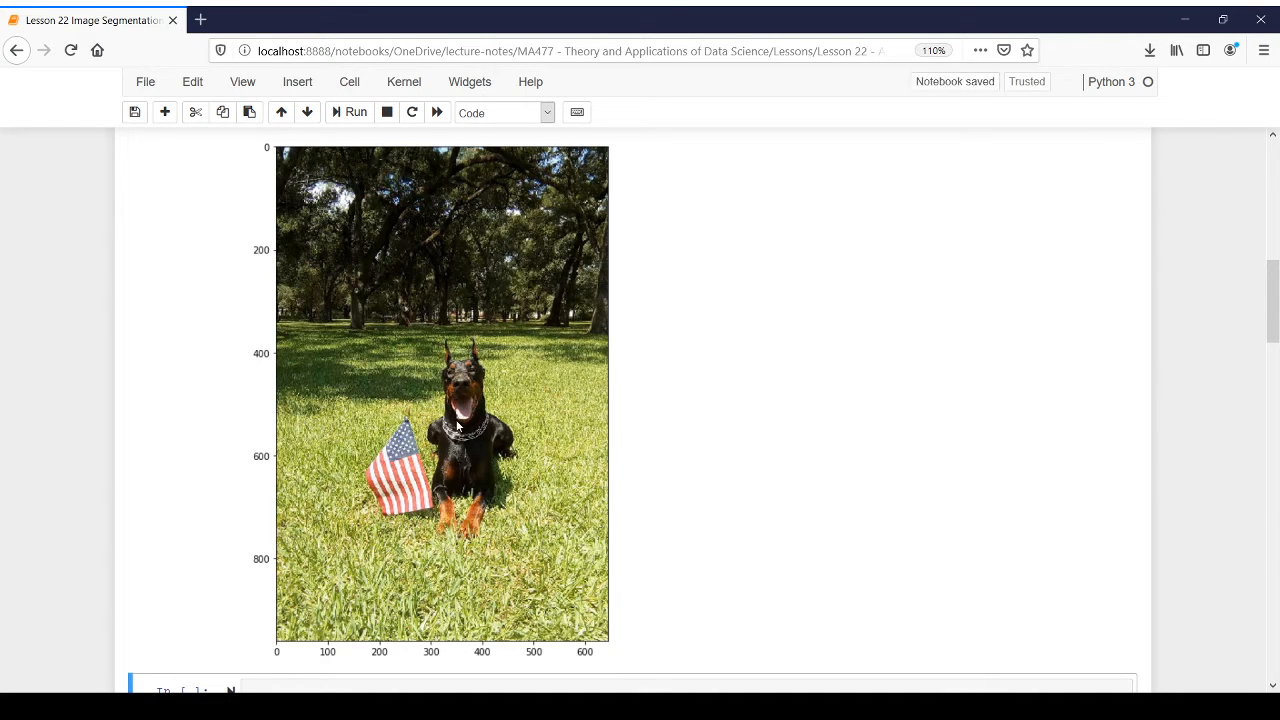
mouse_move(400, 452)
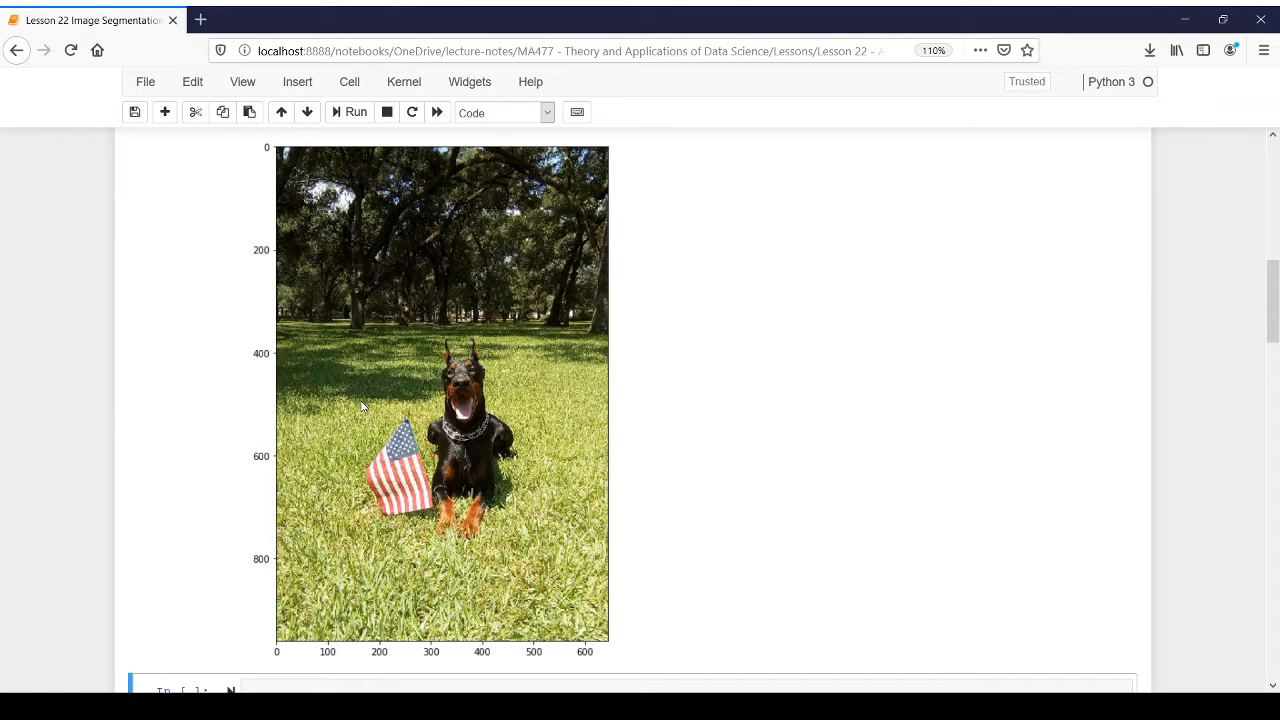
mouse_move(724, 290)
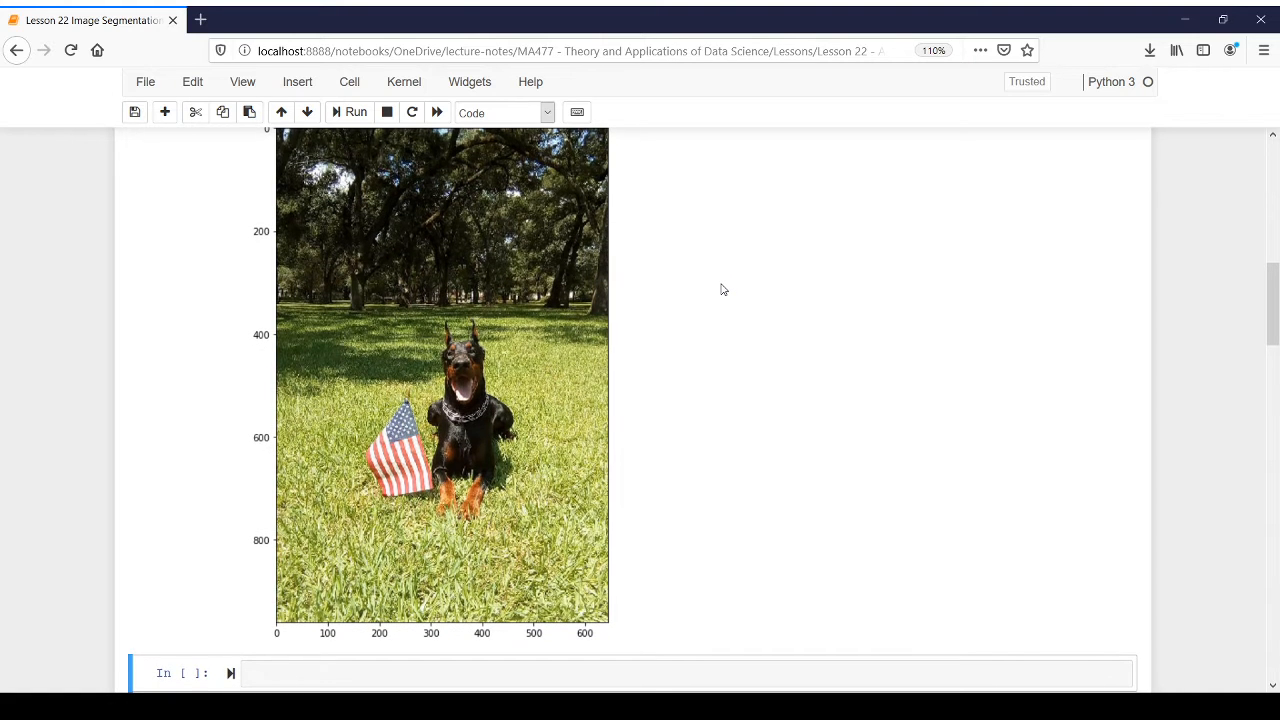
mouse_move(560, 334)
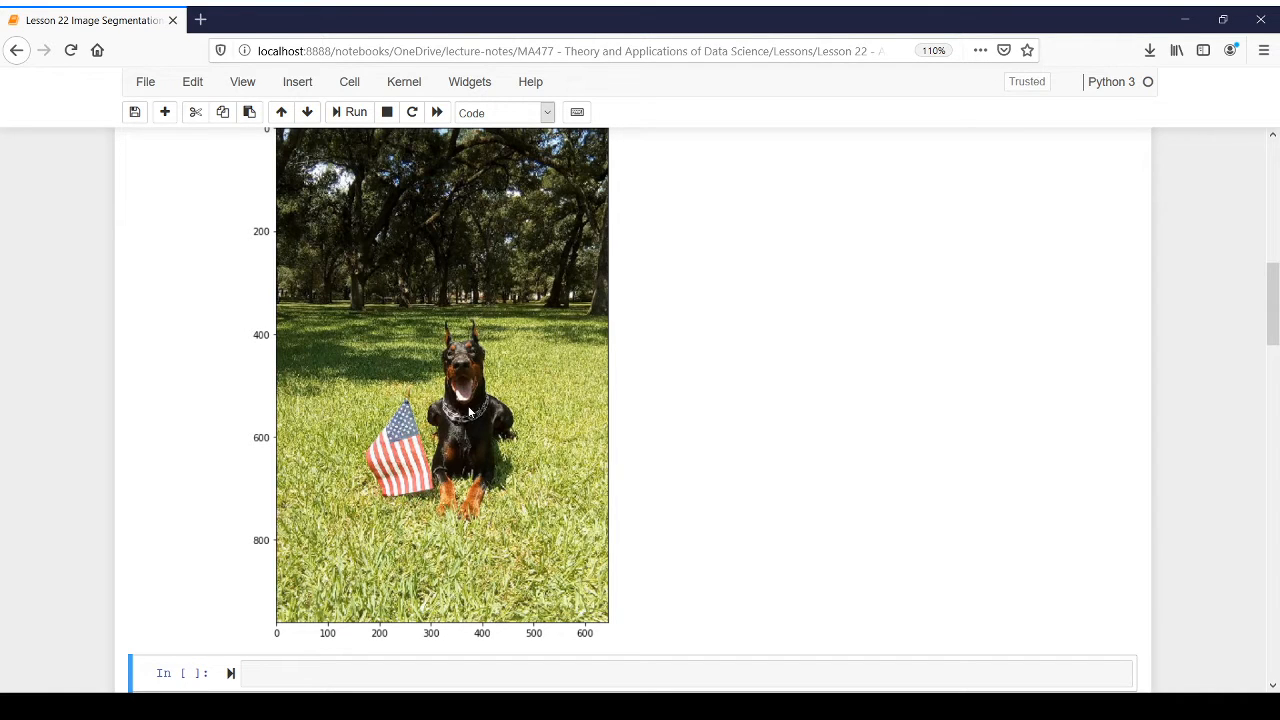
mouse_move(478, 400)
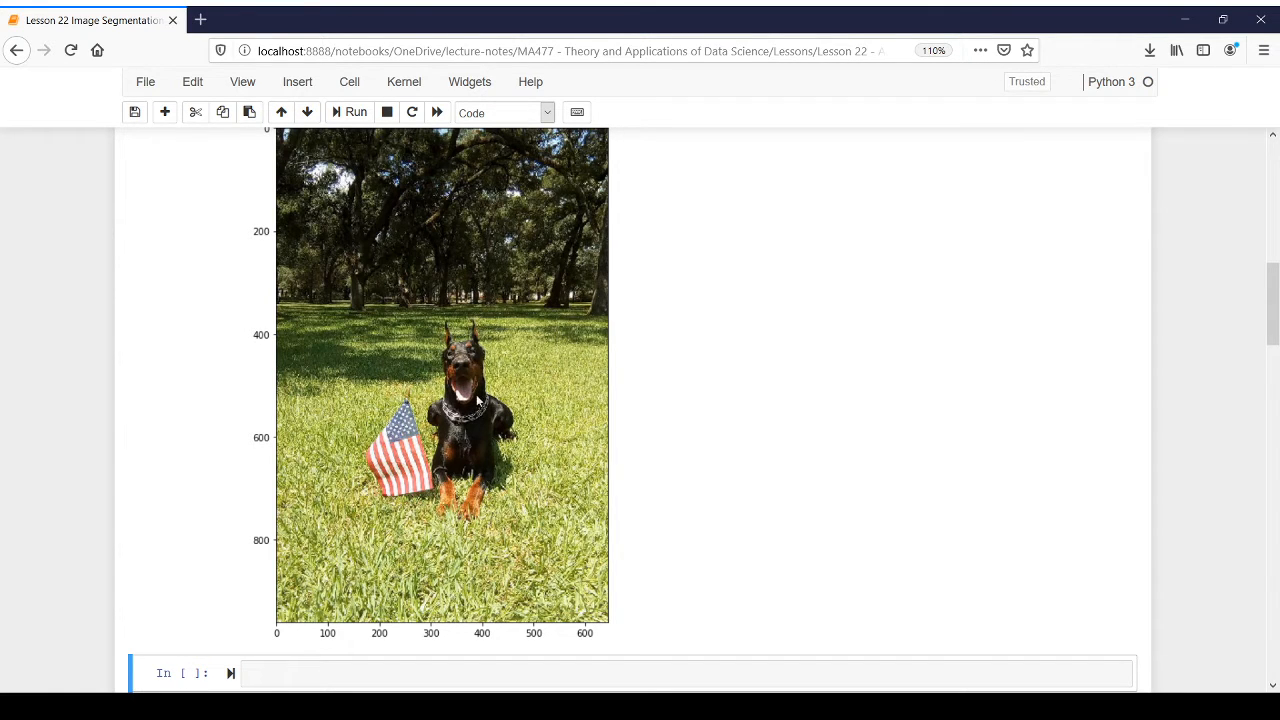
mouse_move(476, 436)
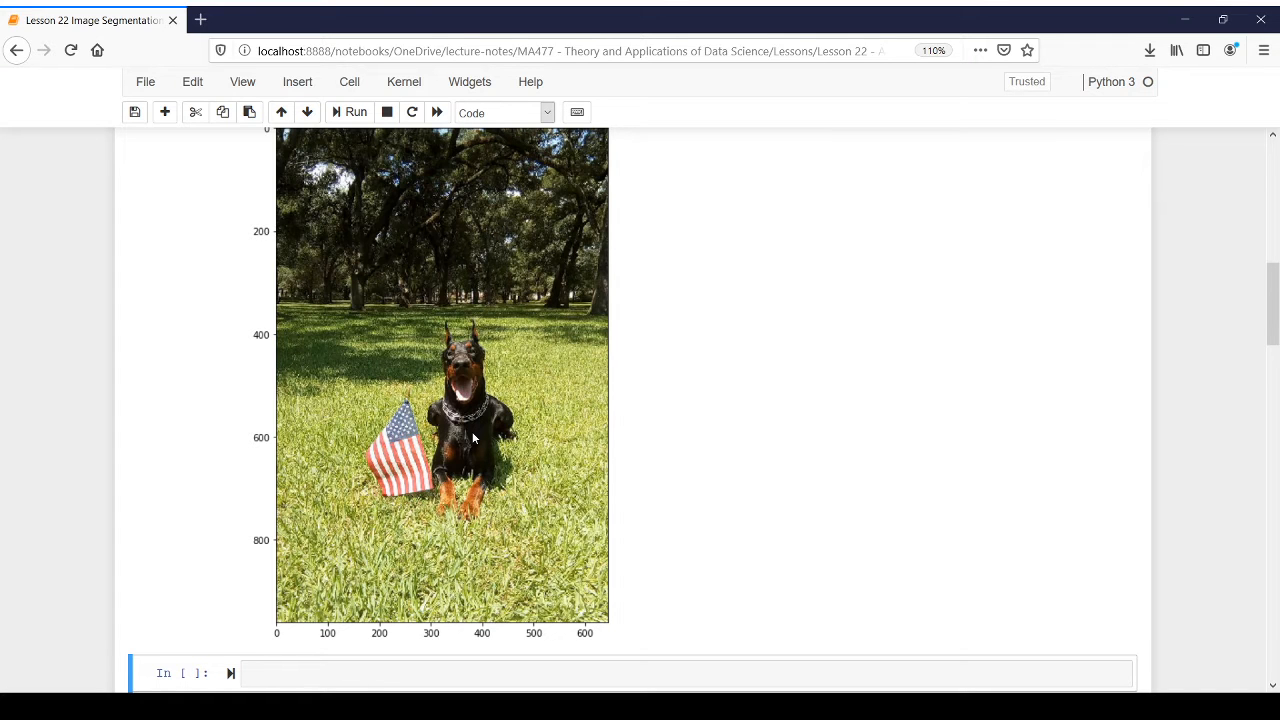
Step: Run caesar=caesar/255.0 to rescale the pixel values
scroll("down", 3)
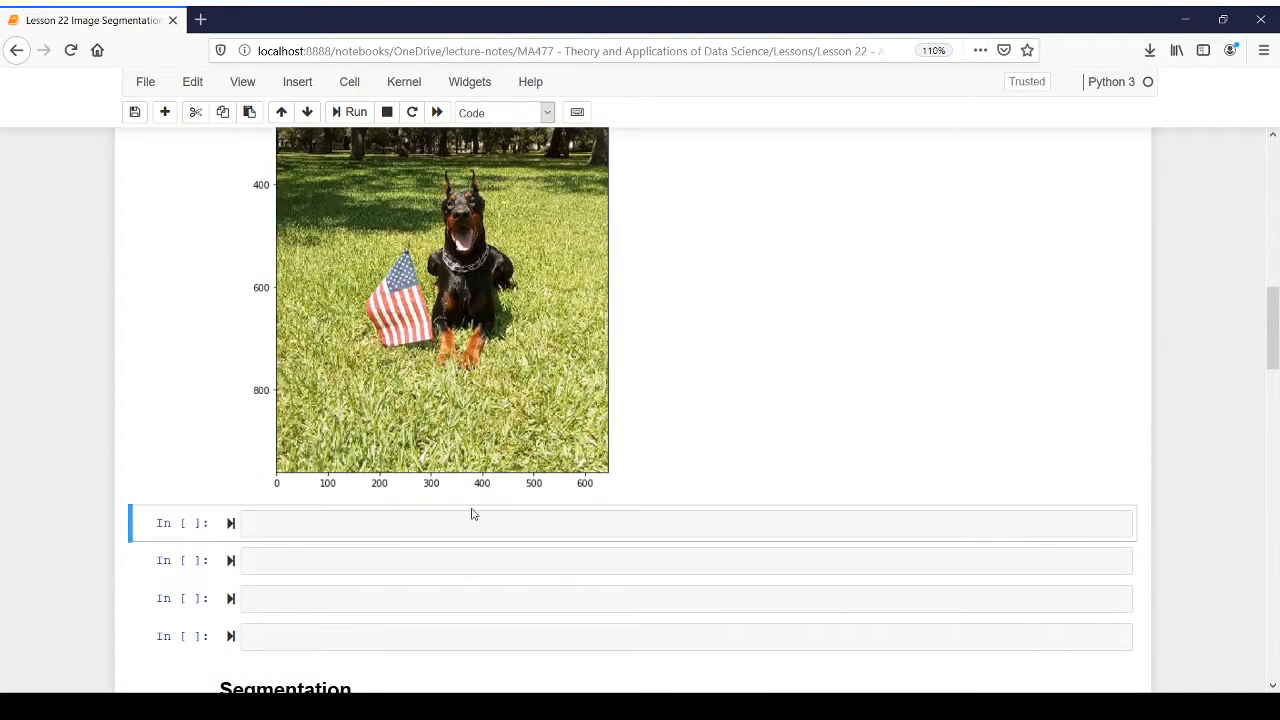
type("caesar")
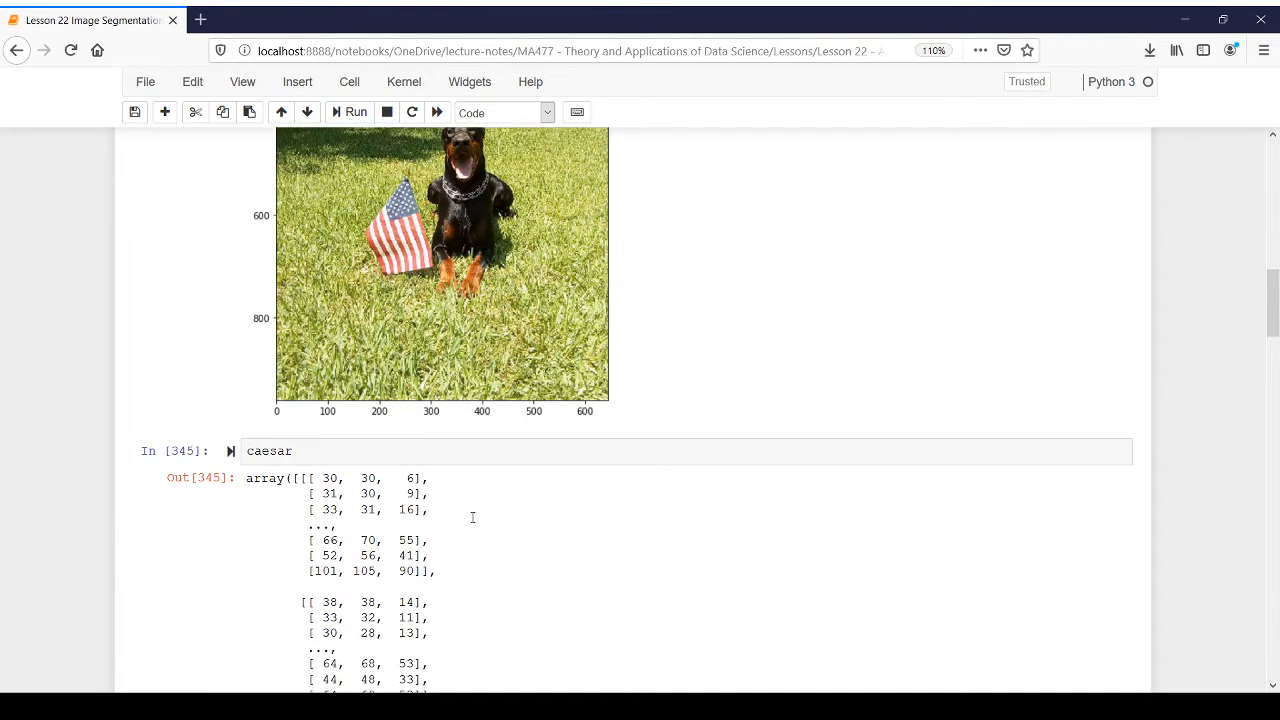
scroll("down", 3)
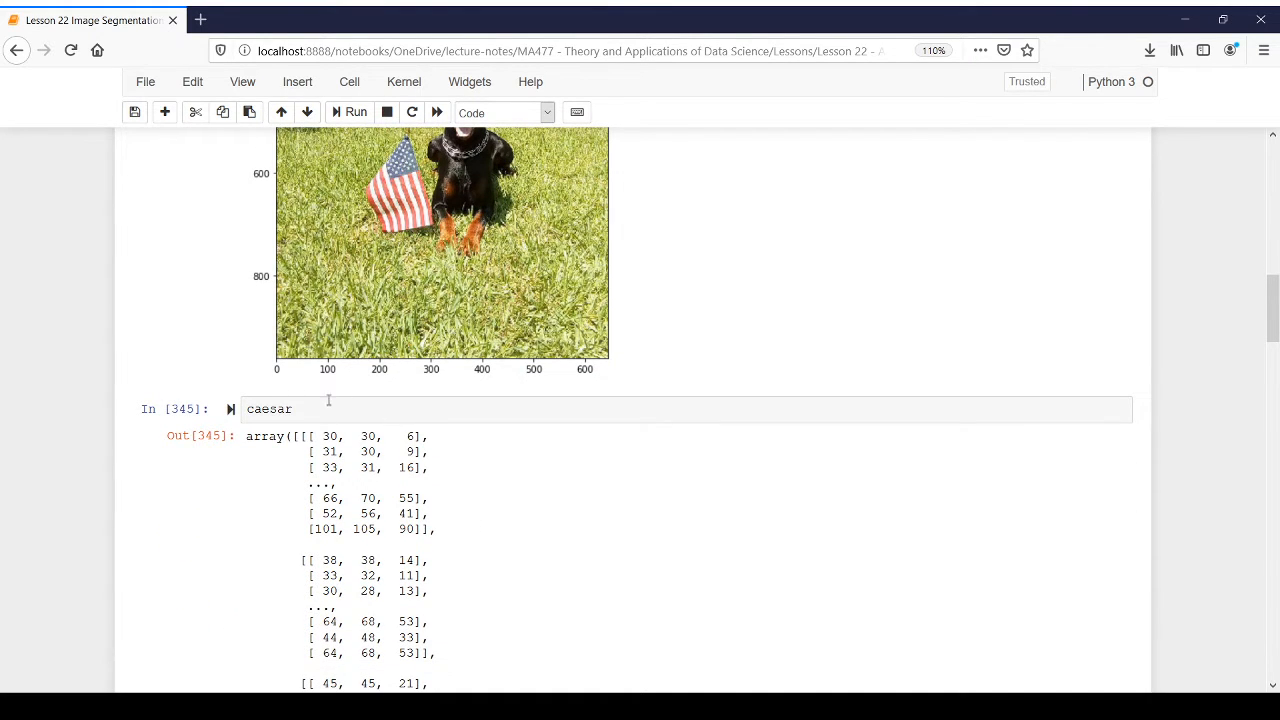
type("=")
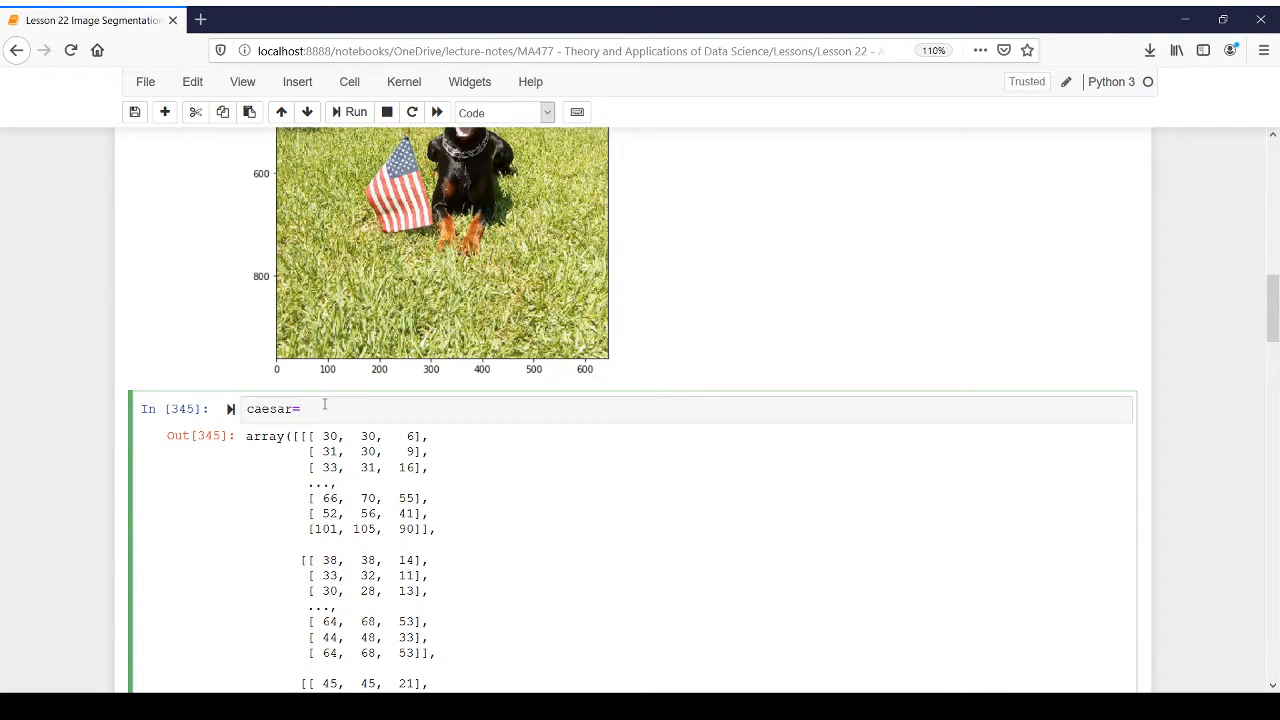
type("caesar/")
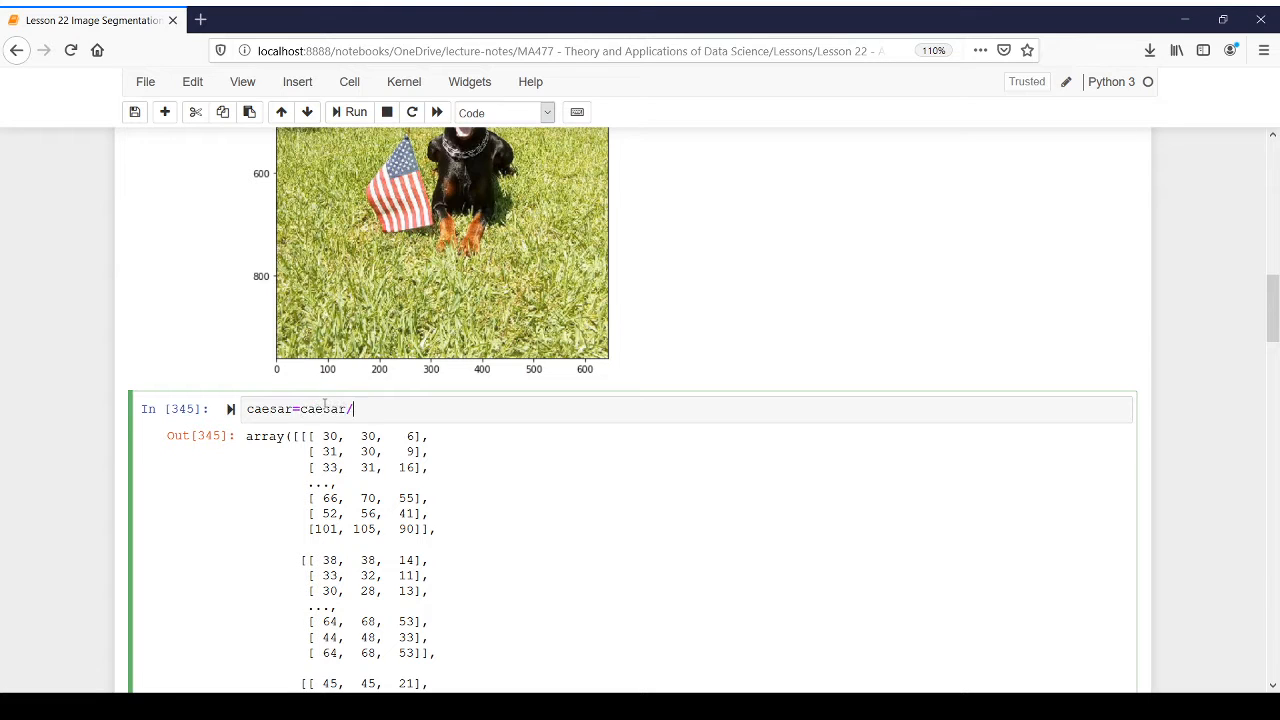
type("255.0")
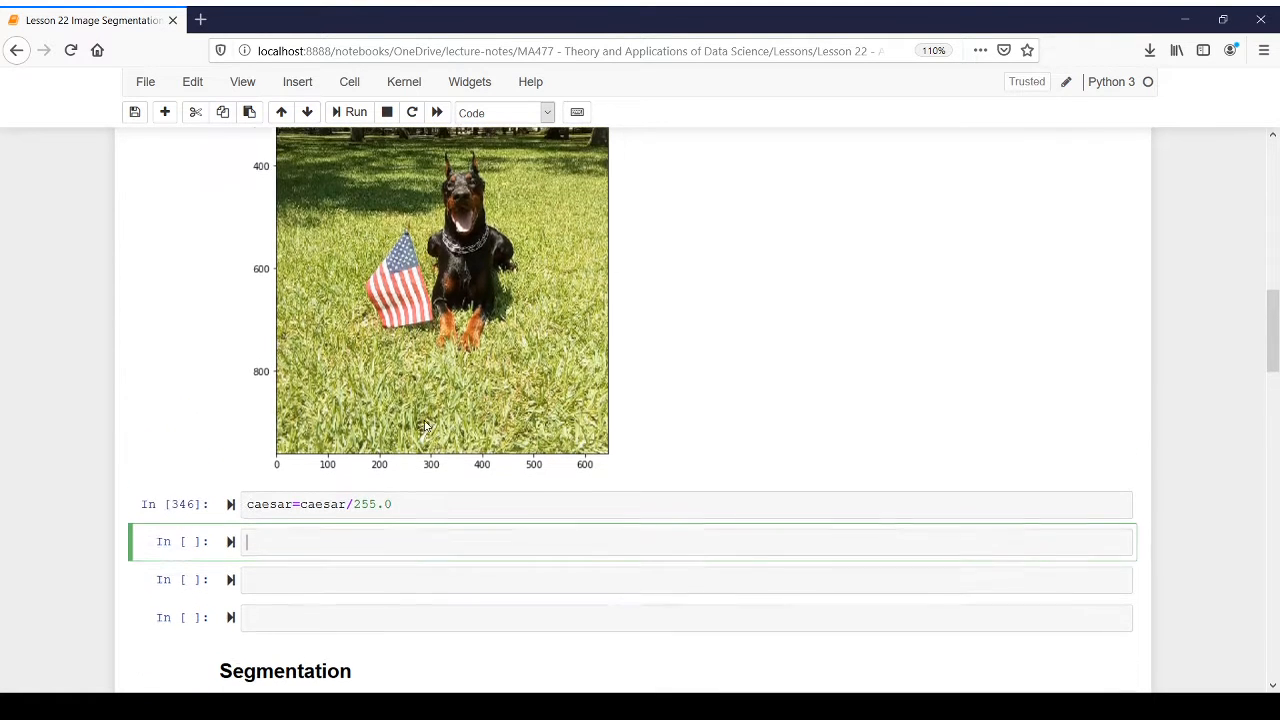
scroll("down", 3)
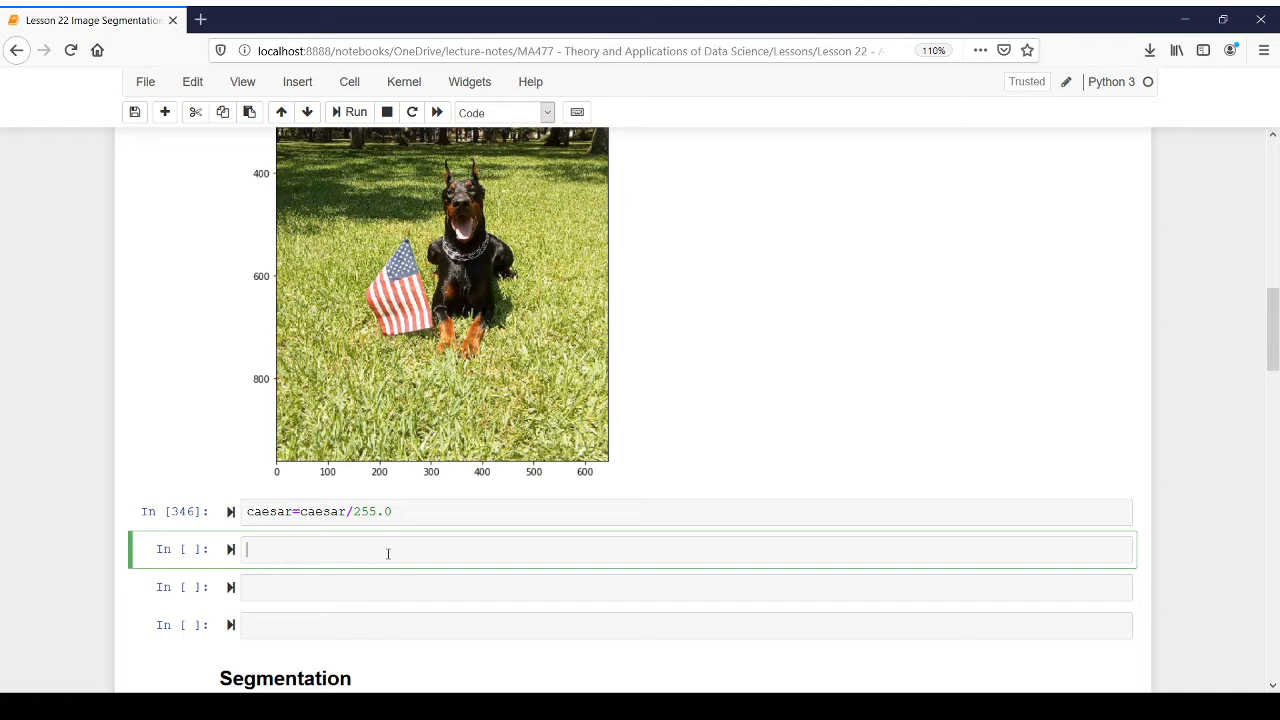
Step: Run caesar.shape, which returns (960, 644, 3)
type("caesar.shape")
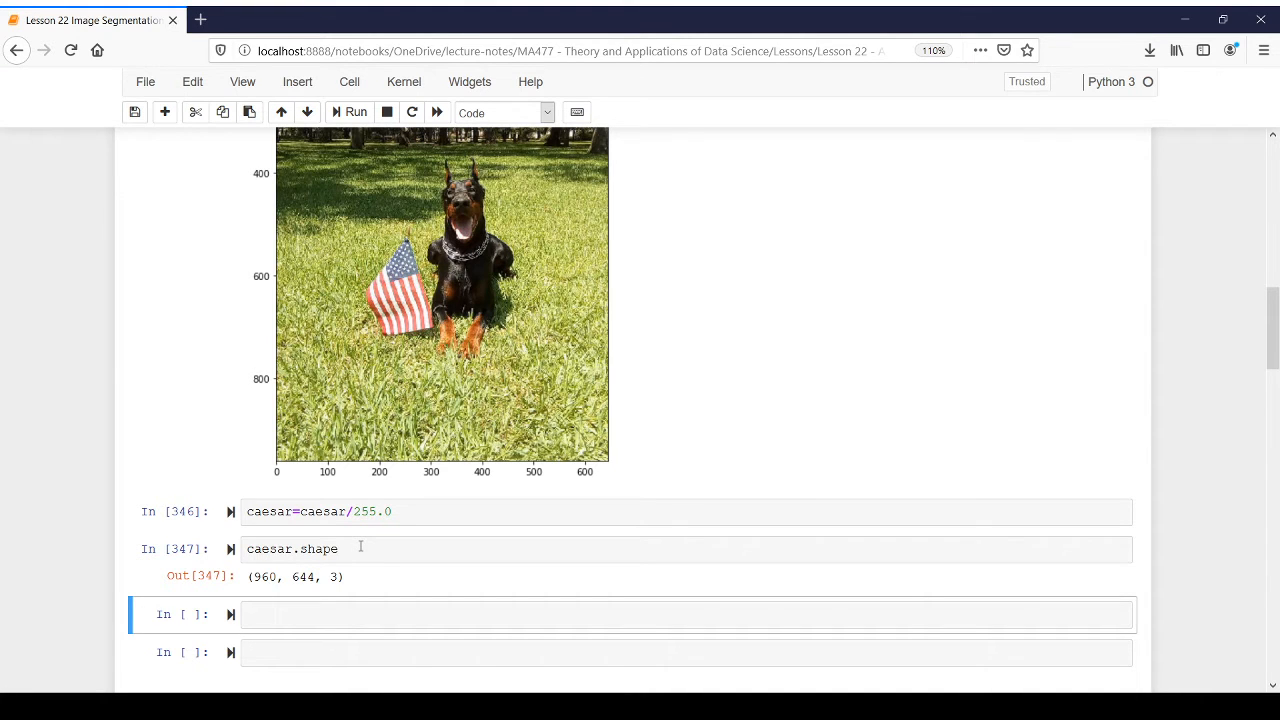
scroll("down", 3)
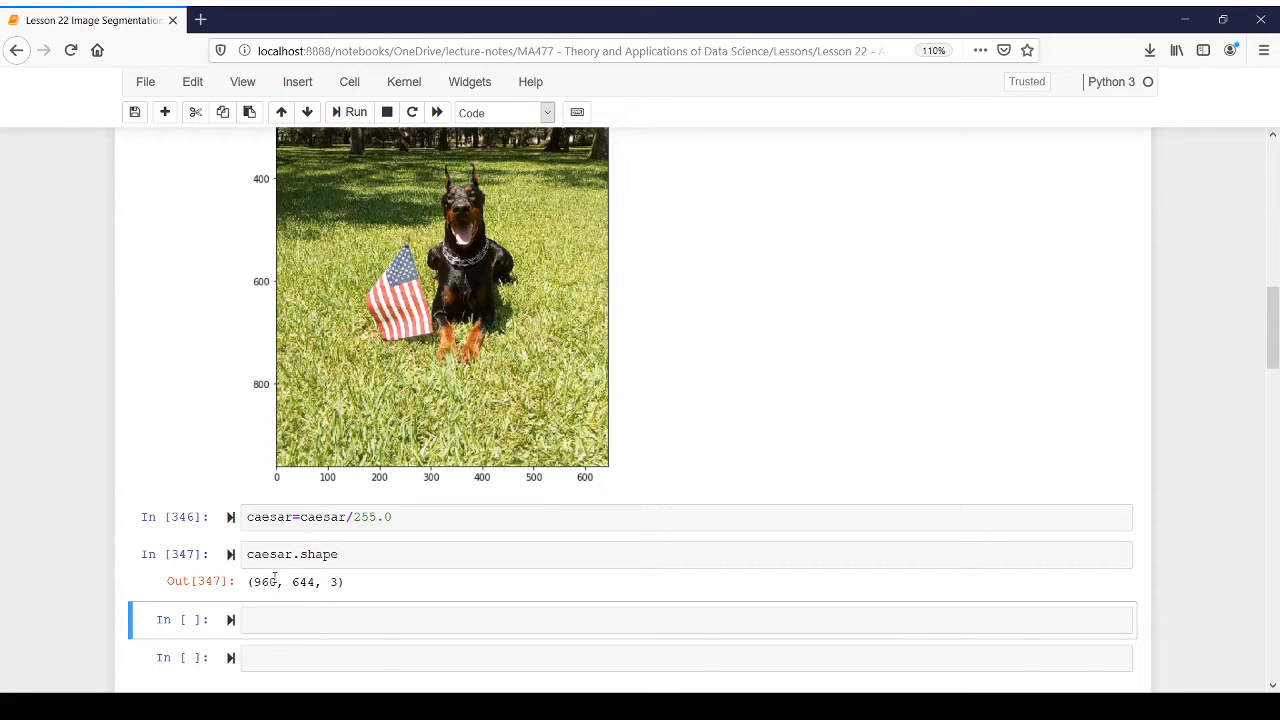
mouse_move(316, 224)
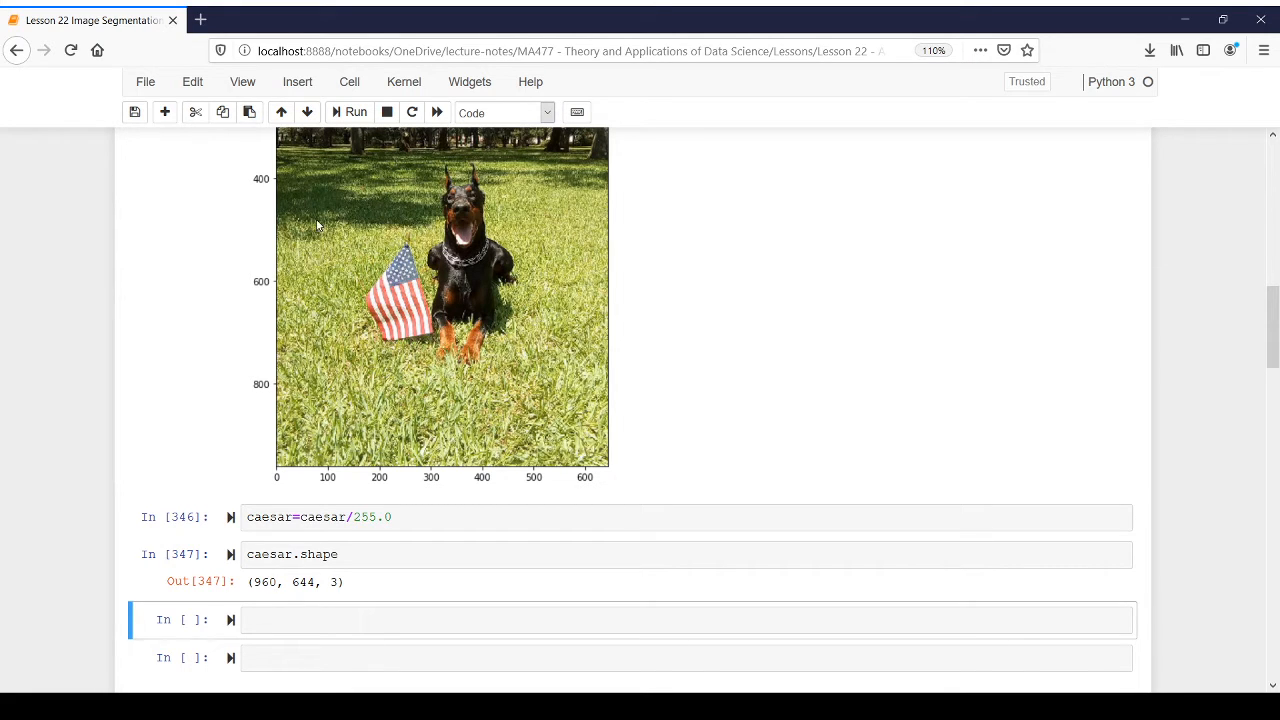
mouse_move(392, 424)
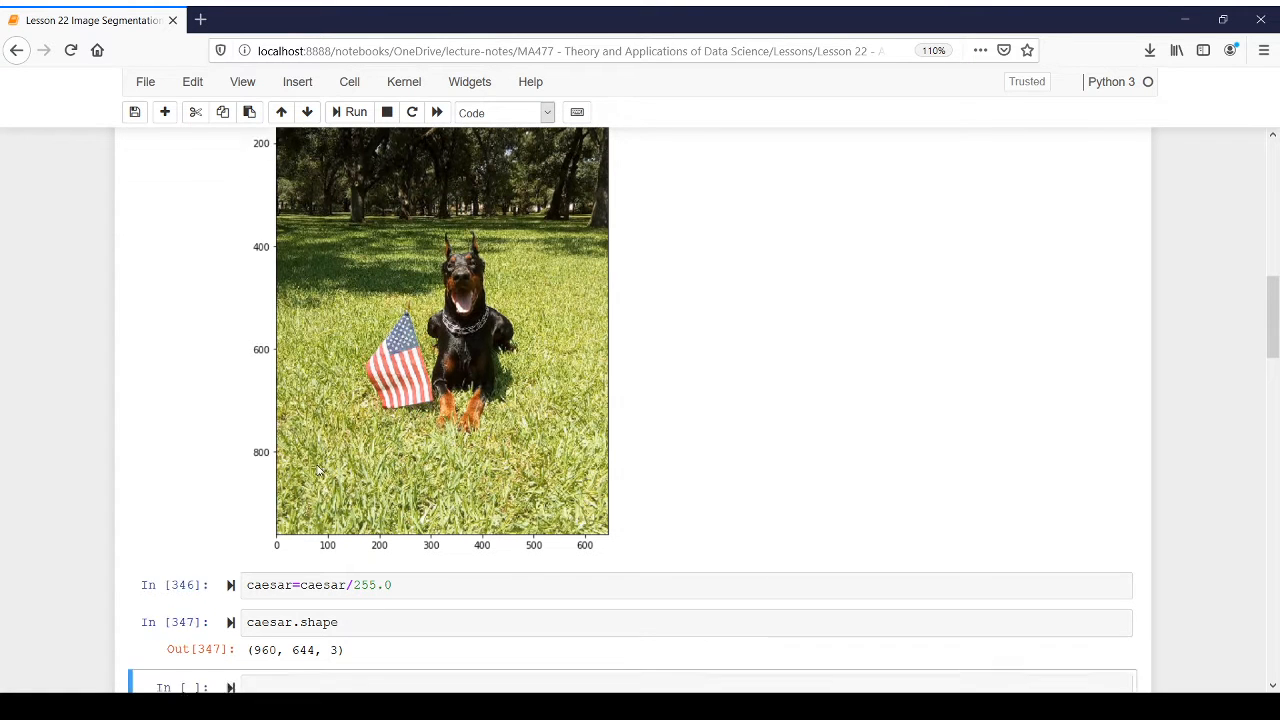
scroll("down", 3)
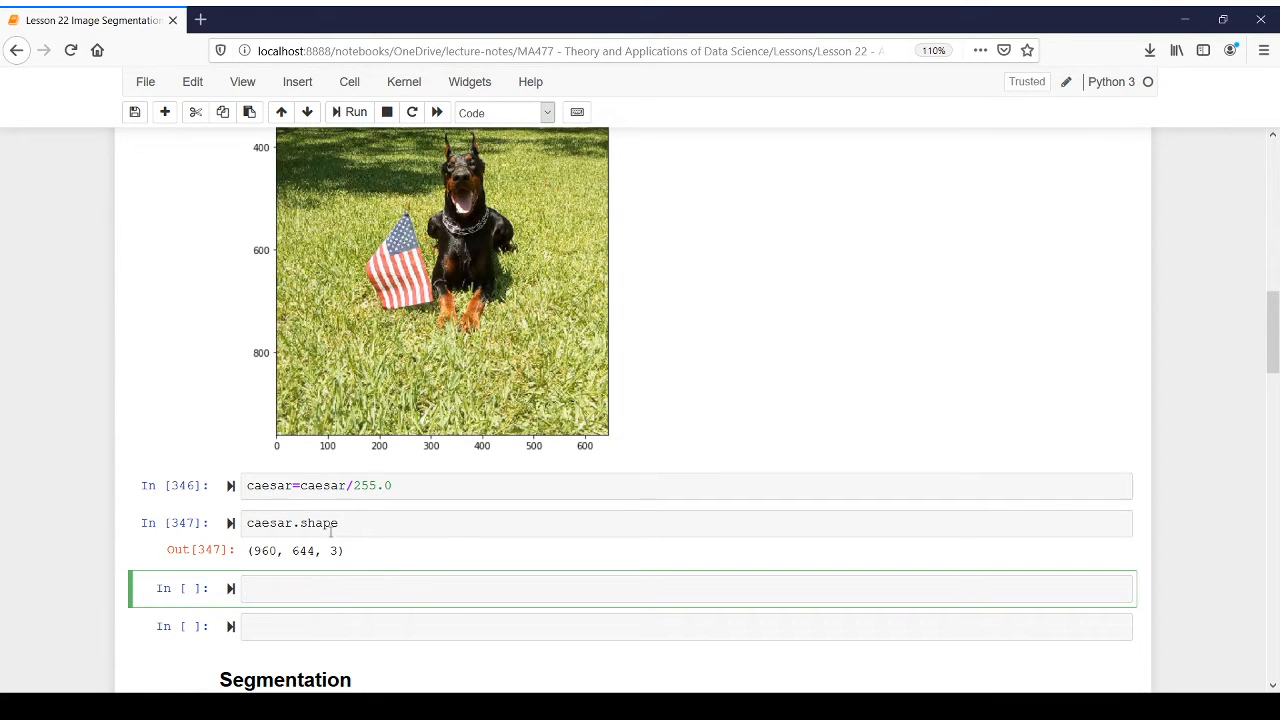
mouse_move(318, 552)
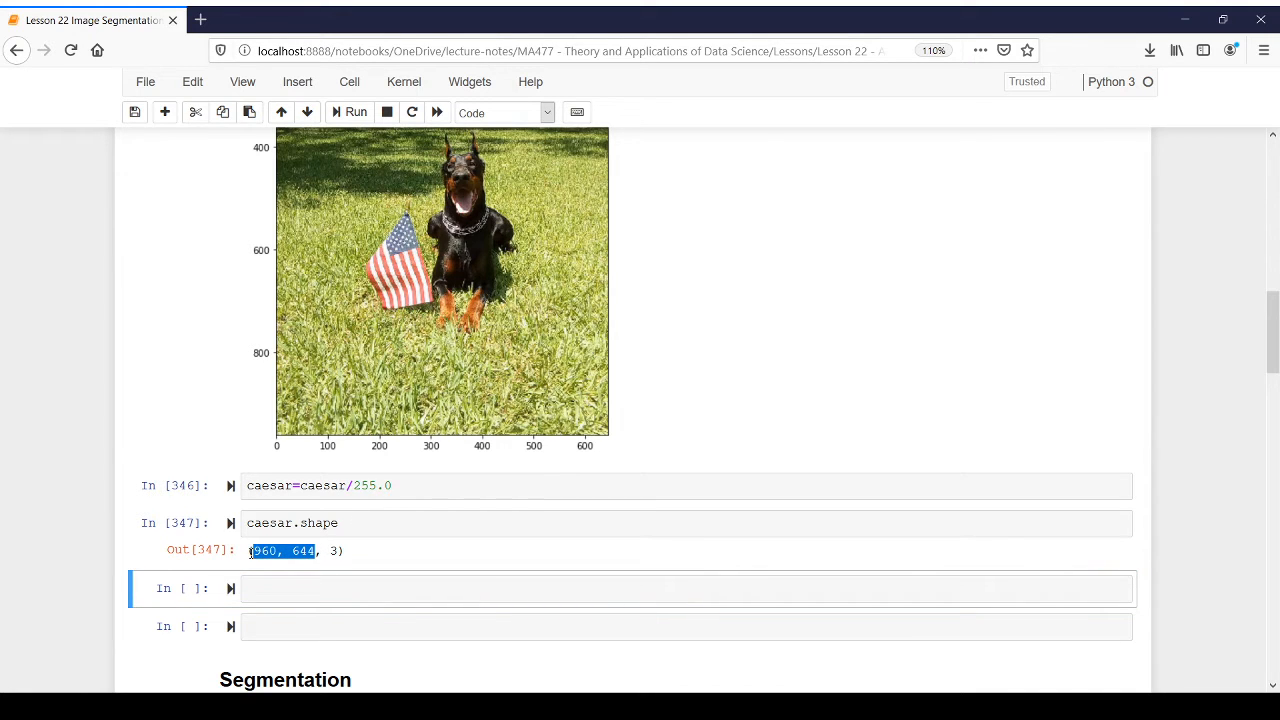
left_click(322, 512)
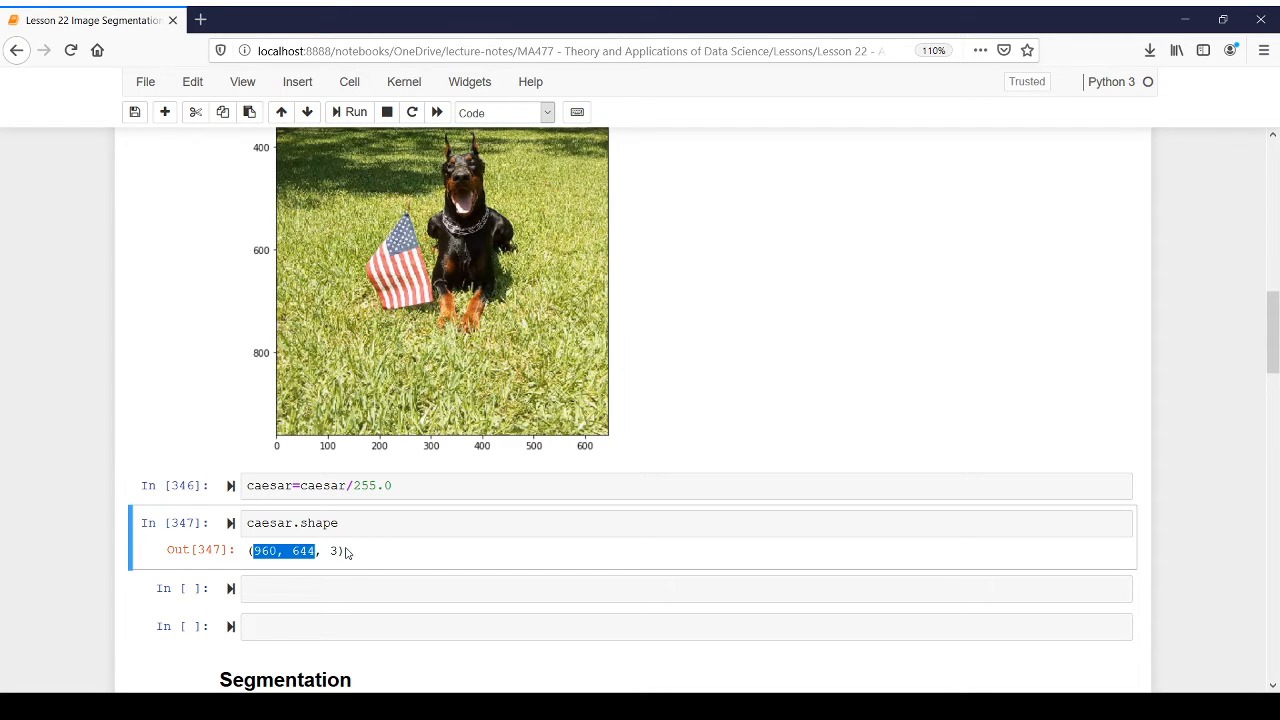
Step: Run X=caesar.reshape(-1,3) to flatten the image into RGB pixel rows
left_click(684, 588)
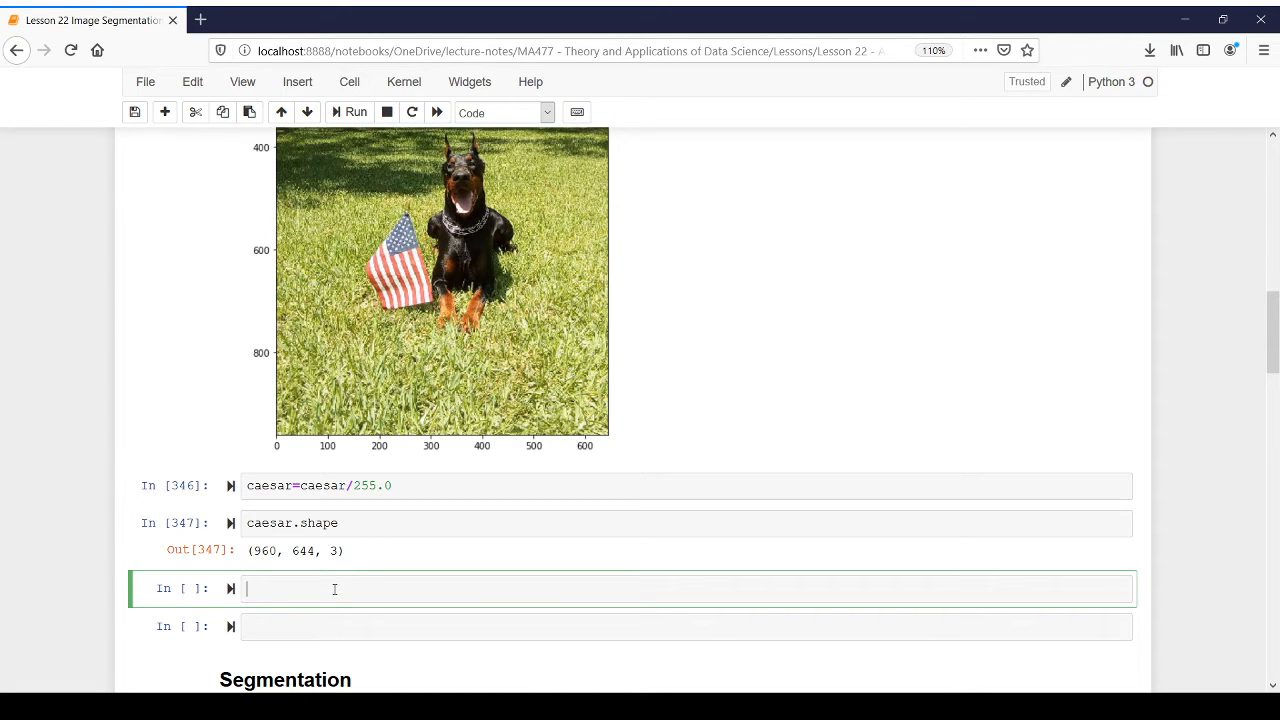
type("x=ca")
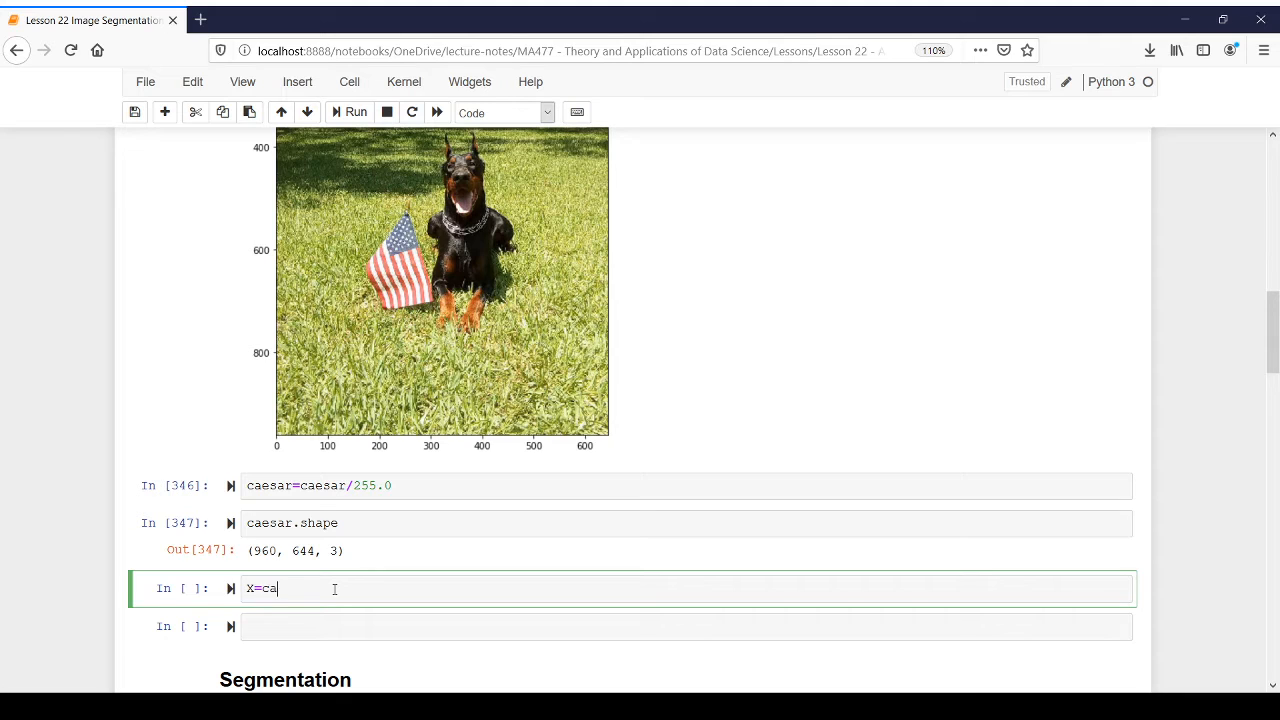
type("esar.reshape")
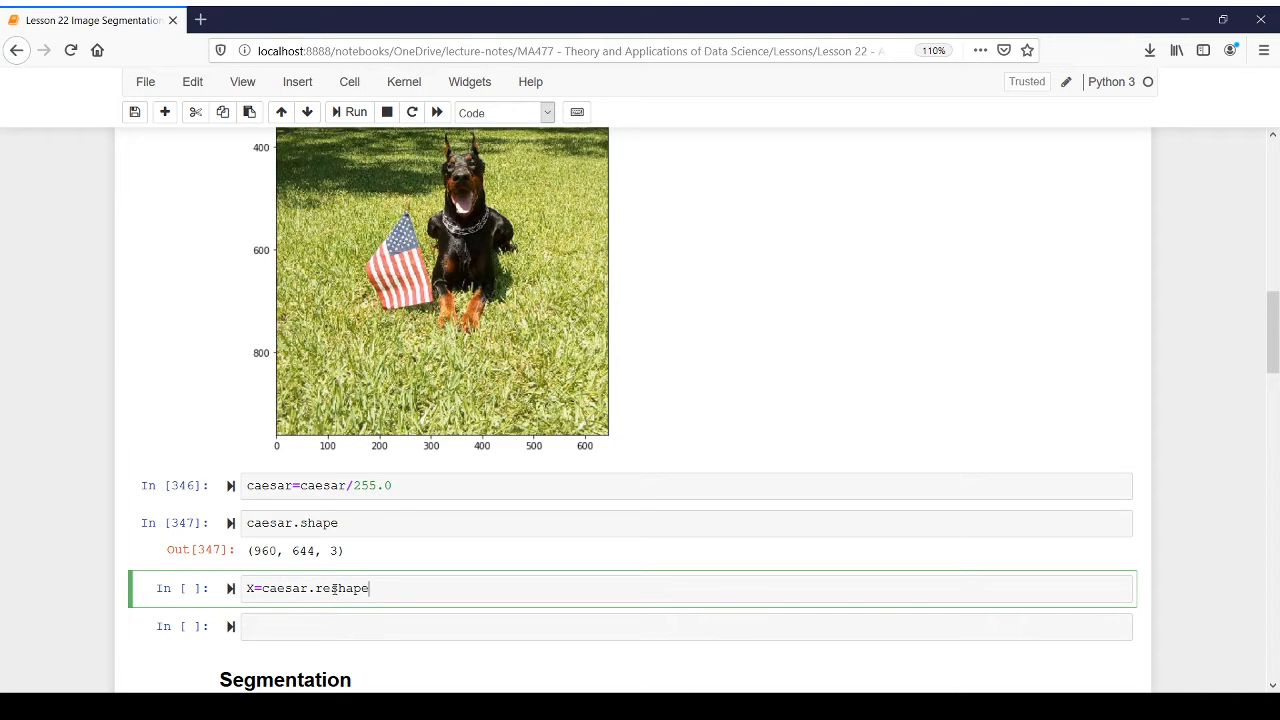
type("(-1,3)")
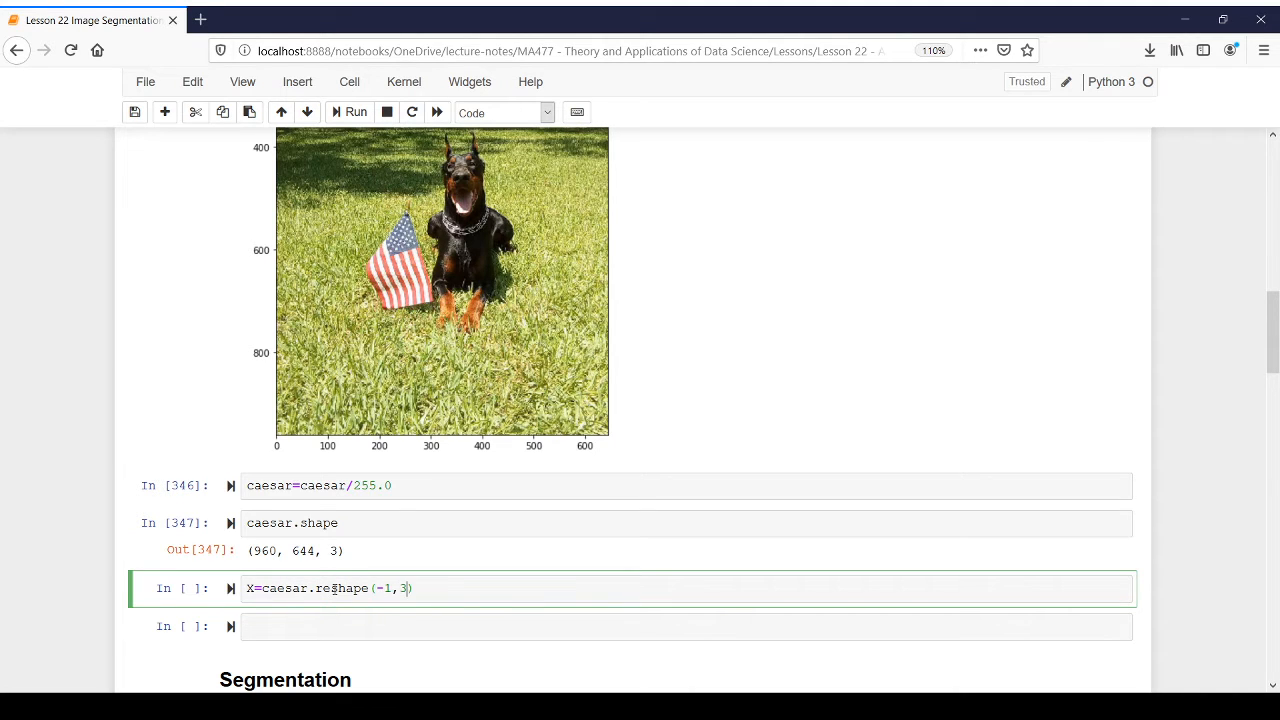
scroll("down", 3)
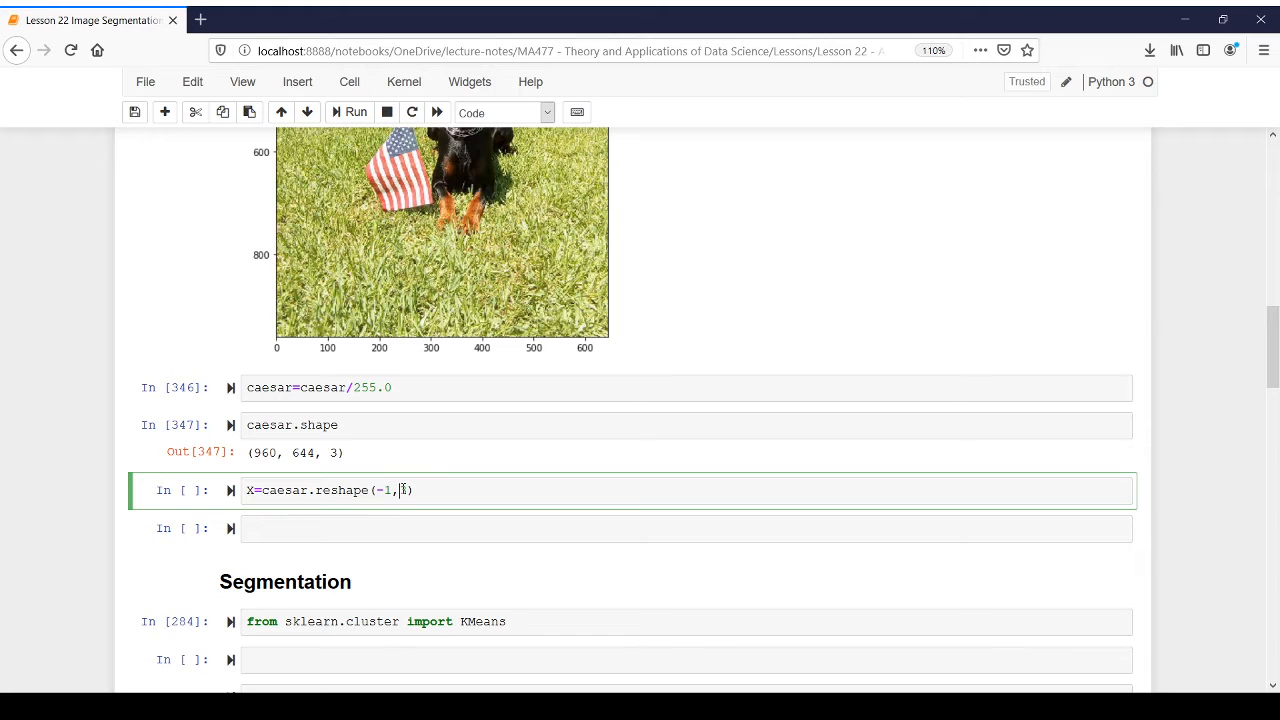
type("3")
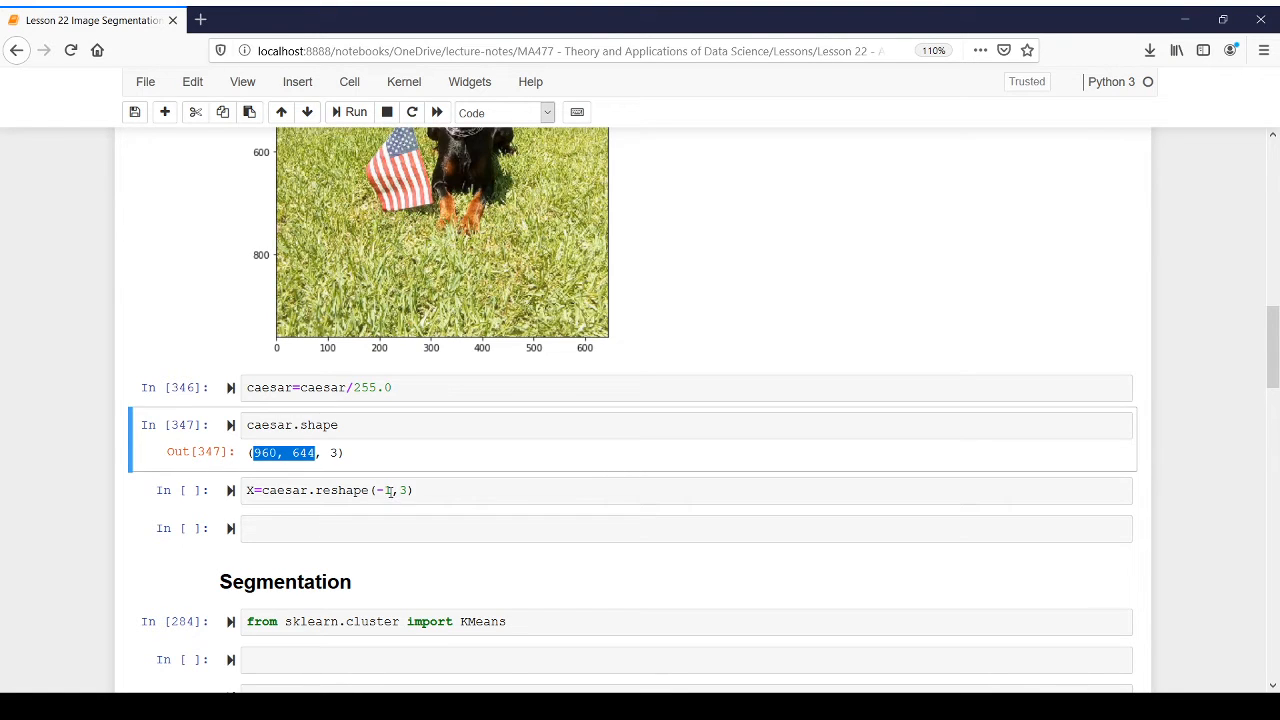
Step: Run X.shape, confirming the new shape is (618240, 3)
left_click(388, 490)
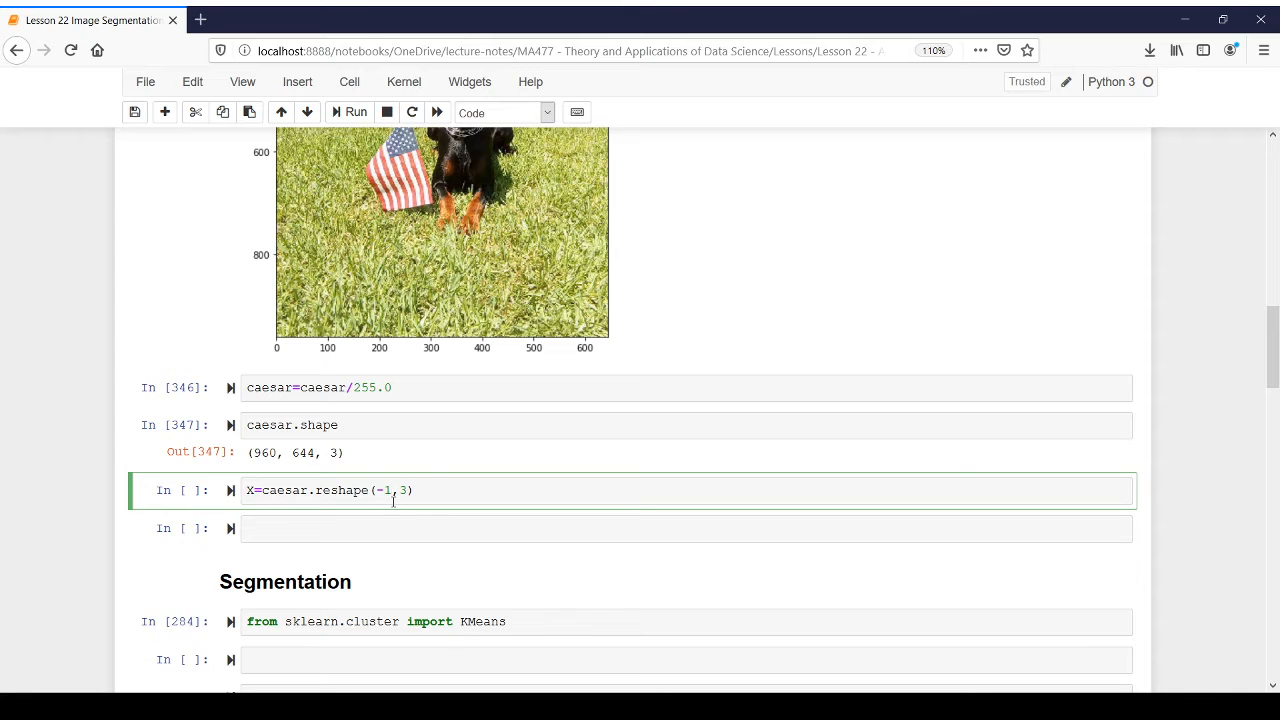
type("X.shape")
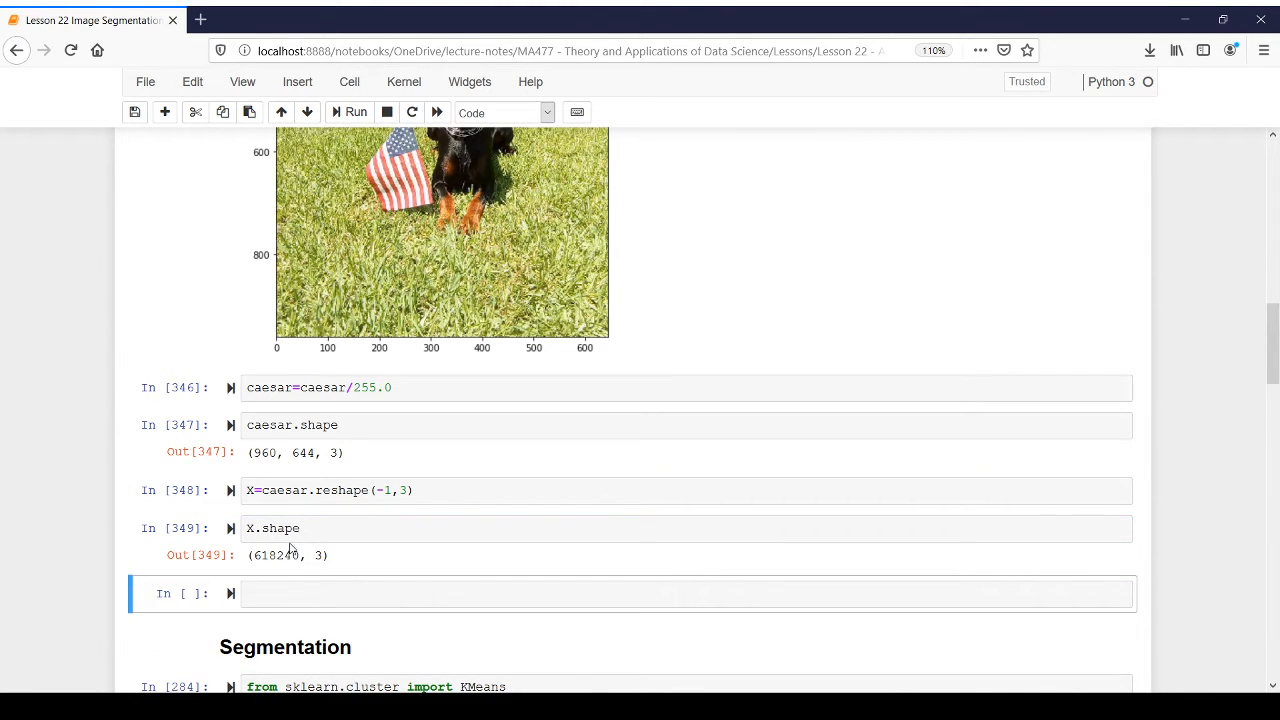
mouse_move(256, 560)
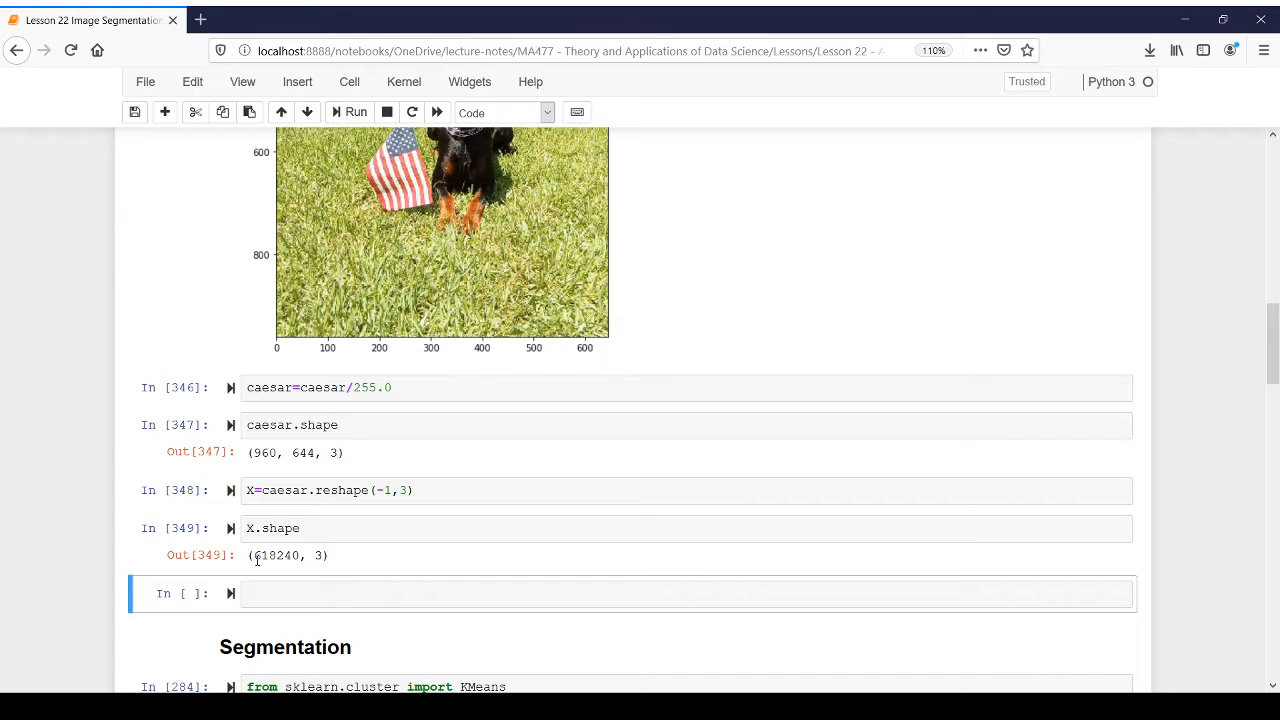
double_click(278, 556)
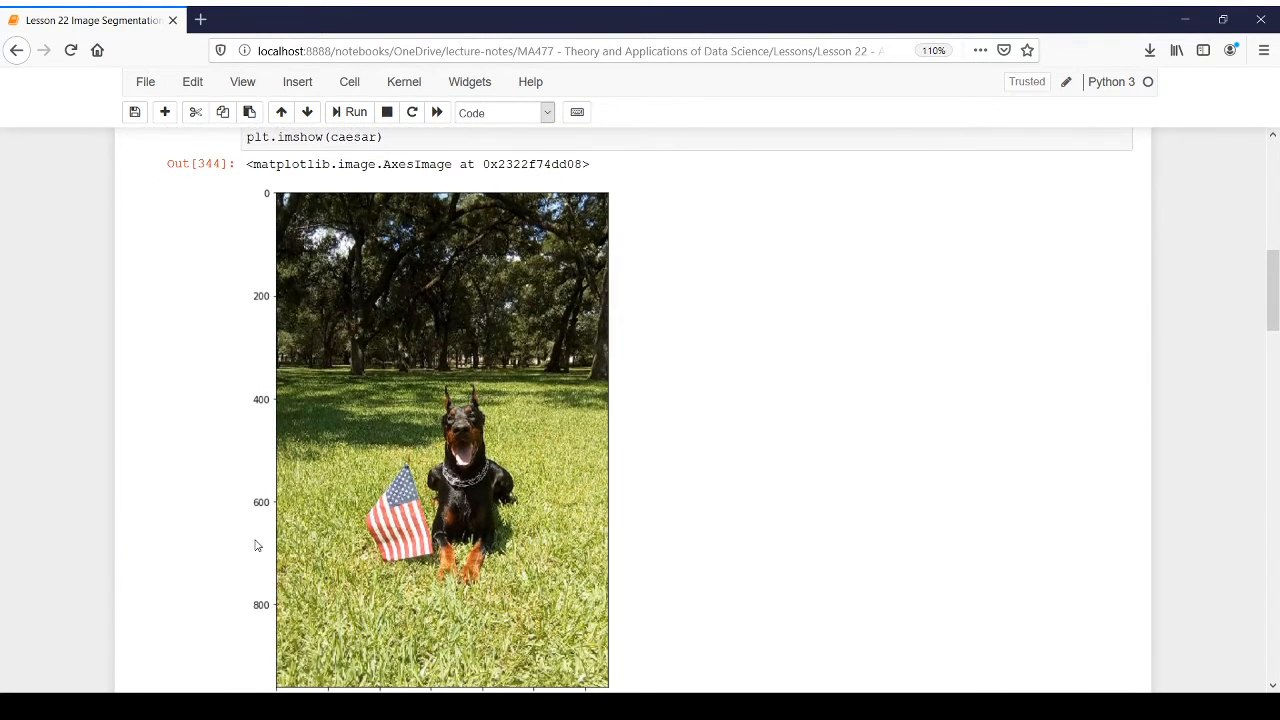
scroll("down", 3)
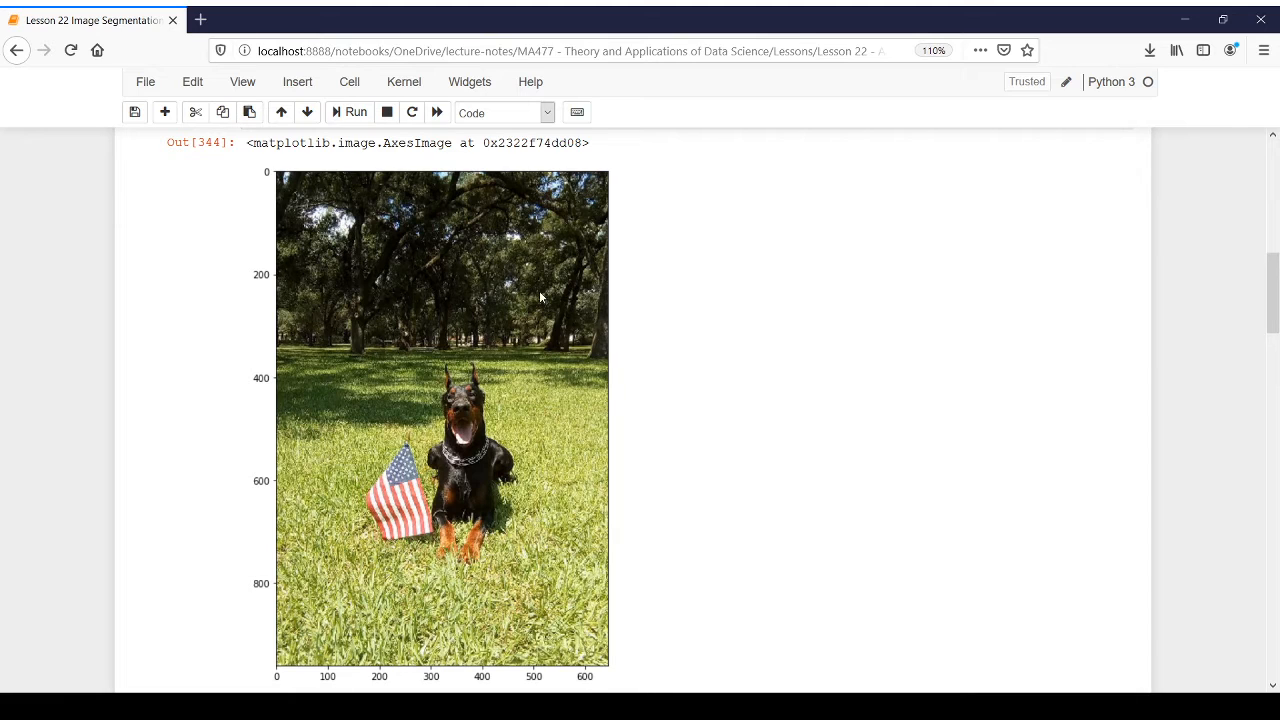
mouse_move(280, 176)
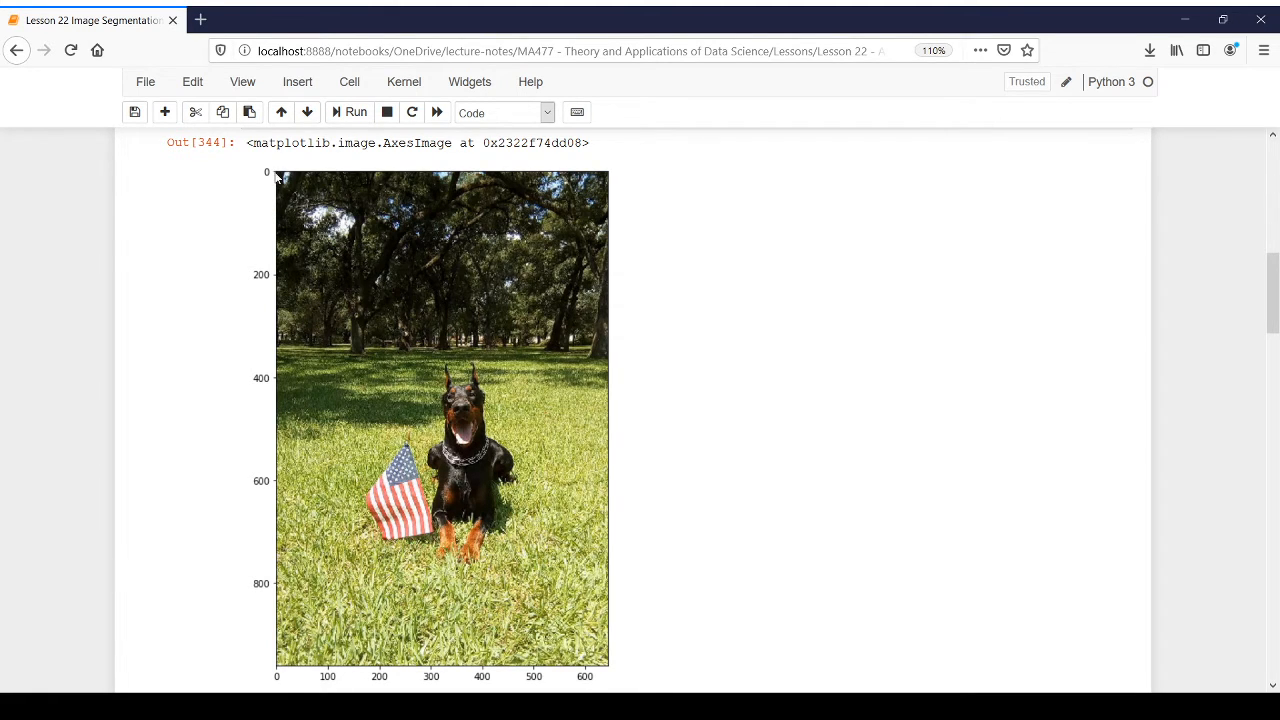
mouse_move(284, 584)
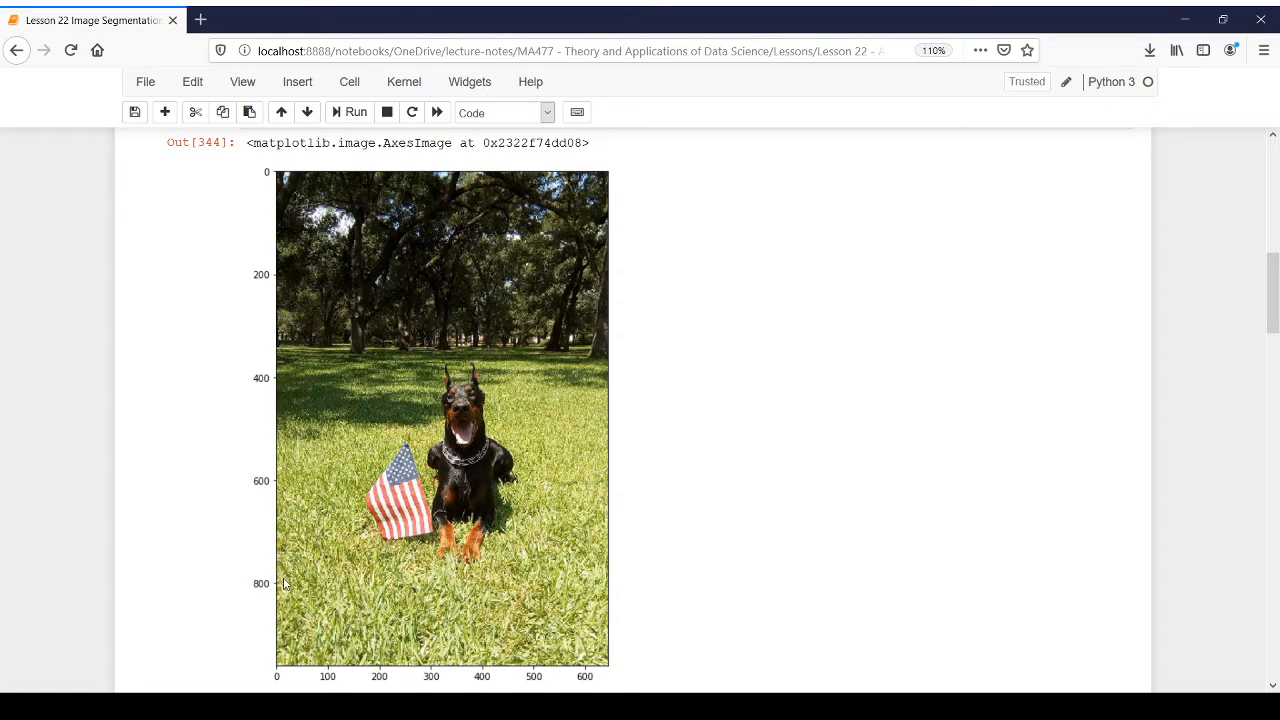
mouse_move(336, 544)
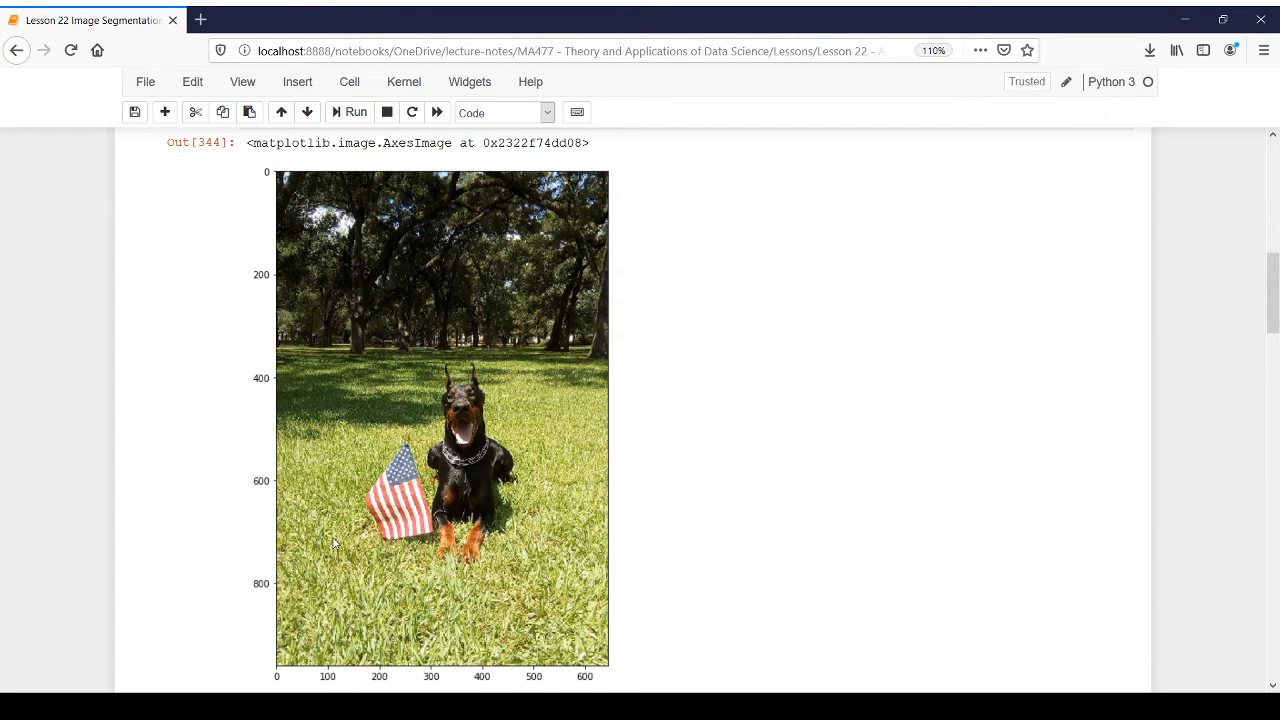
mouse_move(608, 672)
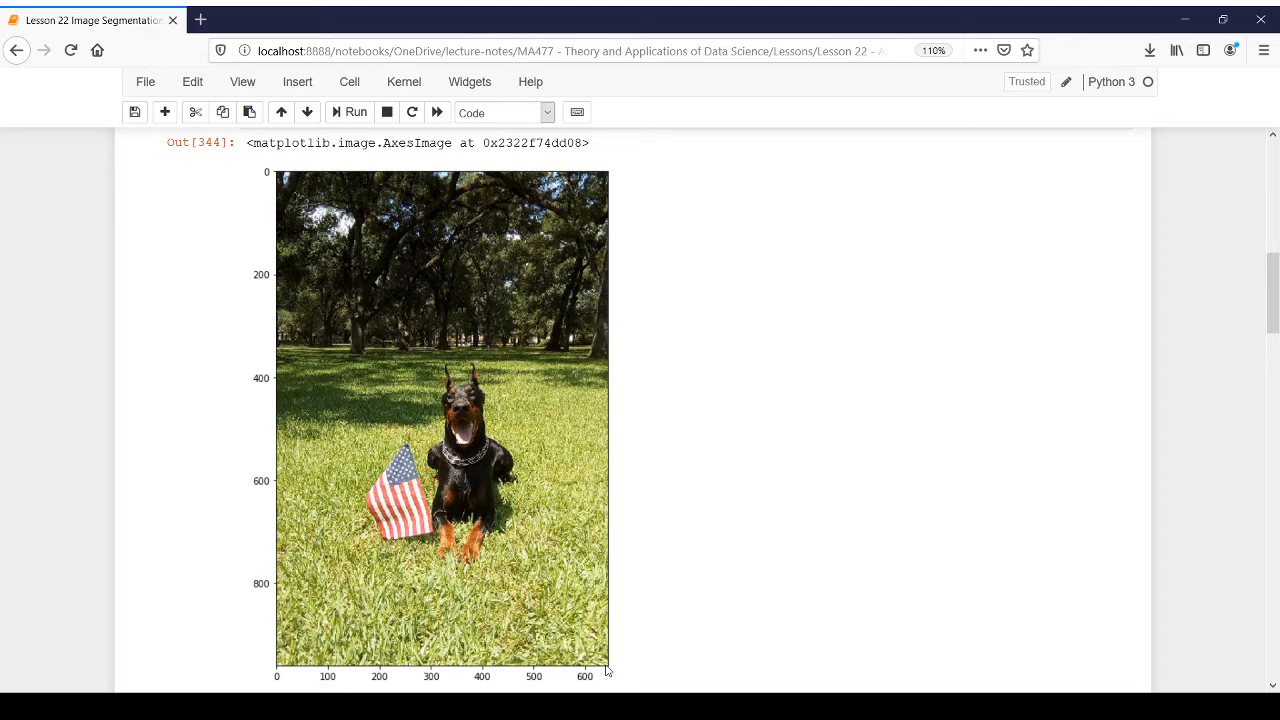
mouse_move(320, 560)
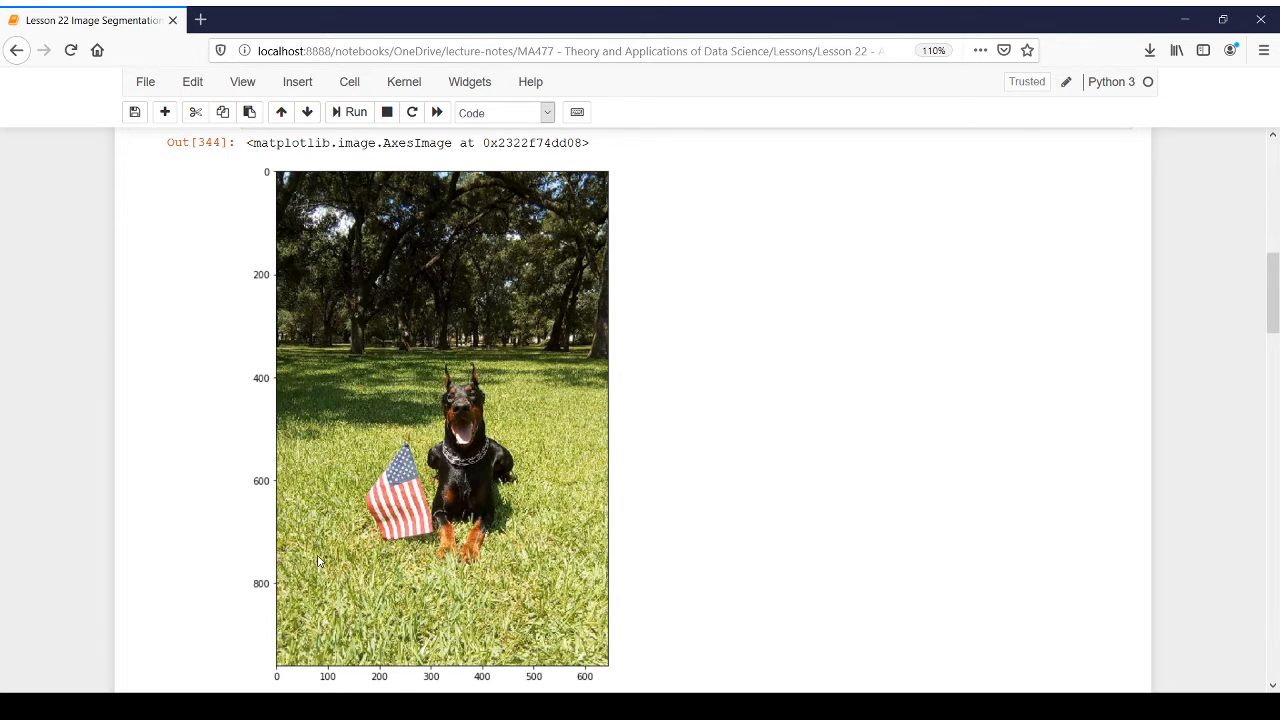
scroll("down", 3)
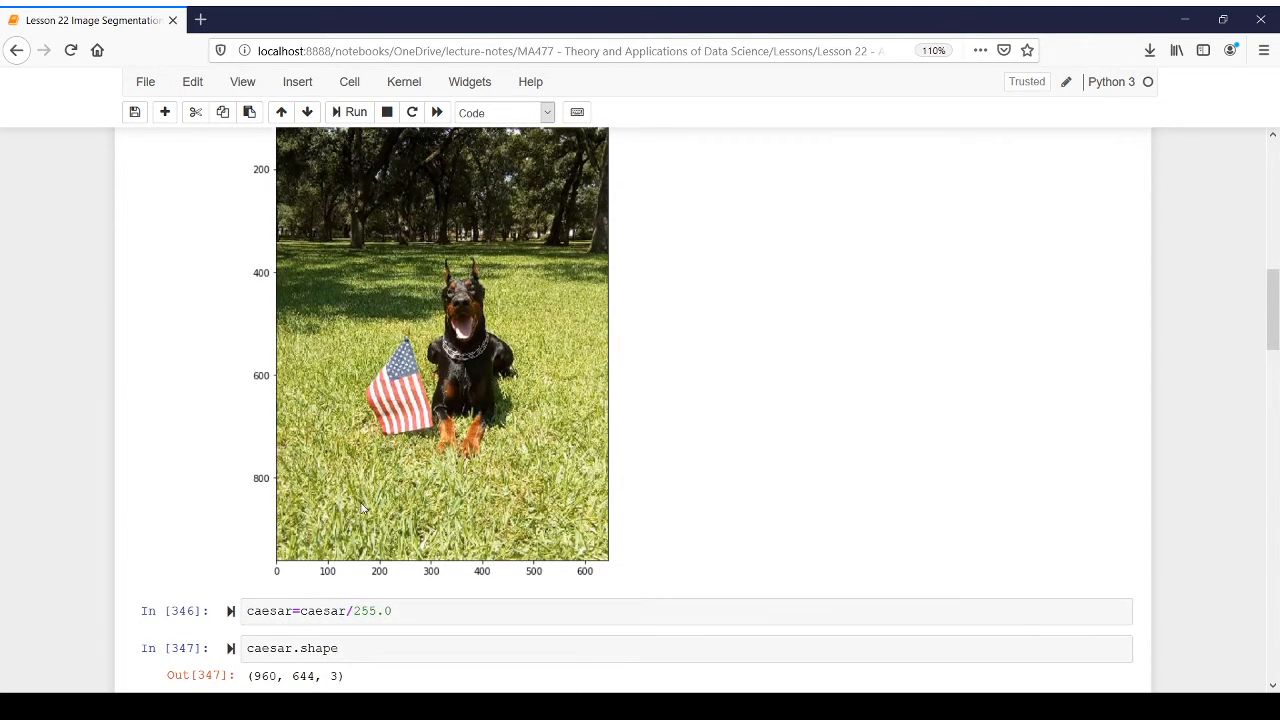
mouse_move(408, 508)
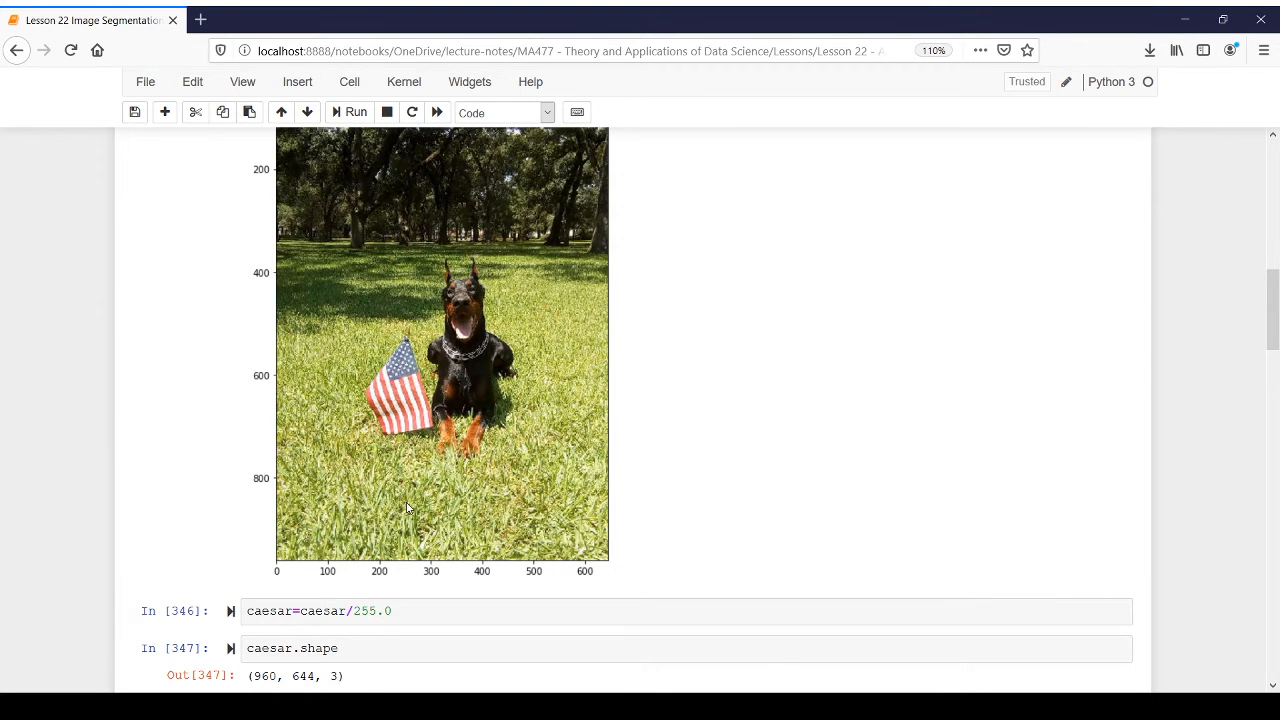
Step: Create km=KMeans(n_clusters=2), fit it with km.fit(X), and run the cell
scroll("down", 3)
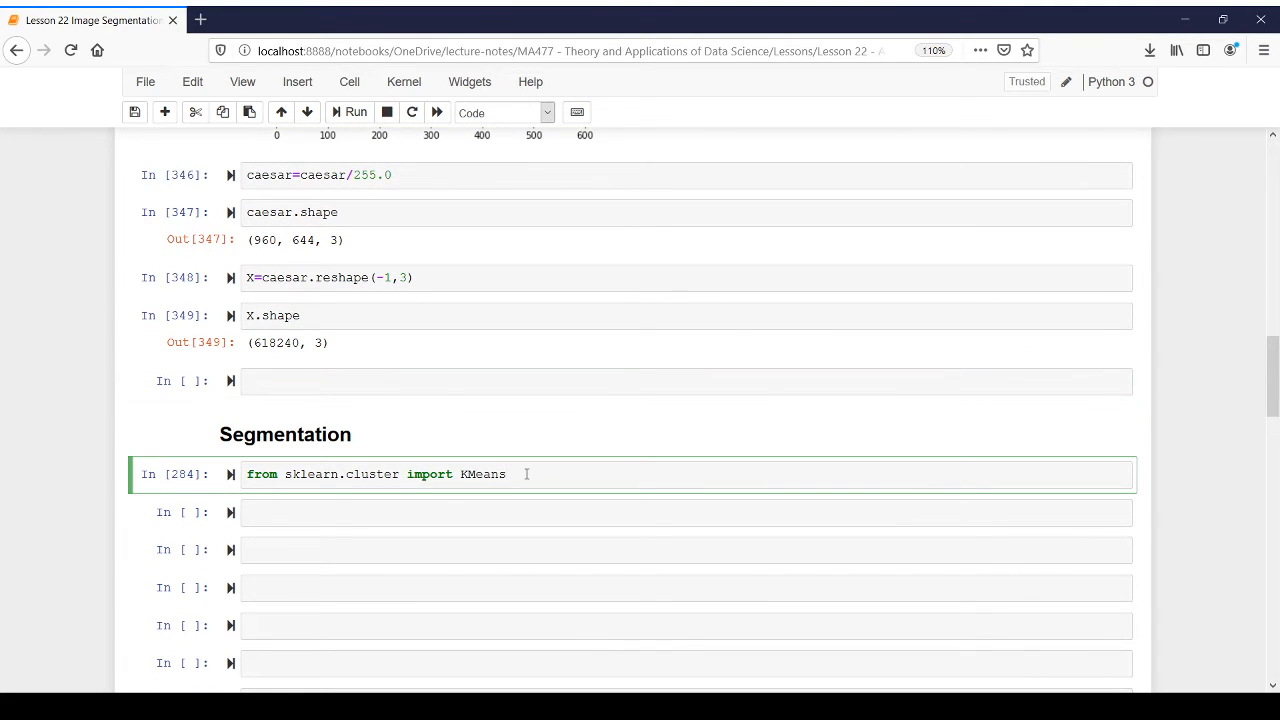
type("k")
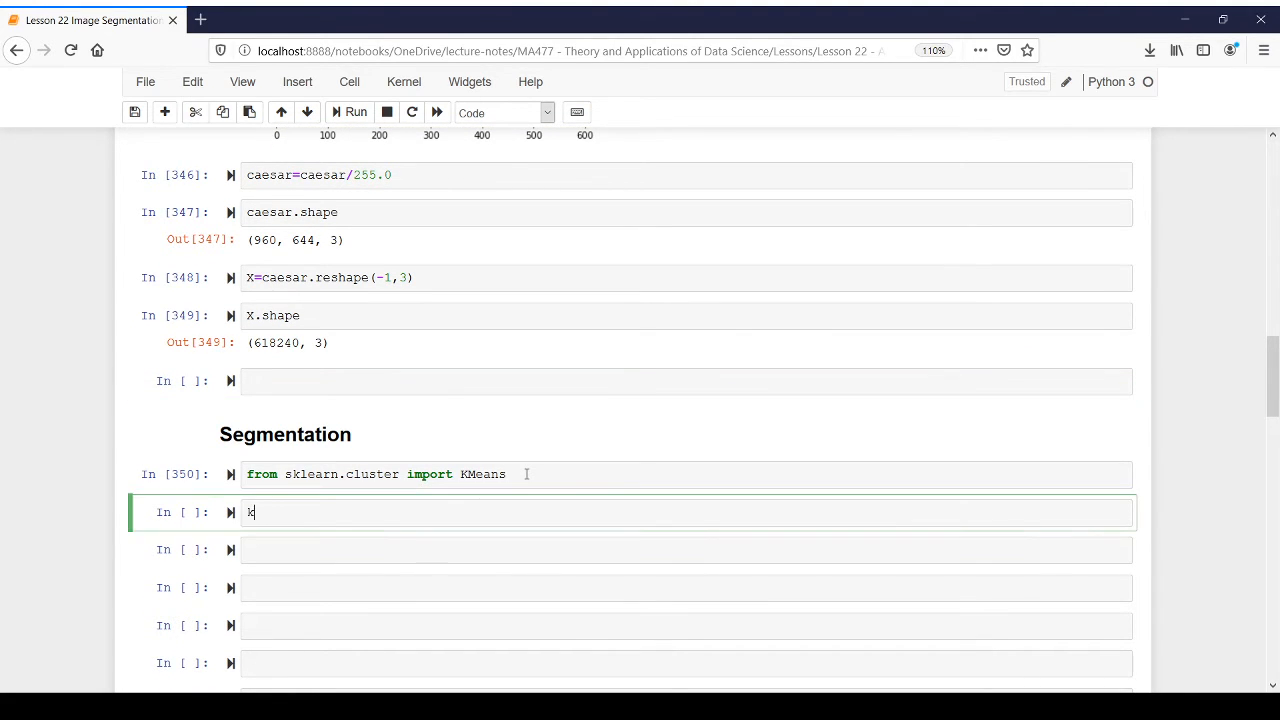
type("m=KMeans")
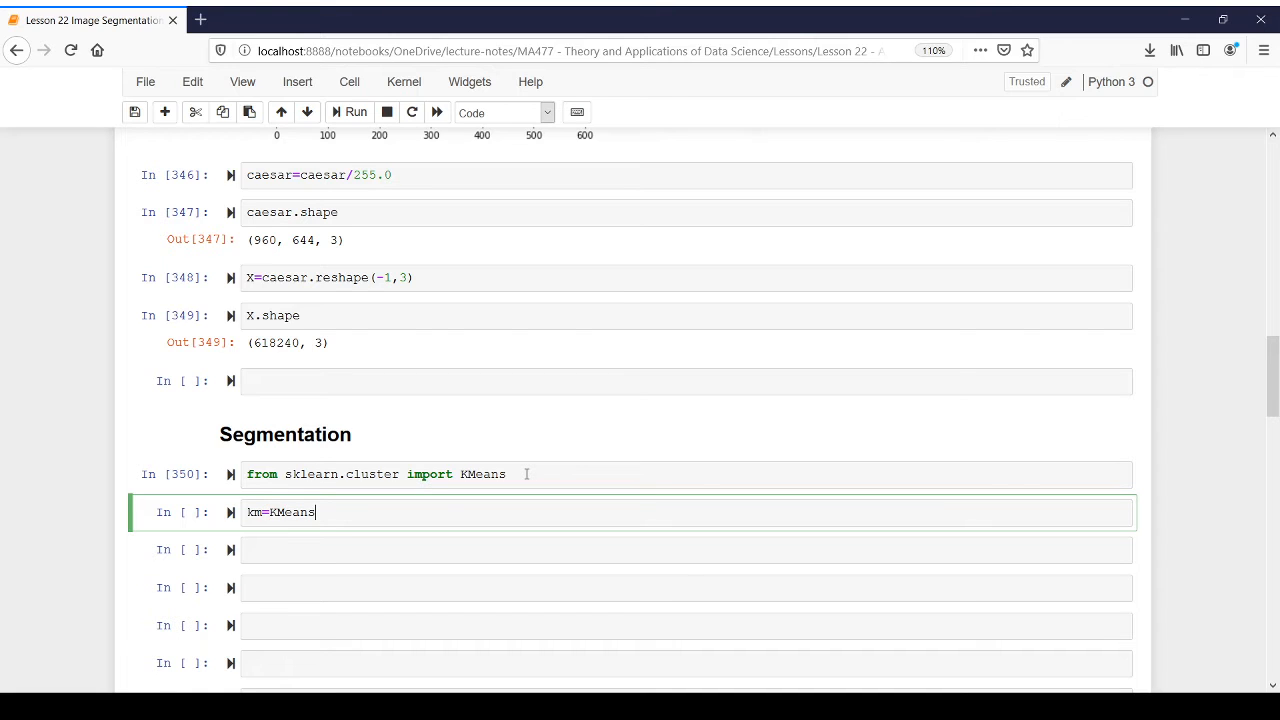
type("(n_)")
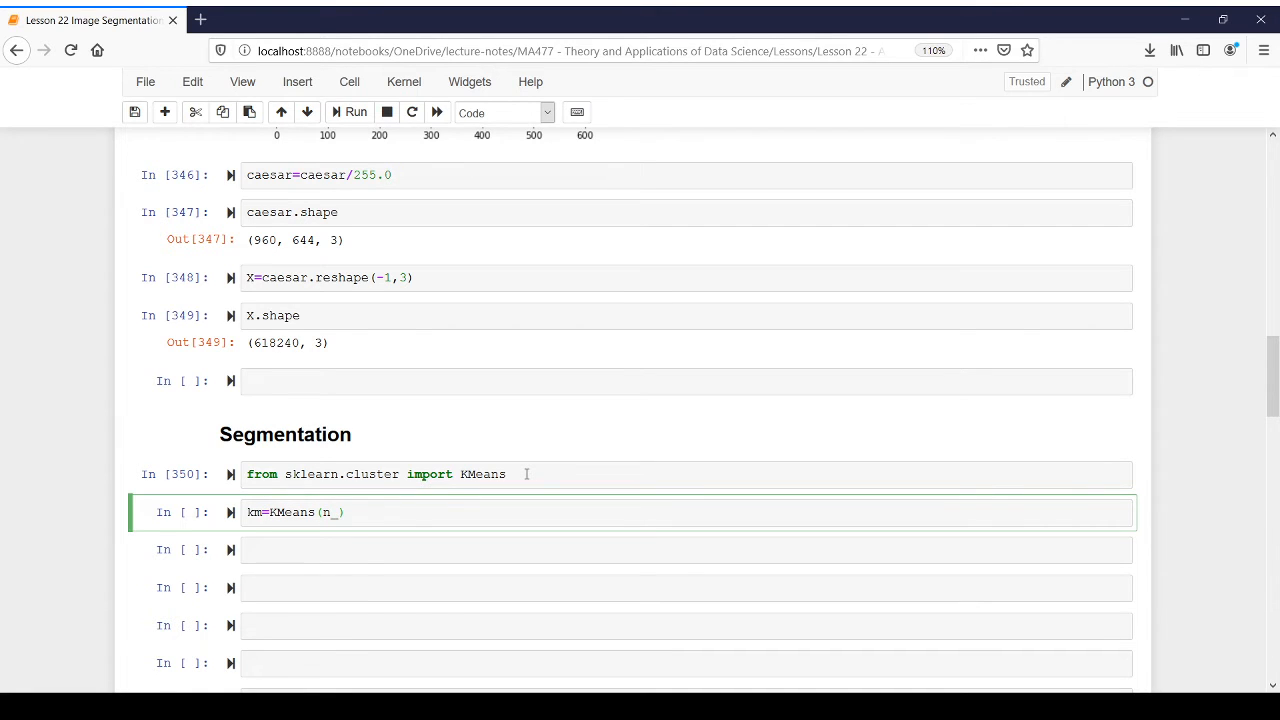
type("clusters=2")
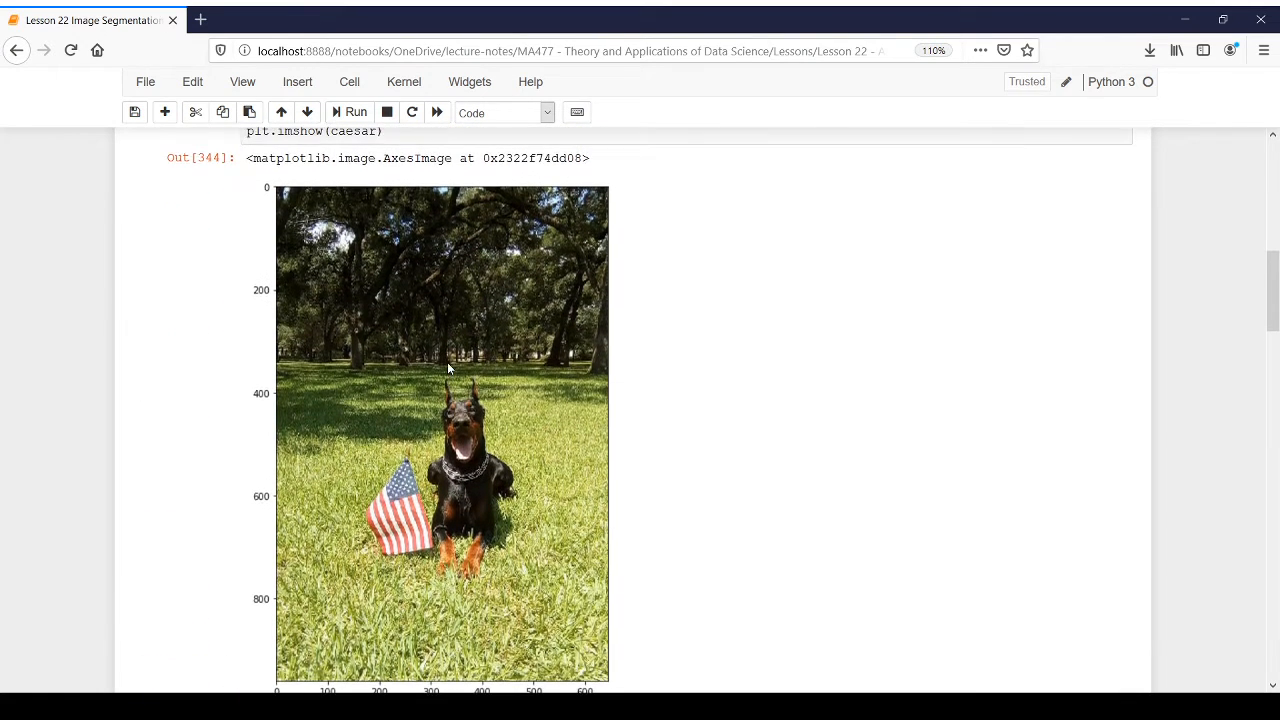
scroll("down", 3)
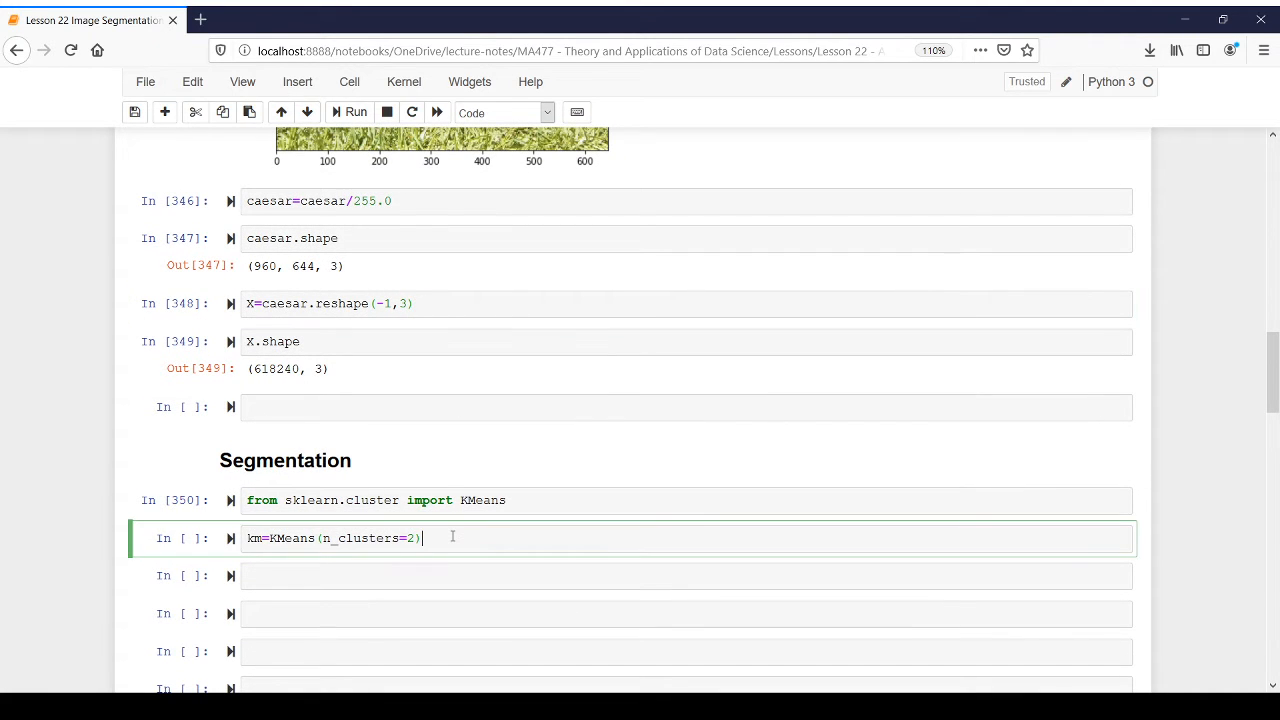
type("km.fit()")
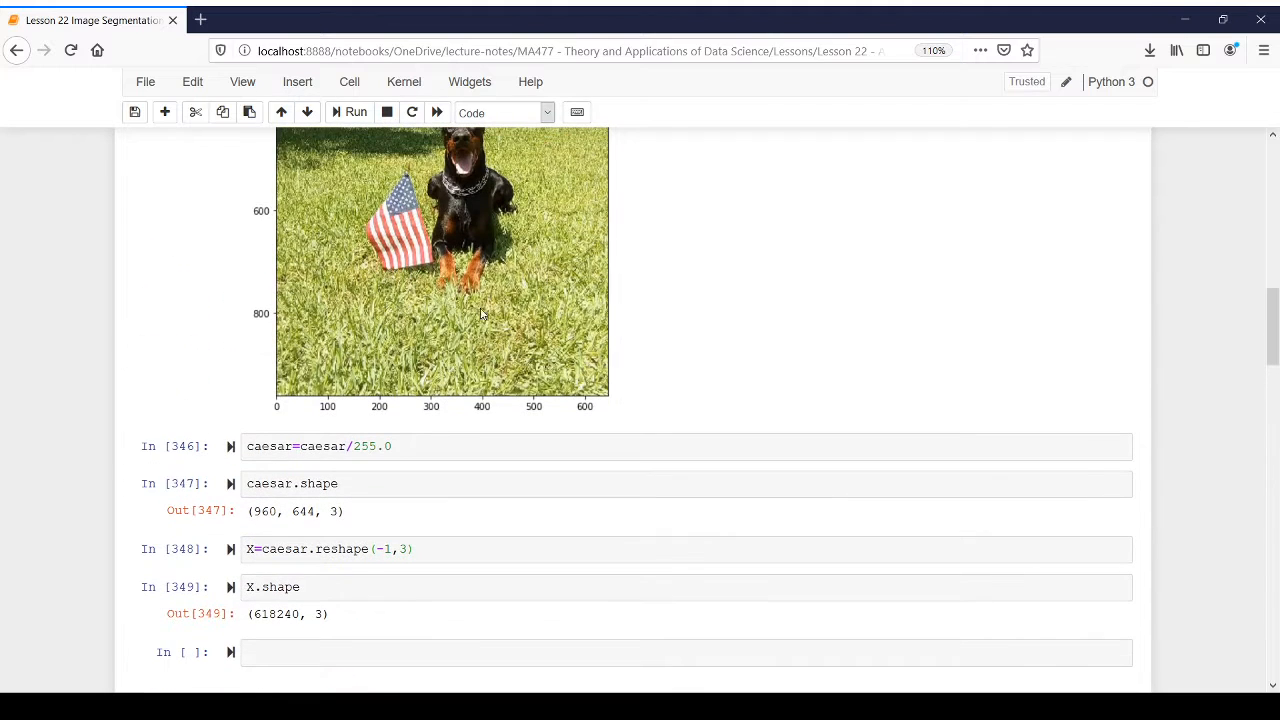
scroll("down", 3)
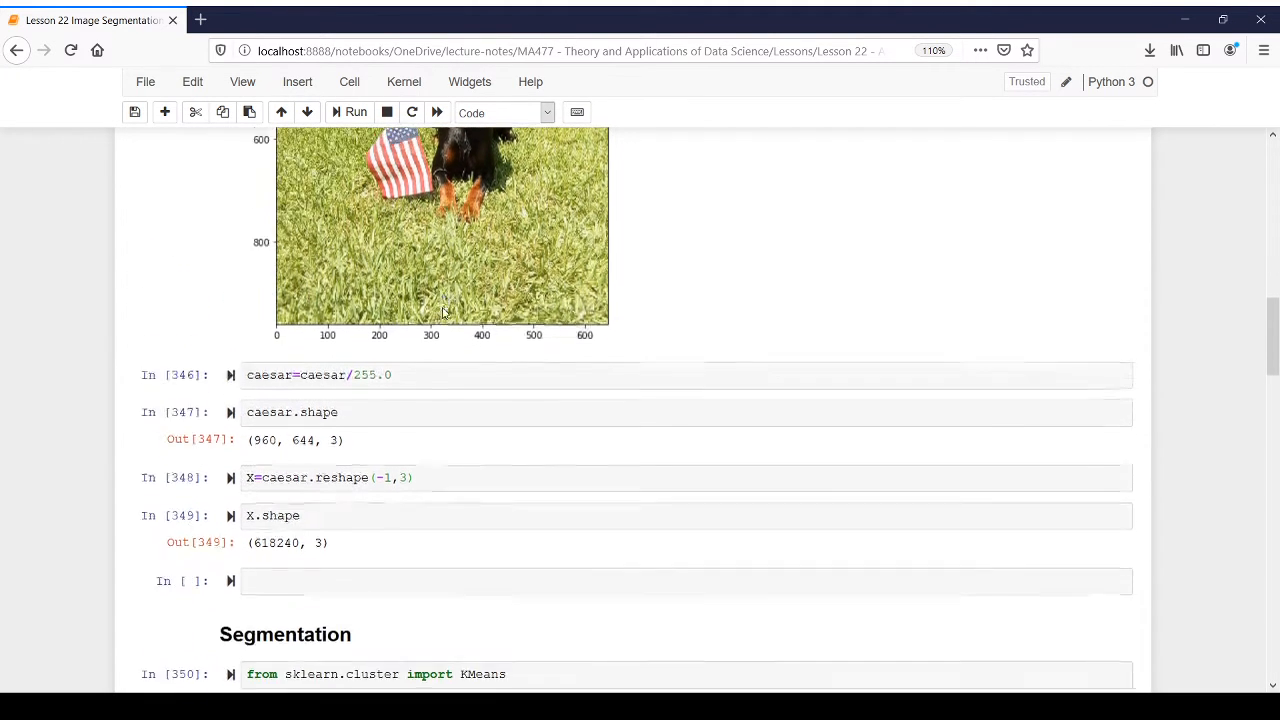
scroll("down", 3)
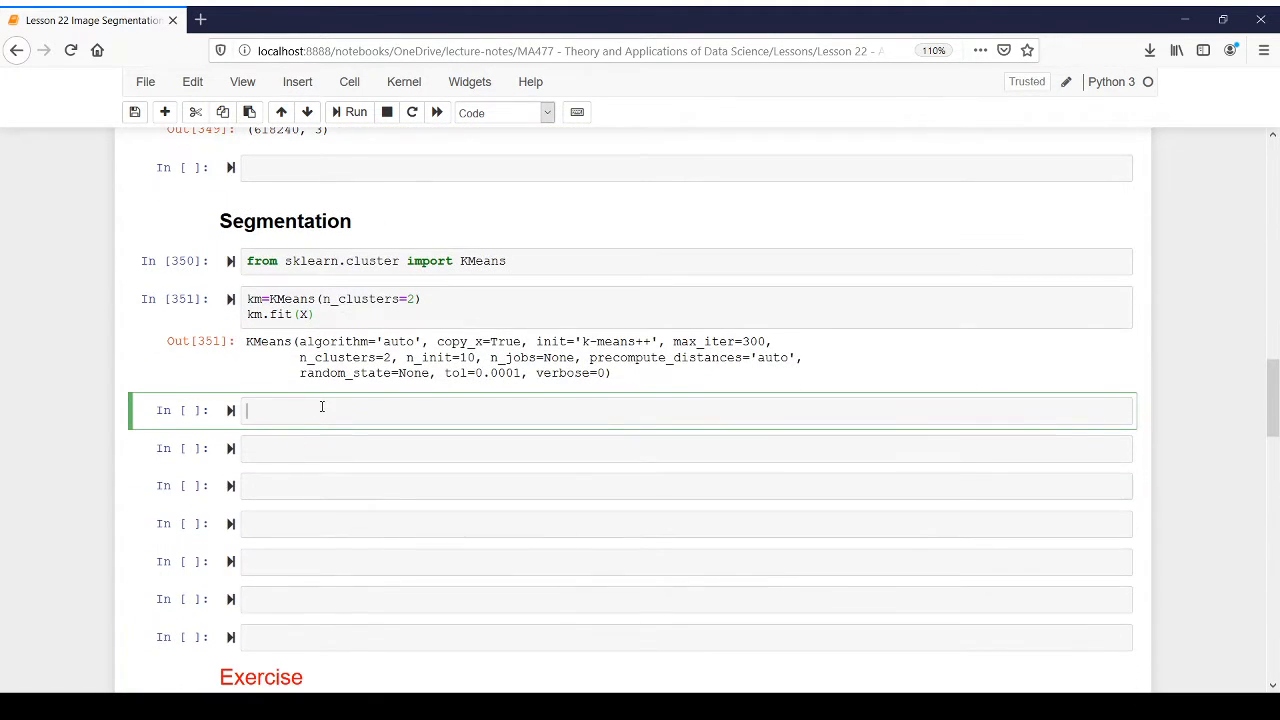
Step: Store km.cluster_centers_ in img_seg and display its two RGB centre rows
type("ca")
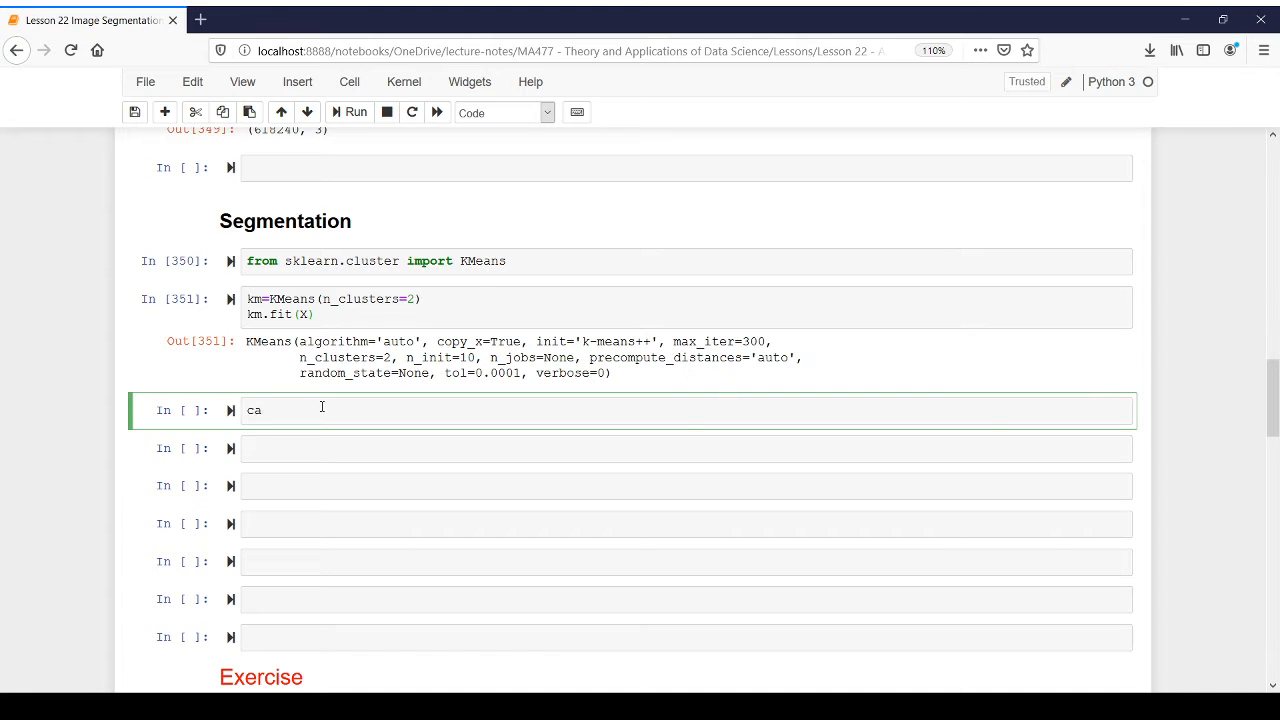
type("img_seg=")
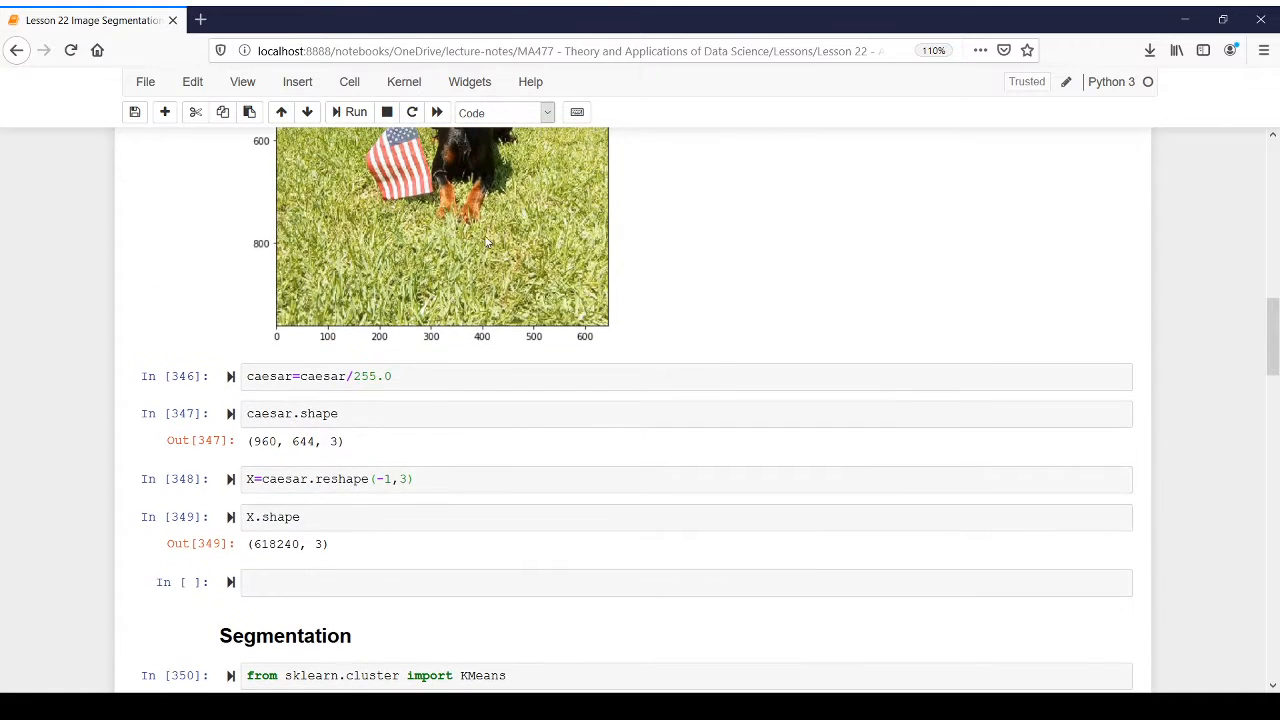
scroll("down", 3)
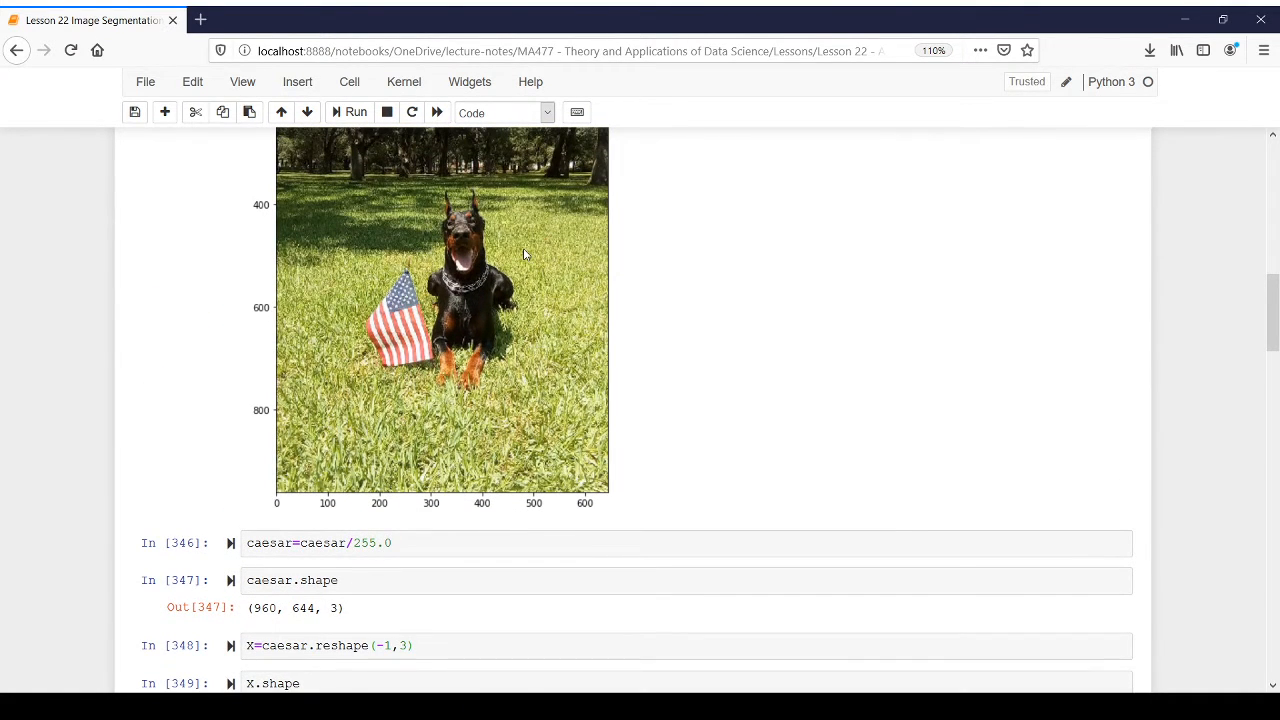
mouse_move(538, 406)
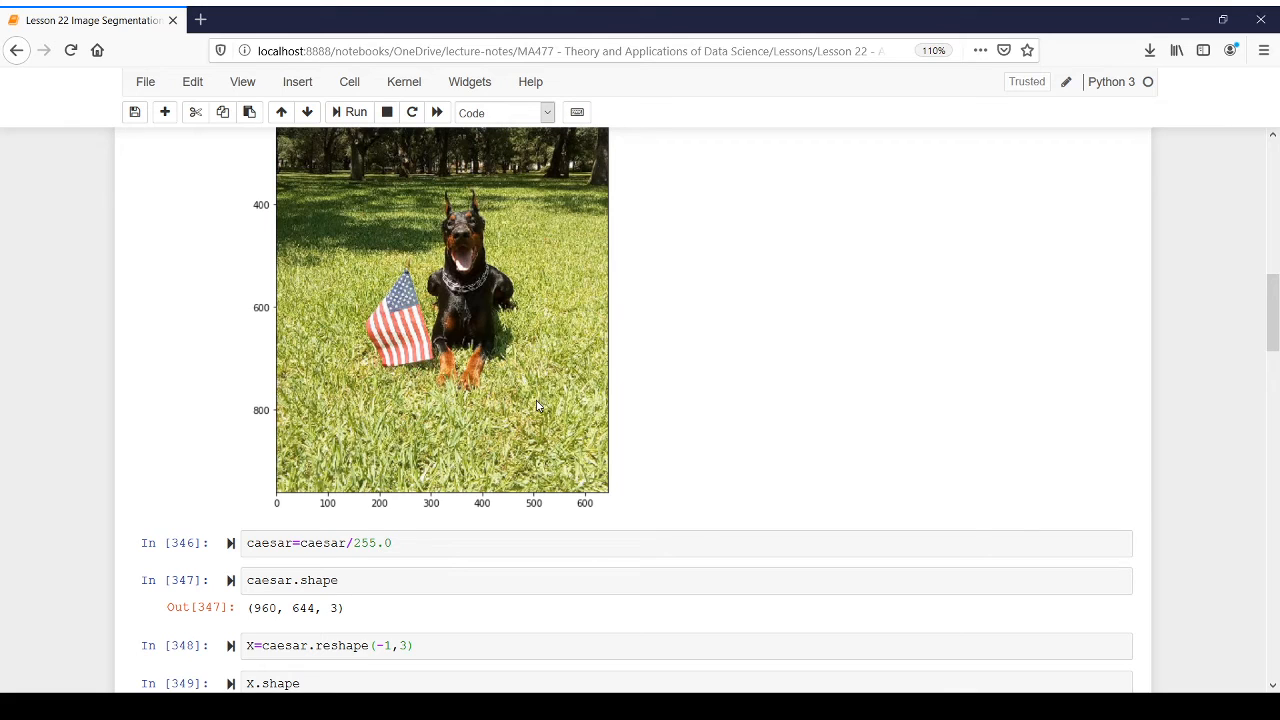
mouse_move(548, 422)
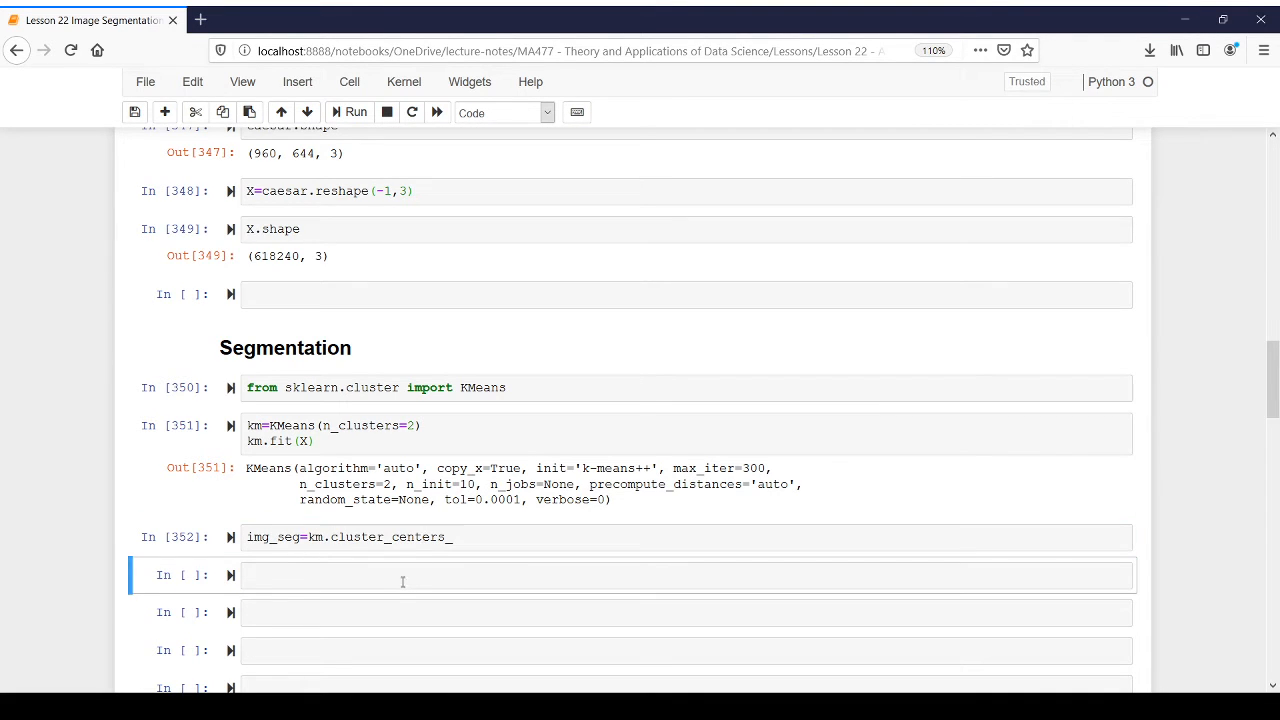
type("img_seg")
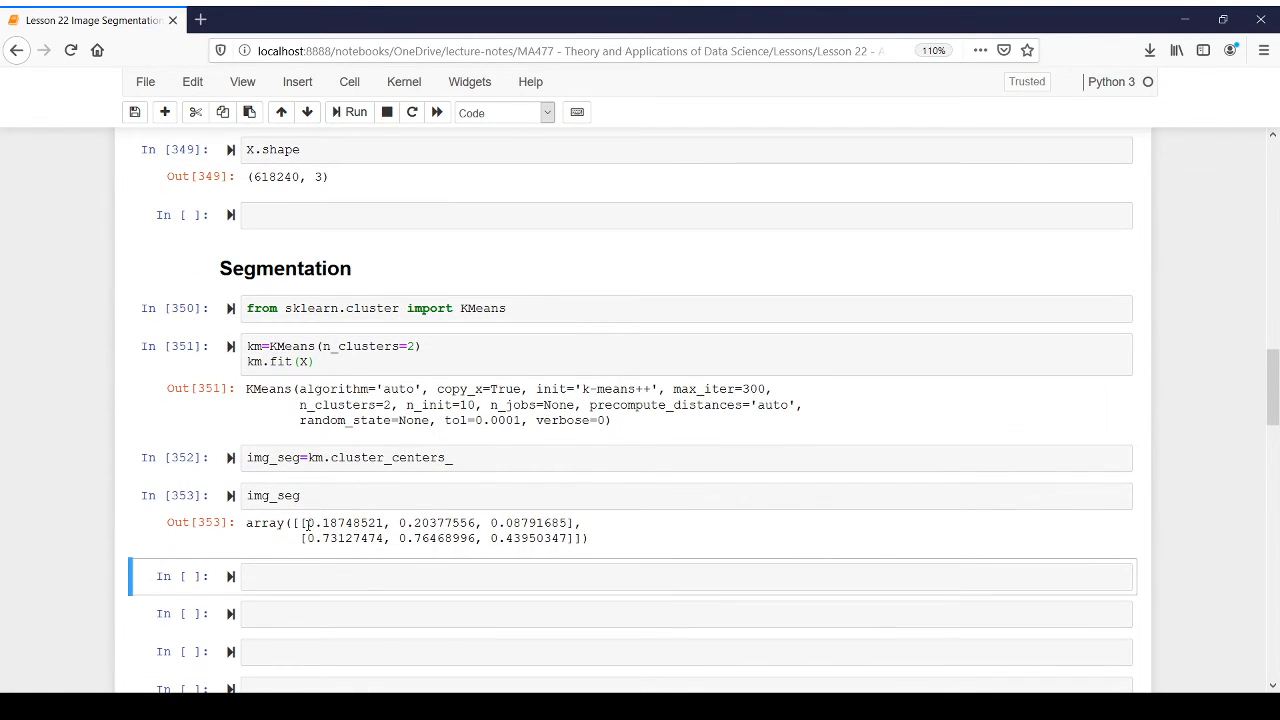
left_click_drag(308, 522, 578, 538)
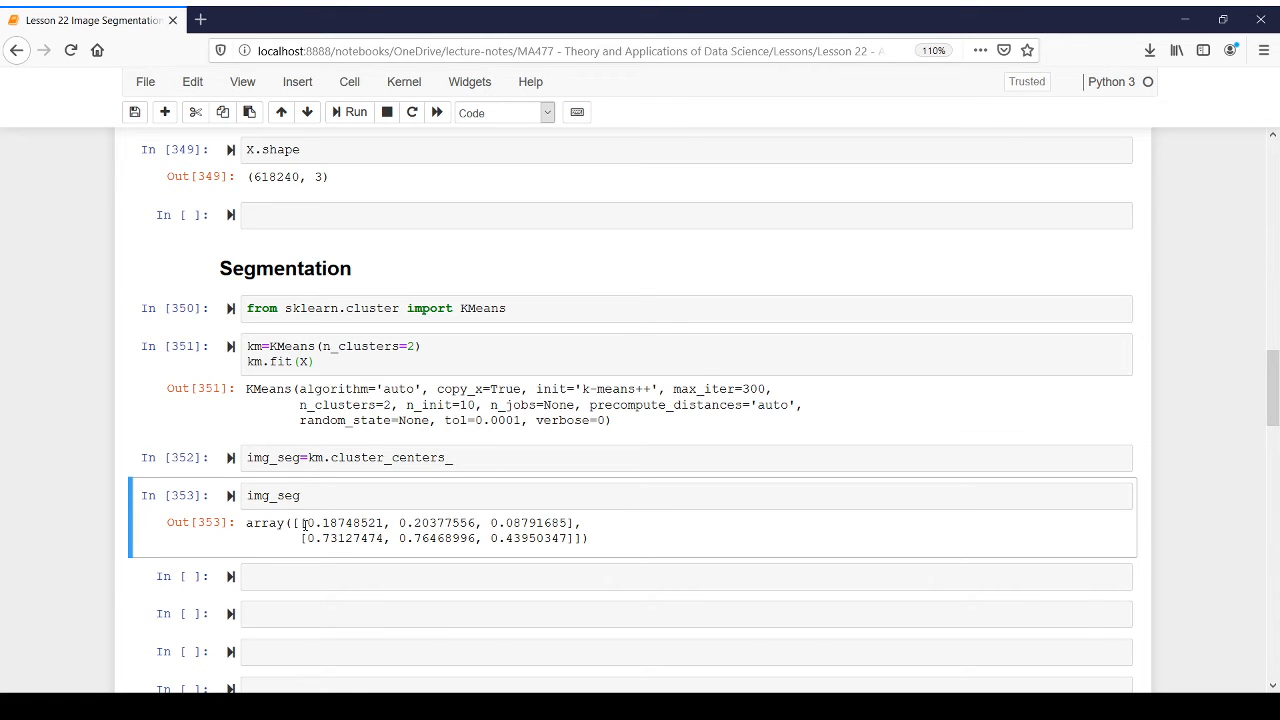
Step: Reassign img_seg=img_seg[km.labels_] and display the per-pixel cluster colours
left_click(446, 494)
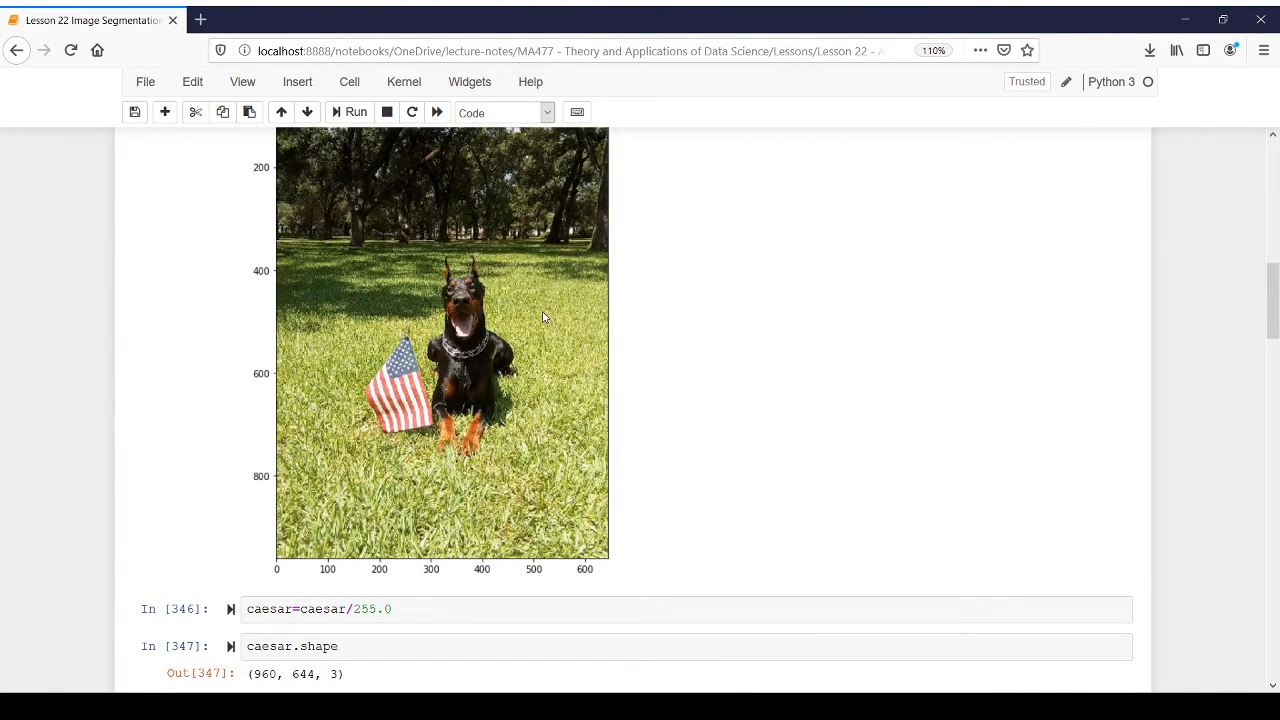
mouse_move(570, 374)
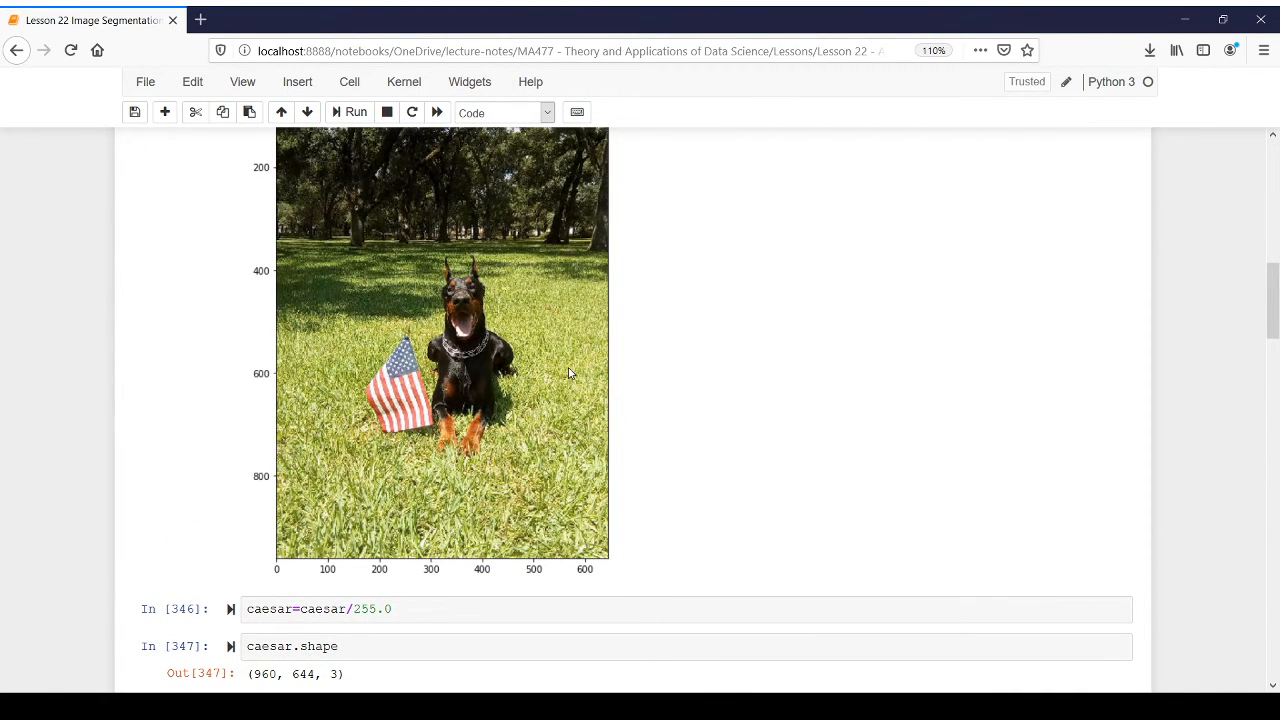
scroll("down", 3)
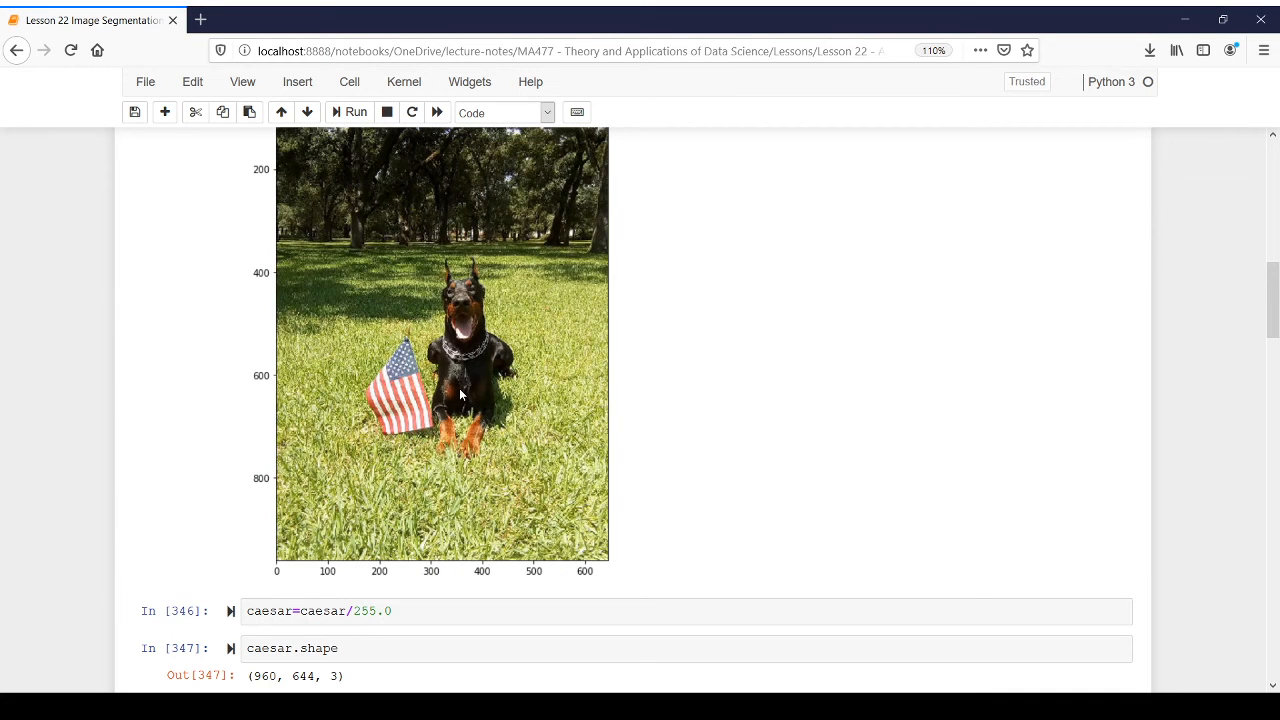
scroll("down", 3)
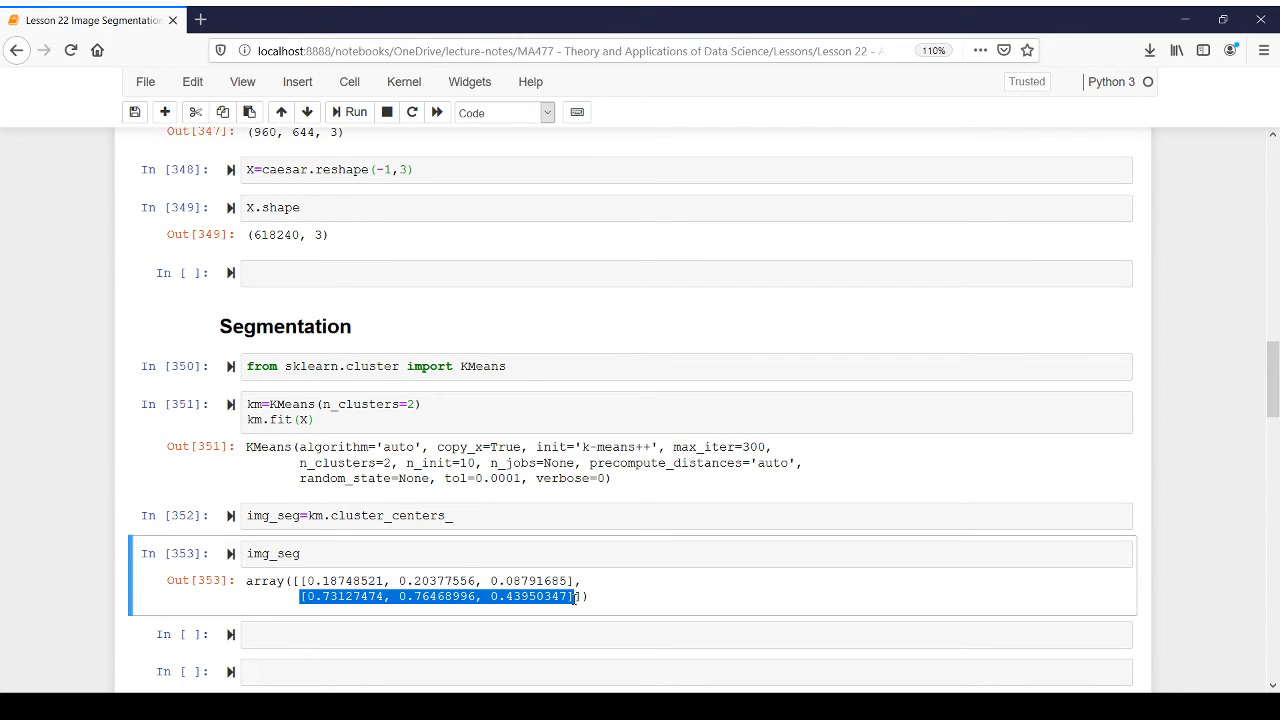
left_click(544, 562)
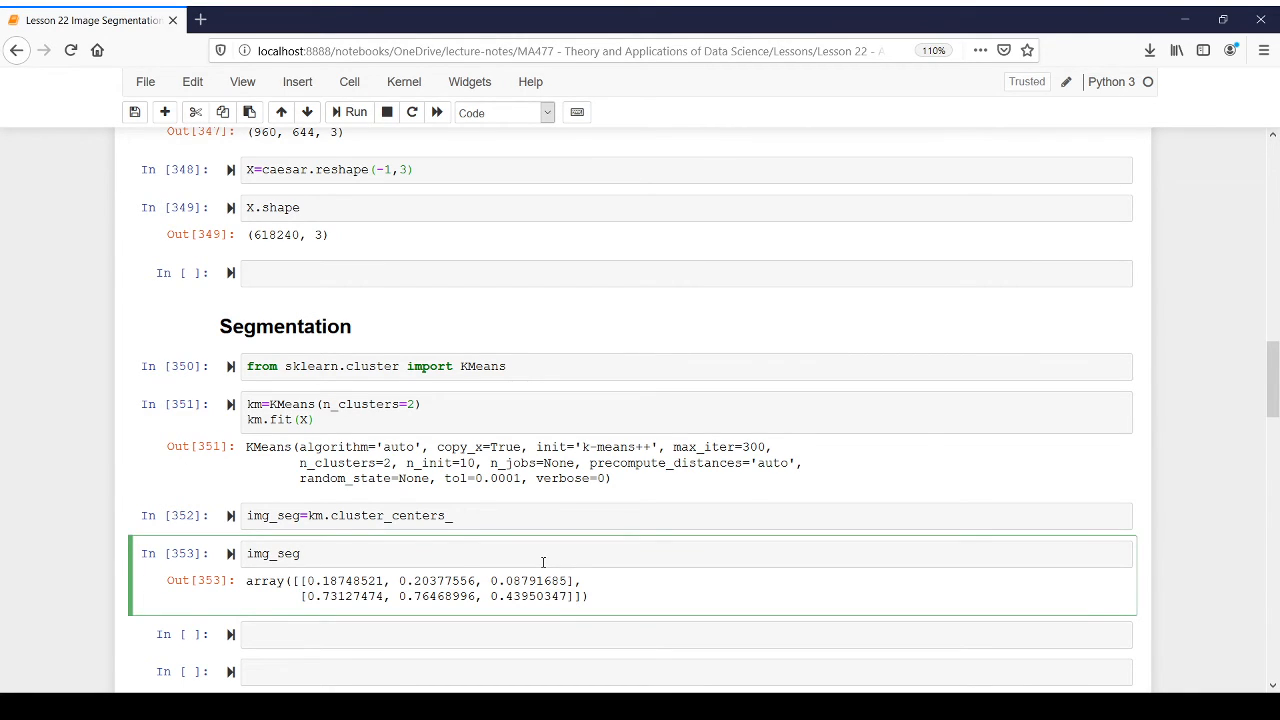
type("=img_")
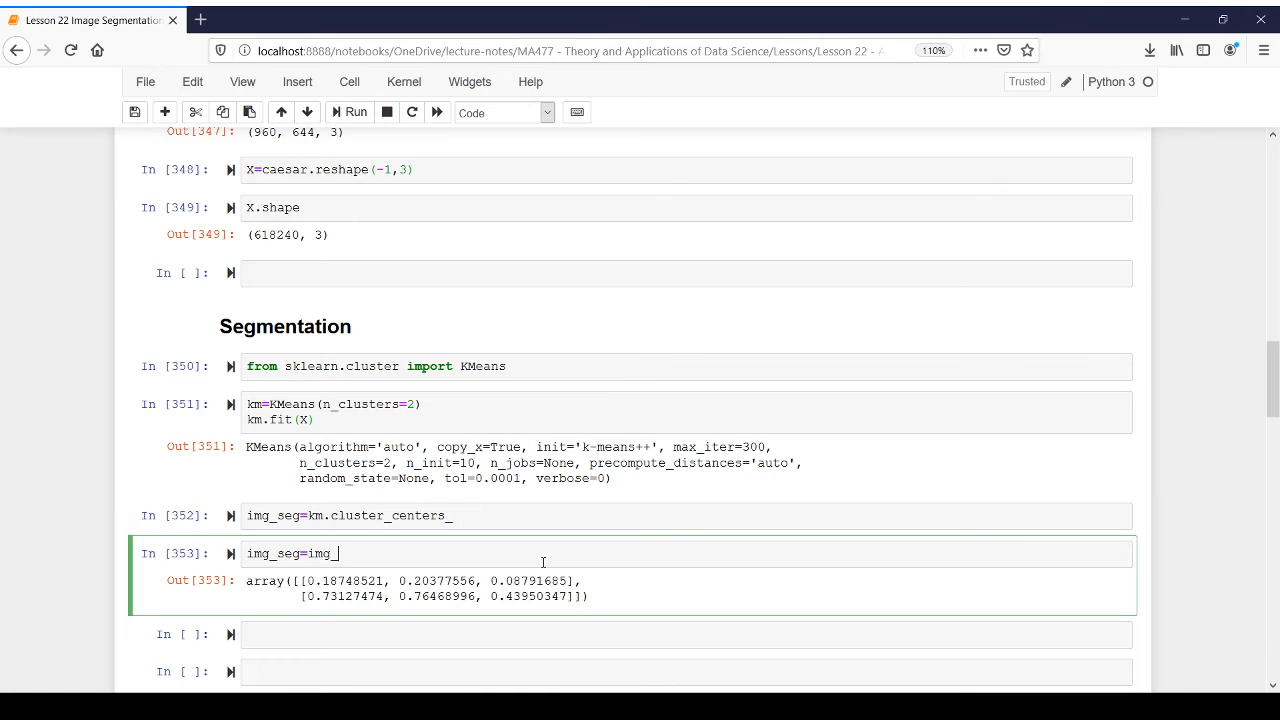
type("seg[km..")
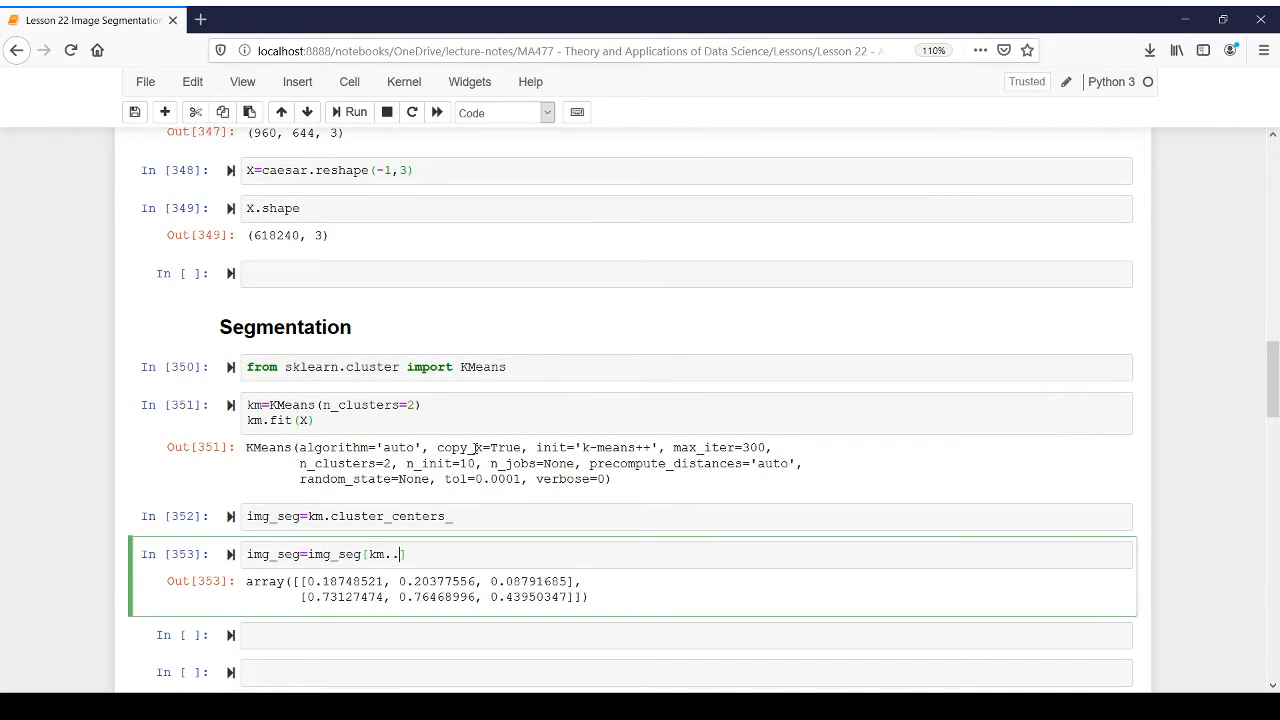
type("labels_]")
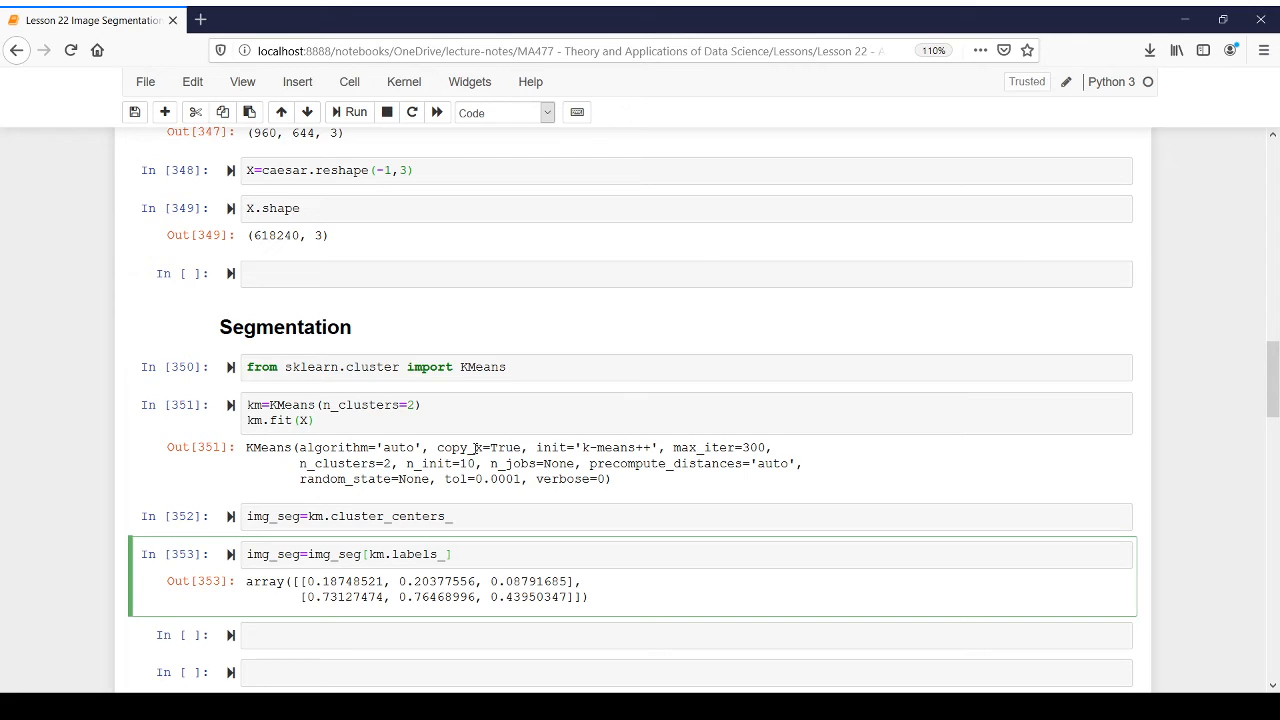
type("img_seg")
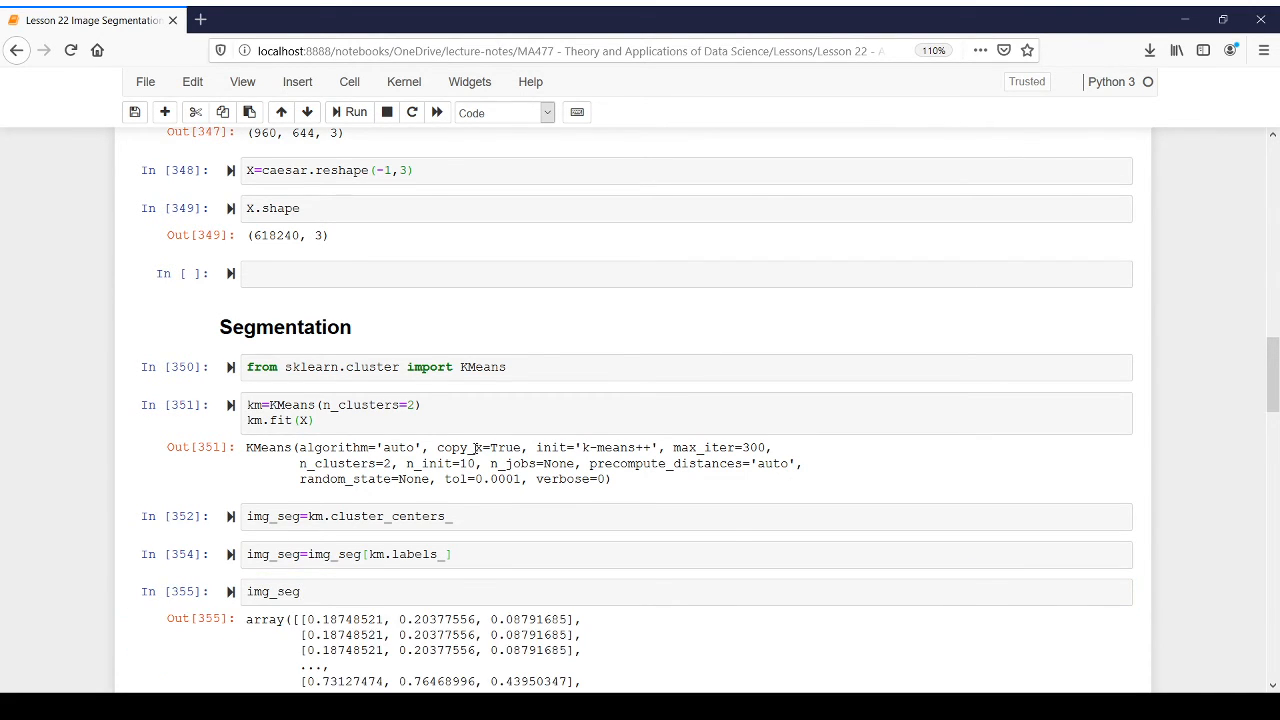
Step: Change the cell to img_seg=img_seg.reshape(image.shape) and run it as cell 356
scroll("down", 3)
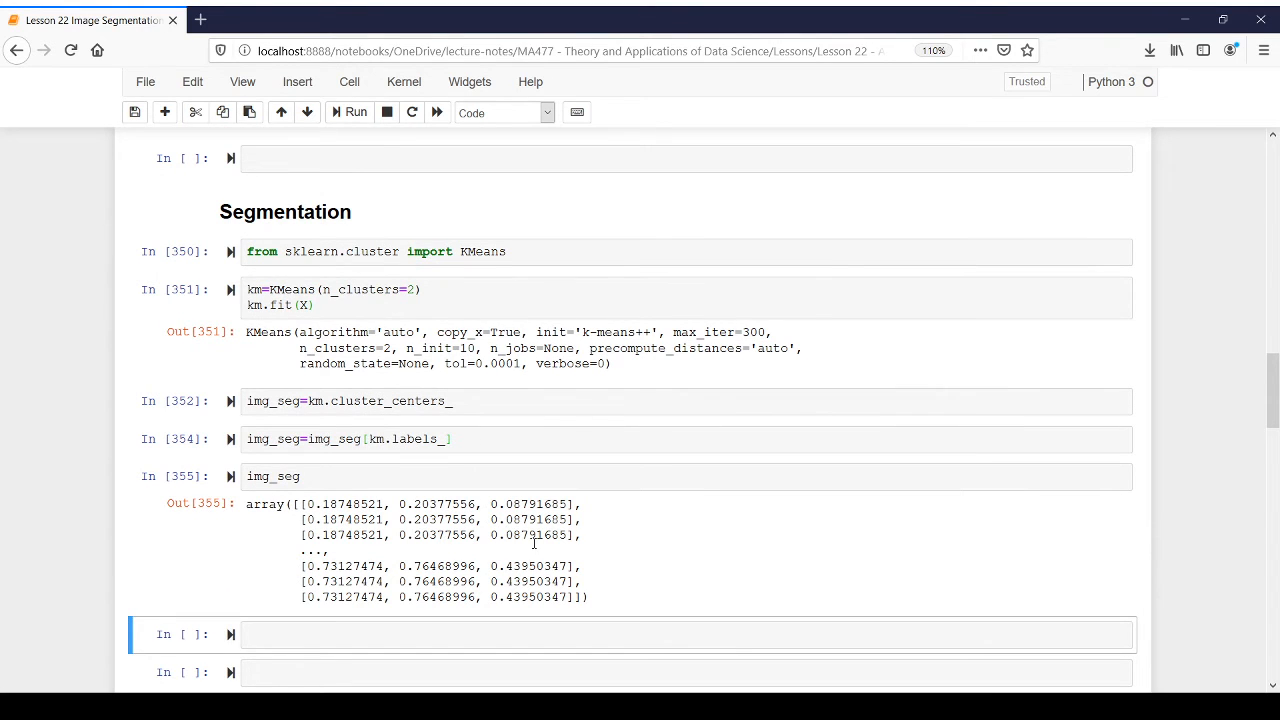
mouse_move(460, 604)
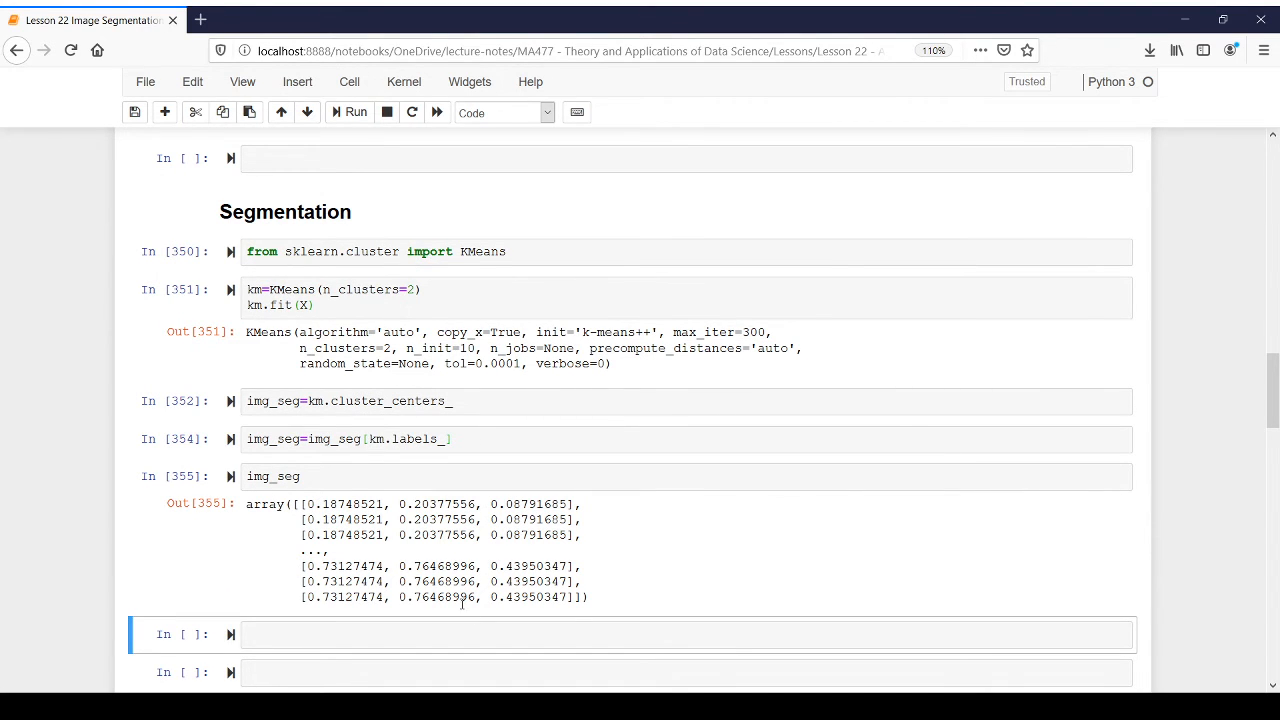
scroll("down", 3)
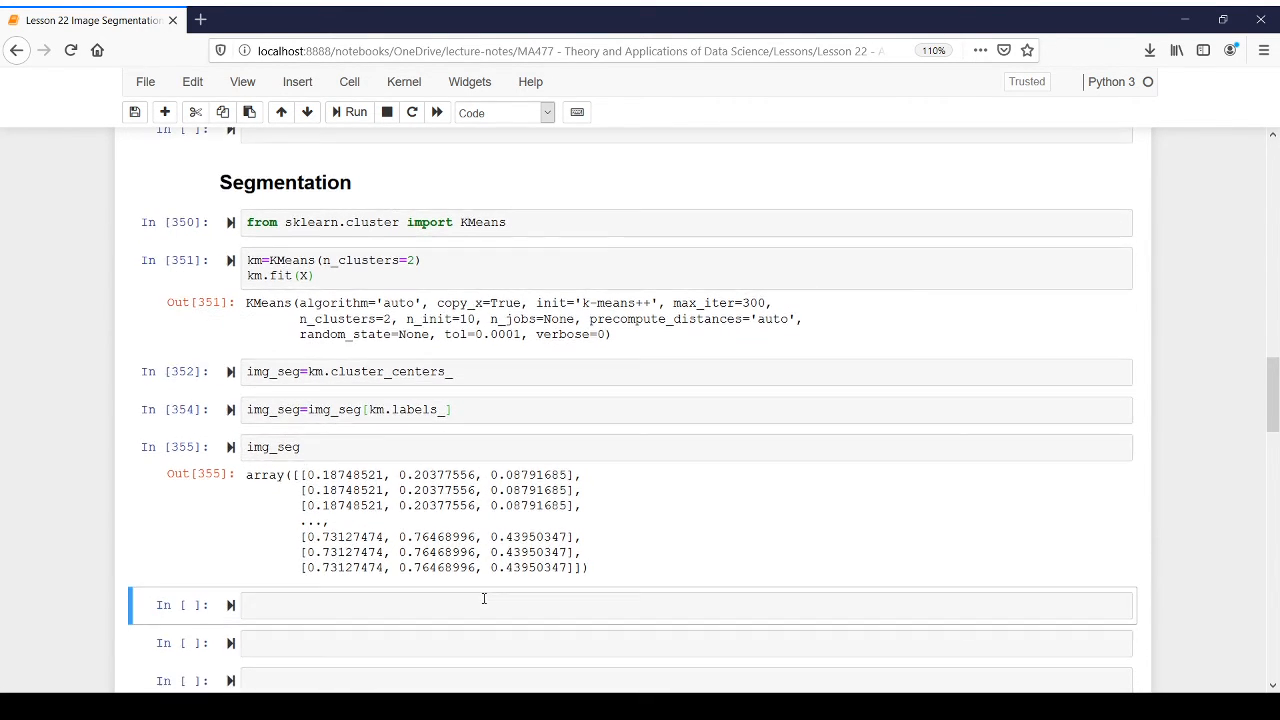
left_click(484, 604)
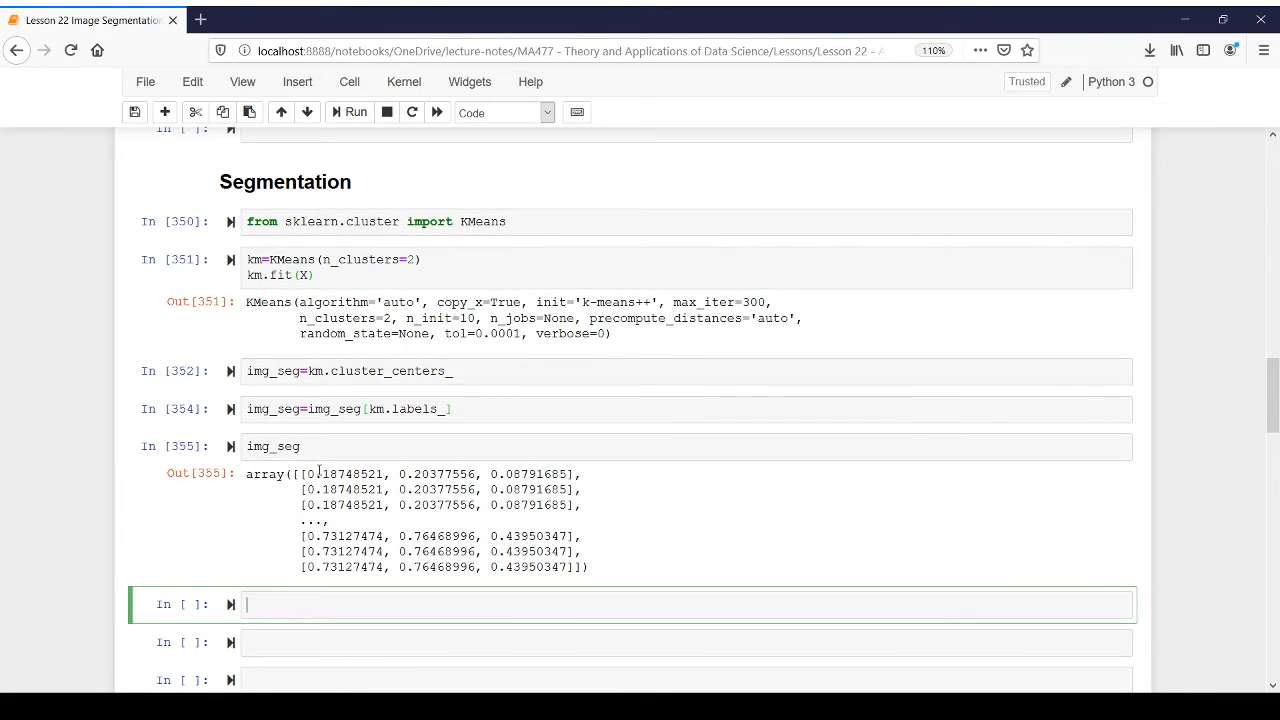
left_click(300, 446)
type("=img_seg.resh")
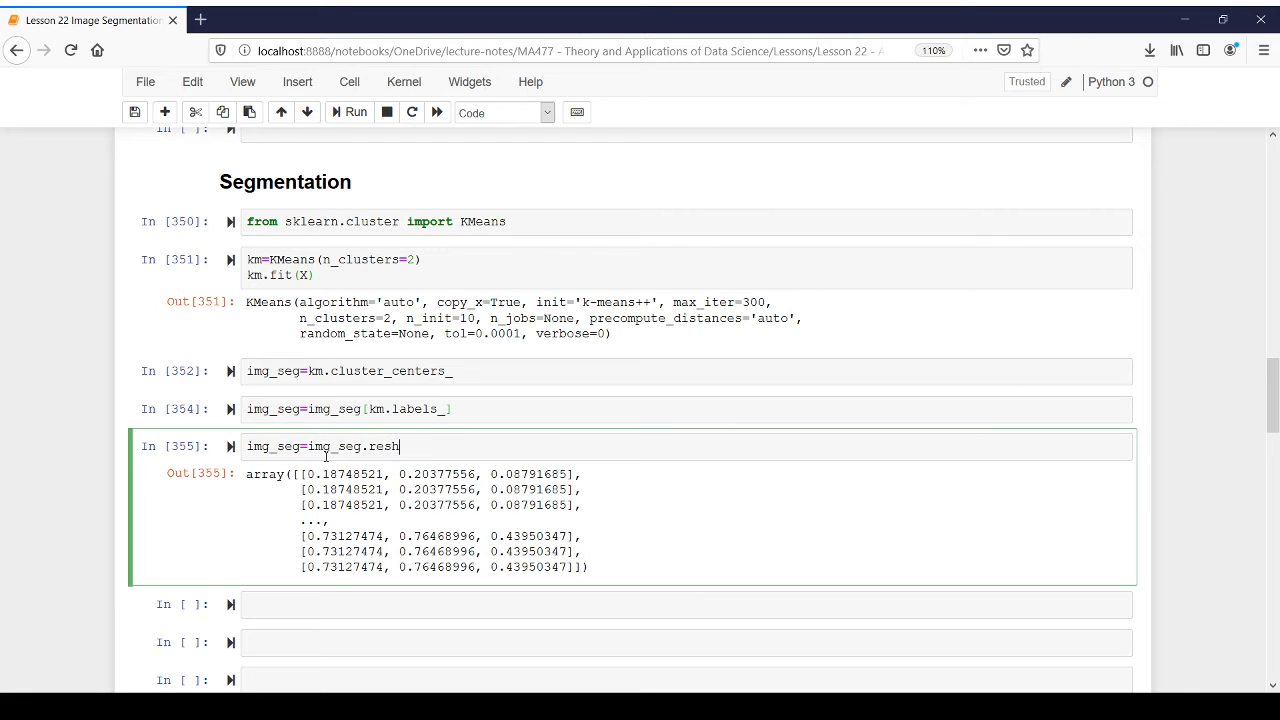
type("ape(i")
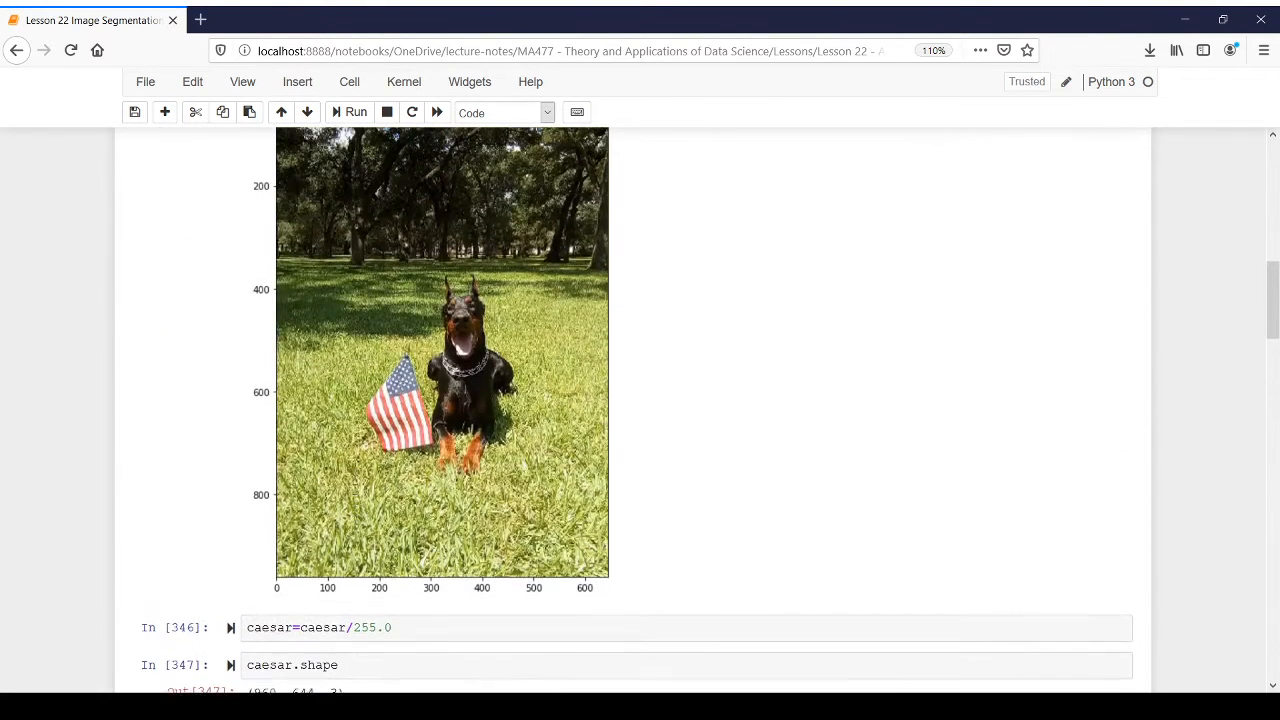
scroll("down", 3)
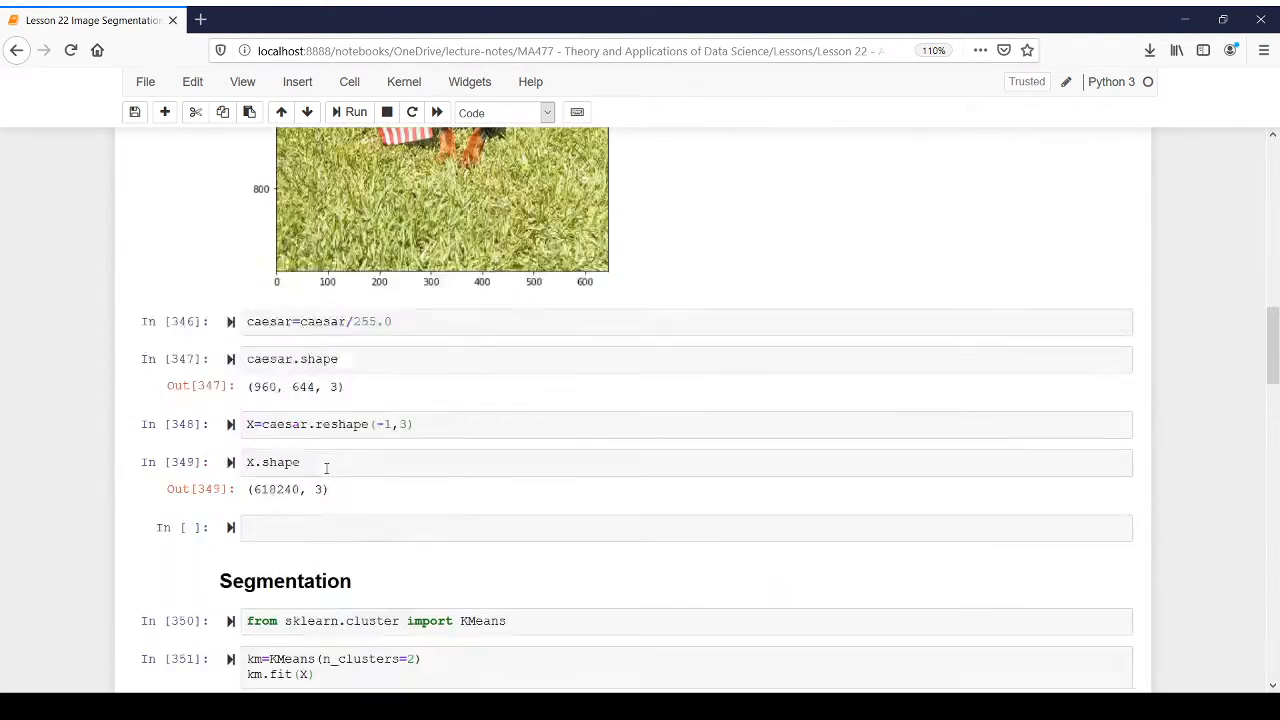
scroll("down", 3)
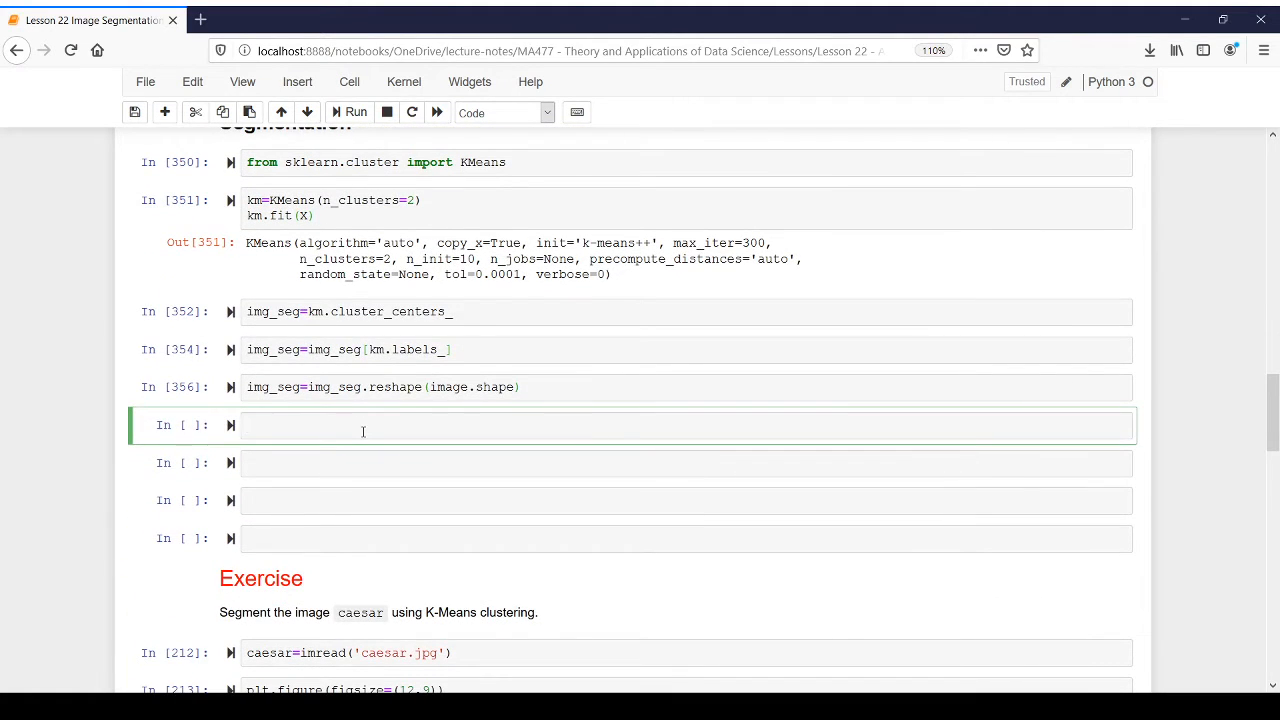
Step: Write and run plt.figure(figsize=(12,10)) with plt.imshow(img_seg) to display the two-colour dog segmentation
type("plt.figure")
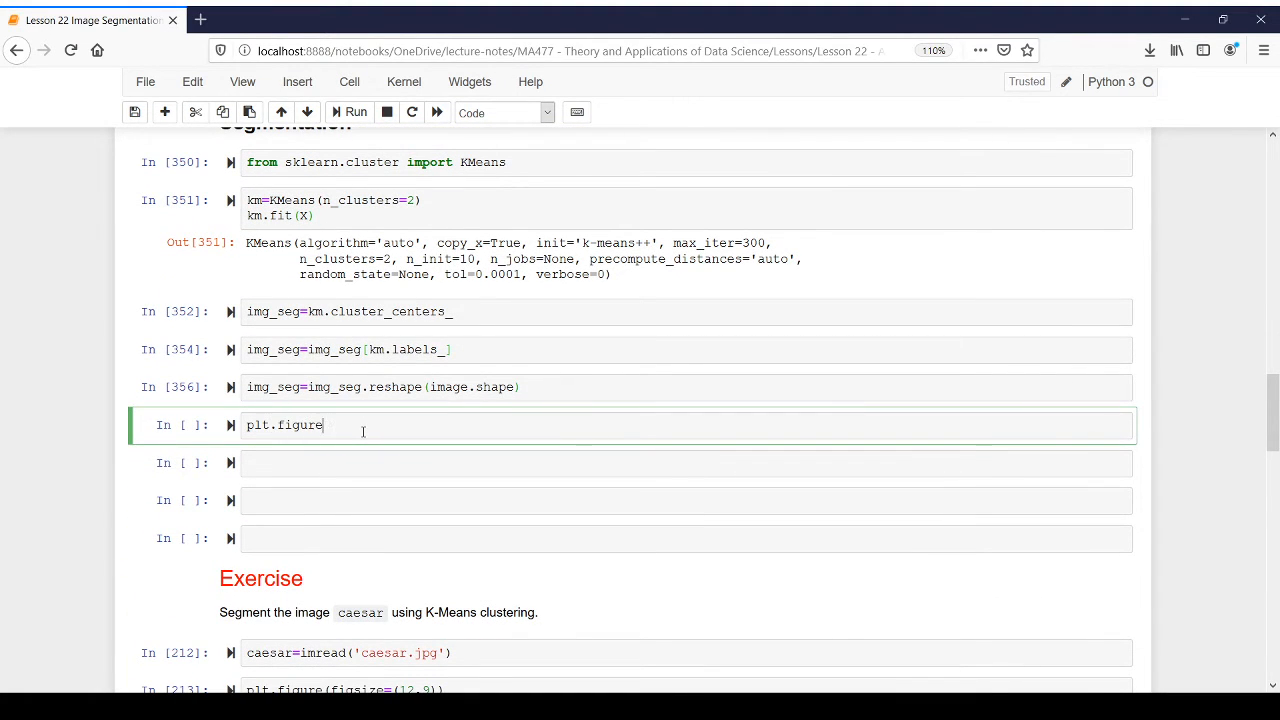
type("(figsize=(")
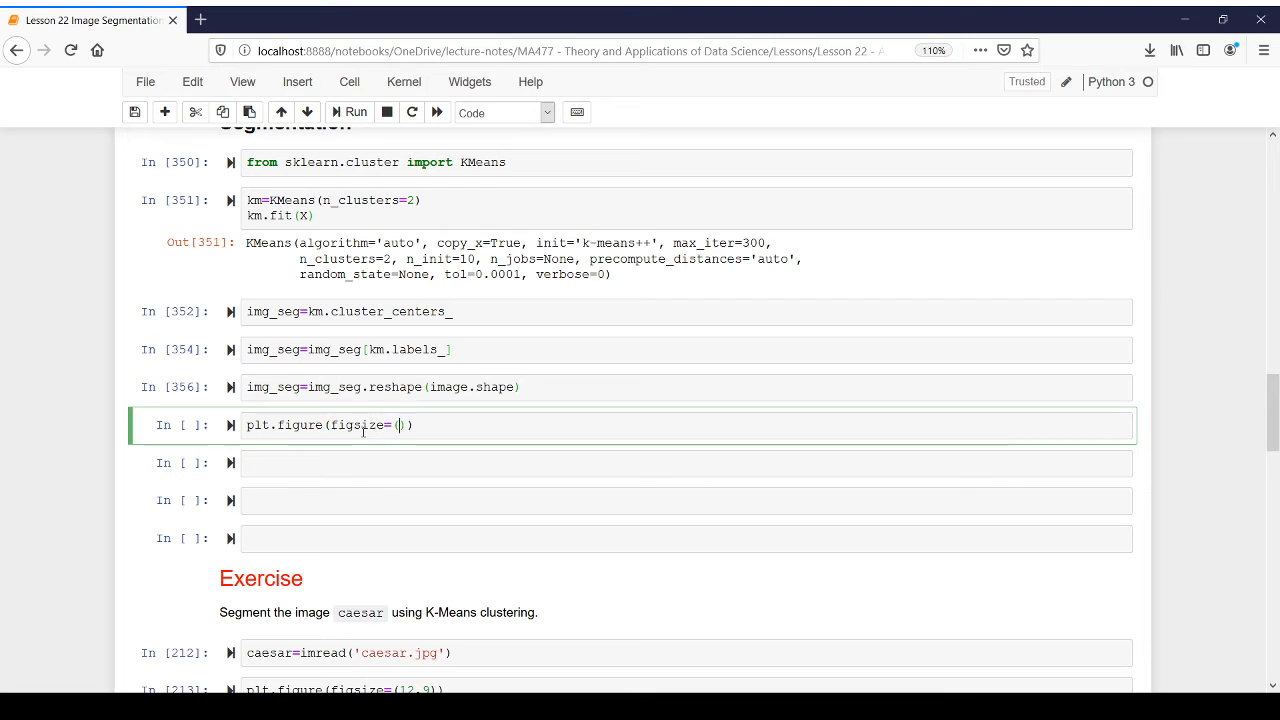
type("12,10")
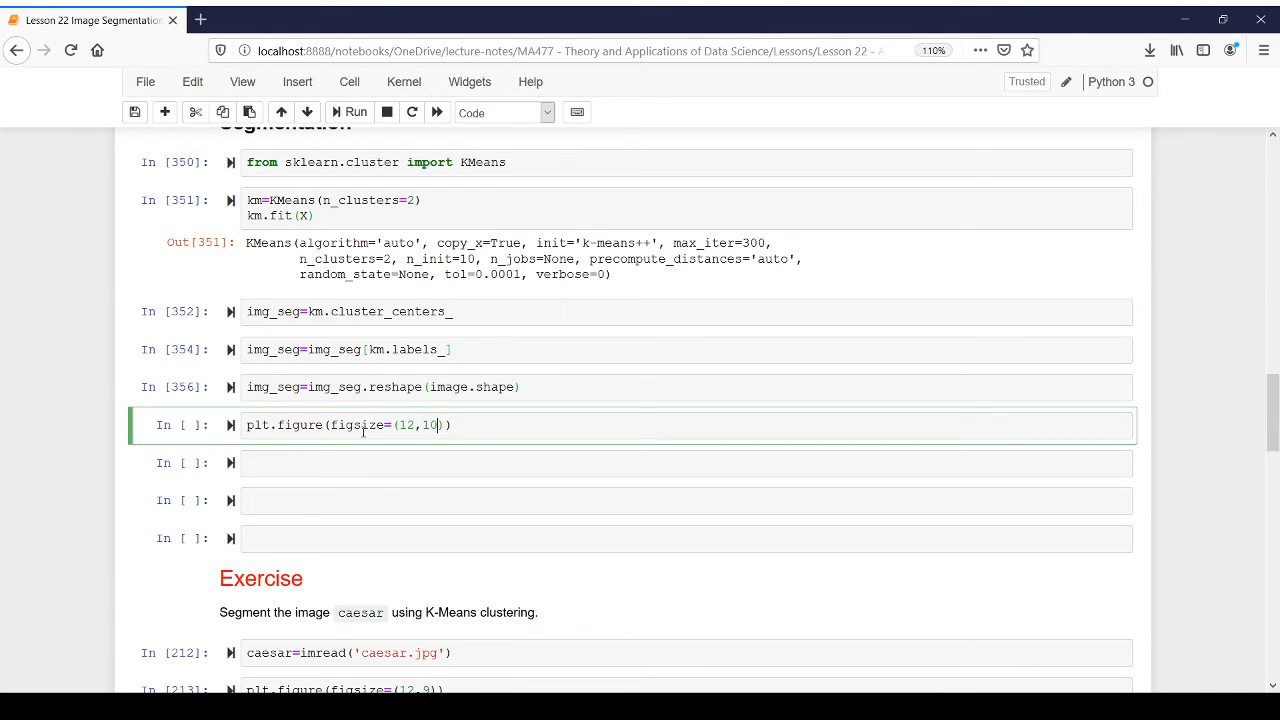
type("pl")
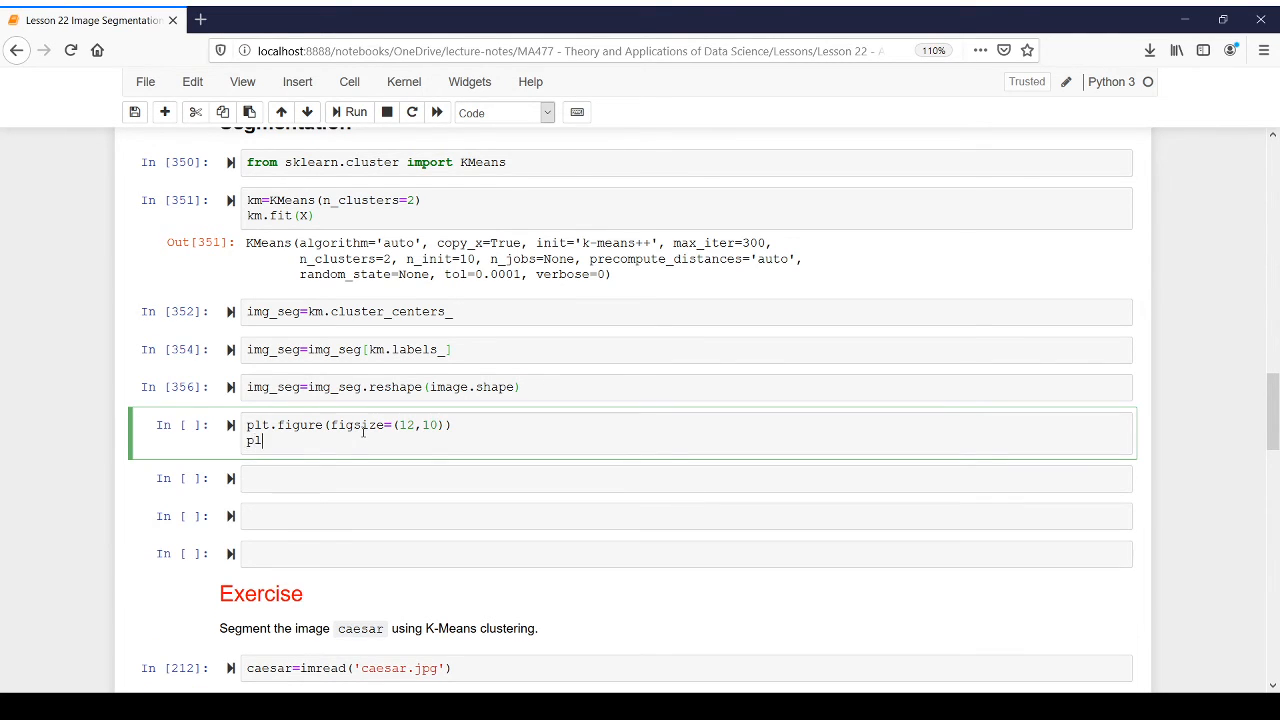
type("t.imshow()")
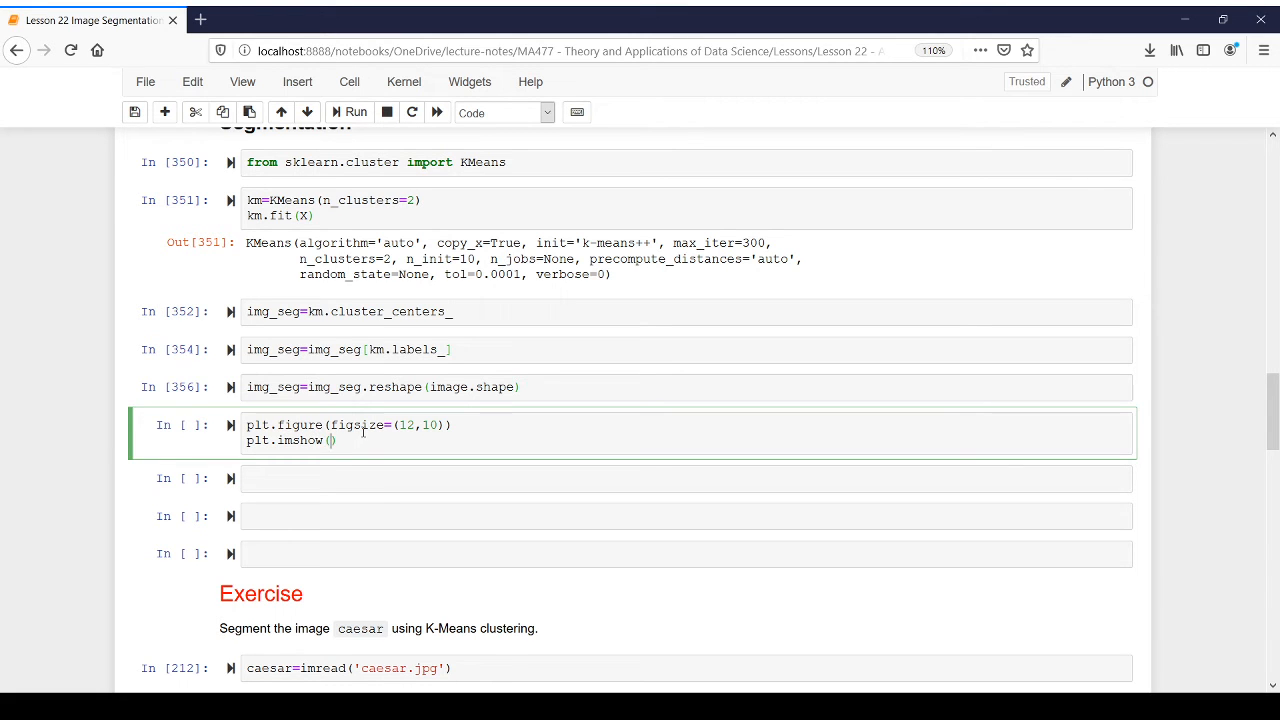
type("img_seg")
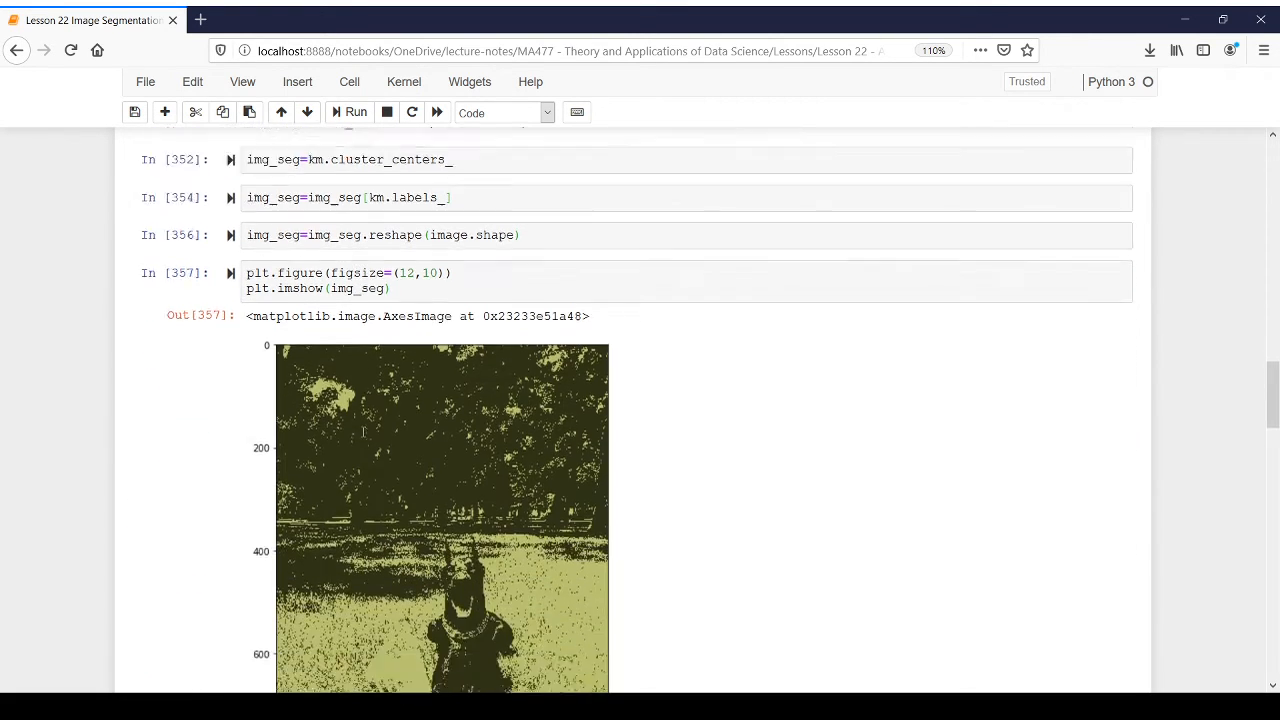
scroll("down", 3)
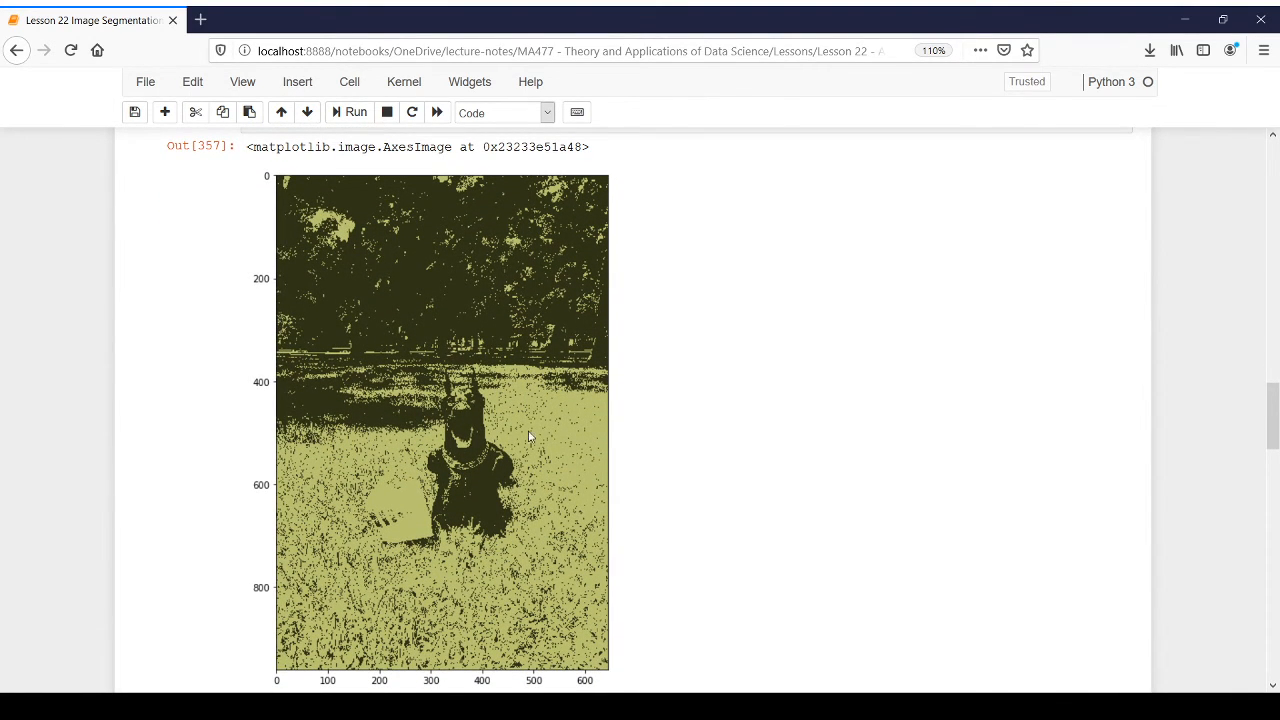
mouse_move(540, 428)
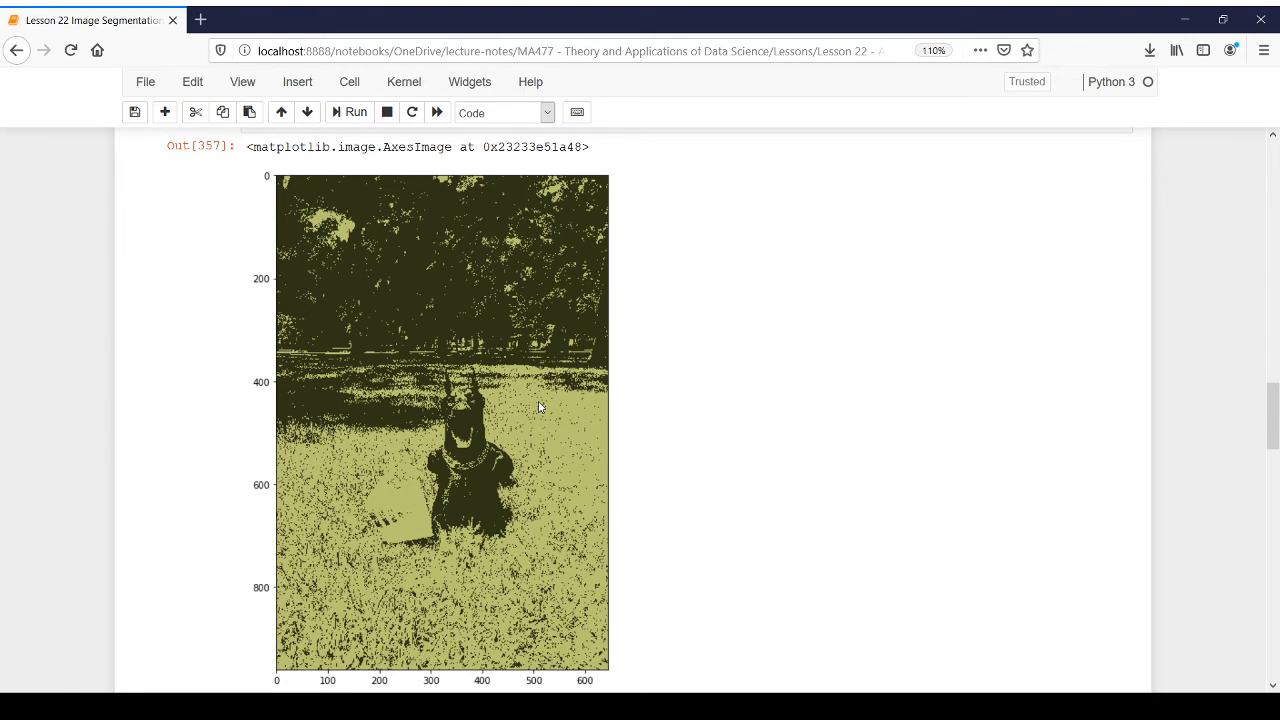
mouse_move(576, 540)
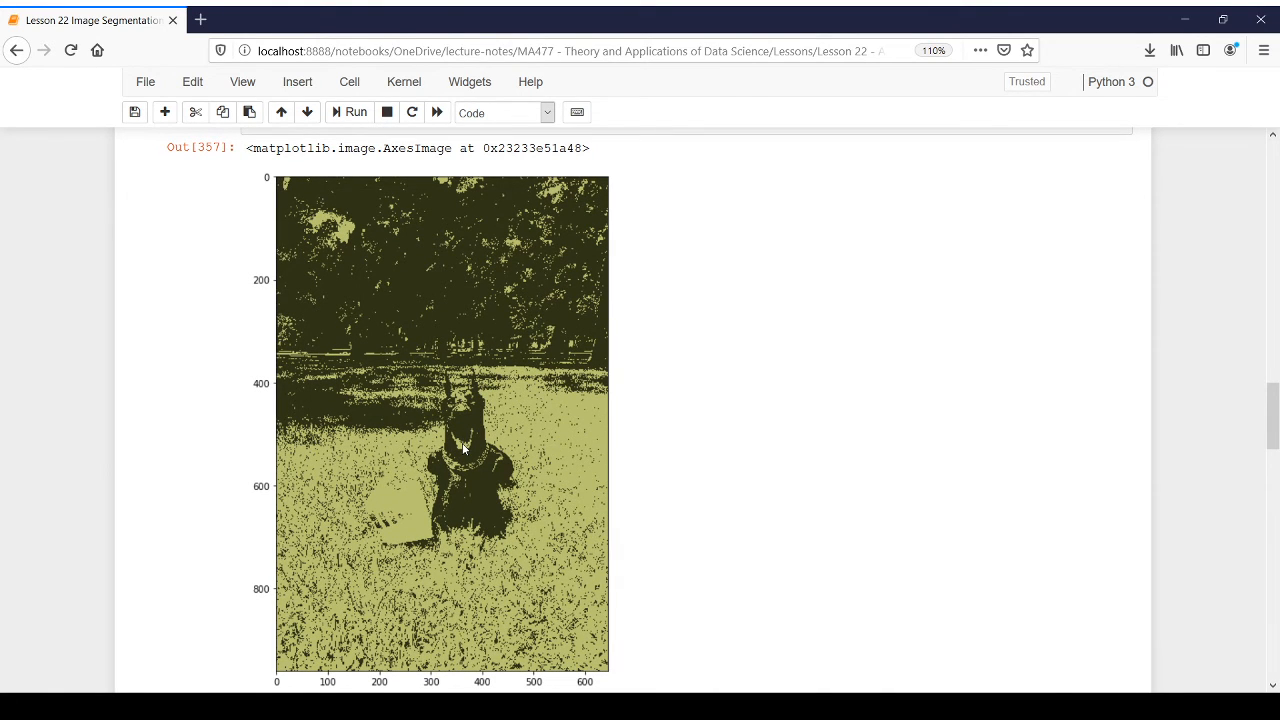
mouse_move(464, 536)
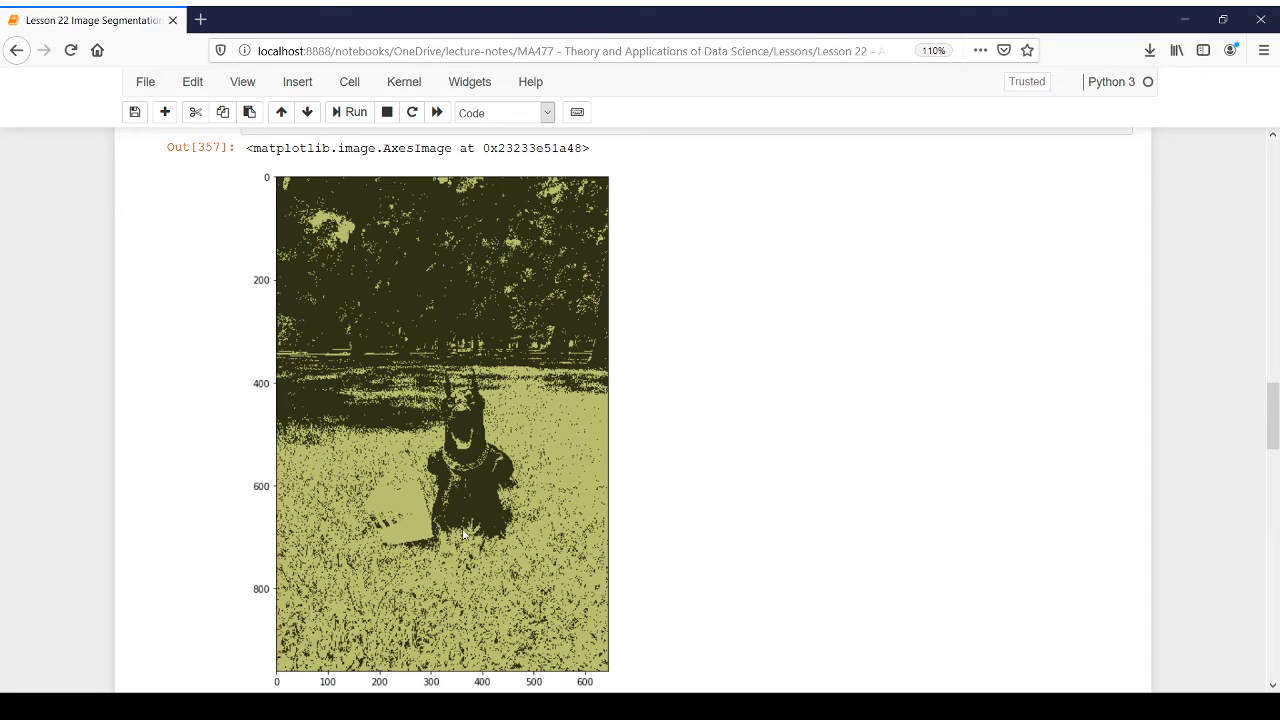
mouse_move(510, 488)
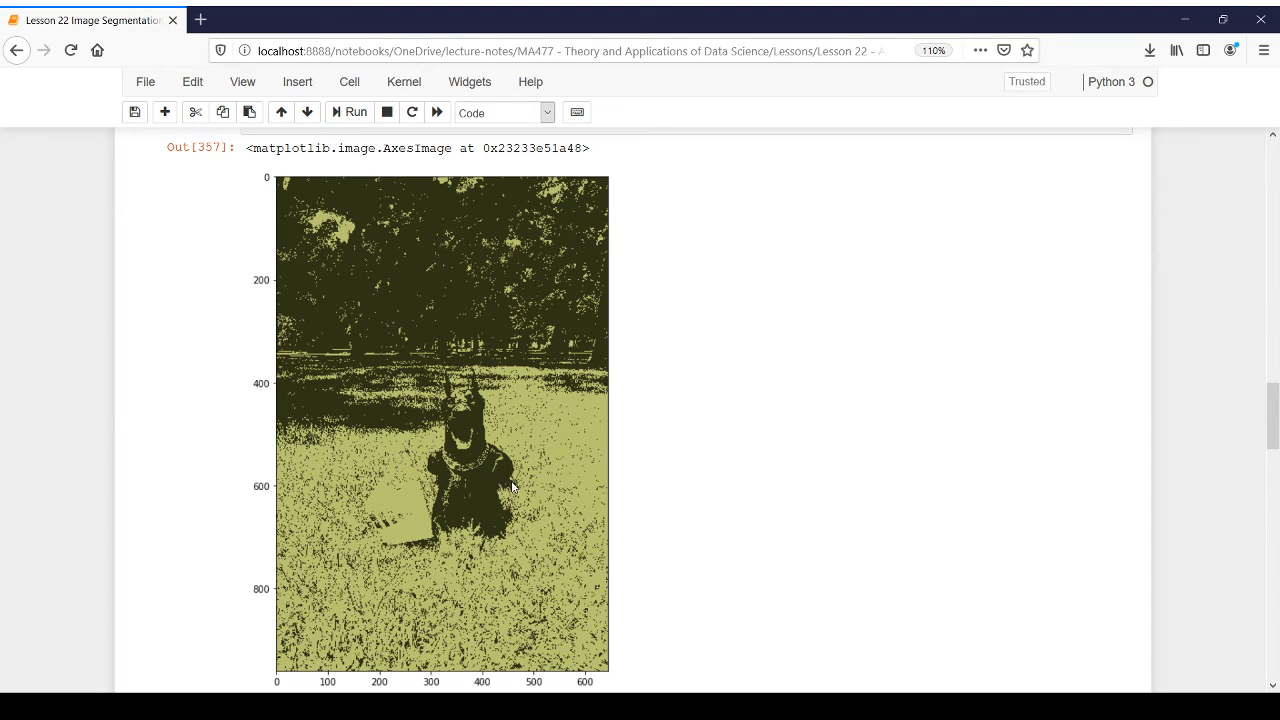
mouse_move(436, 384)
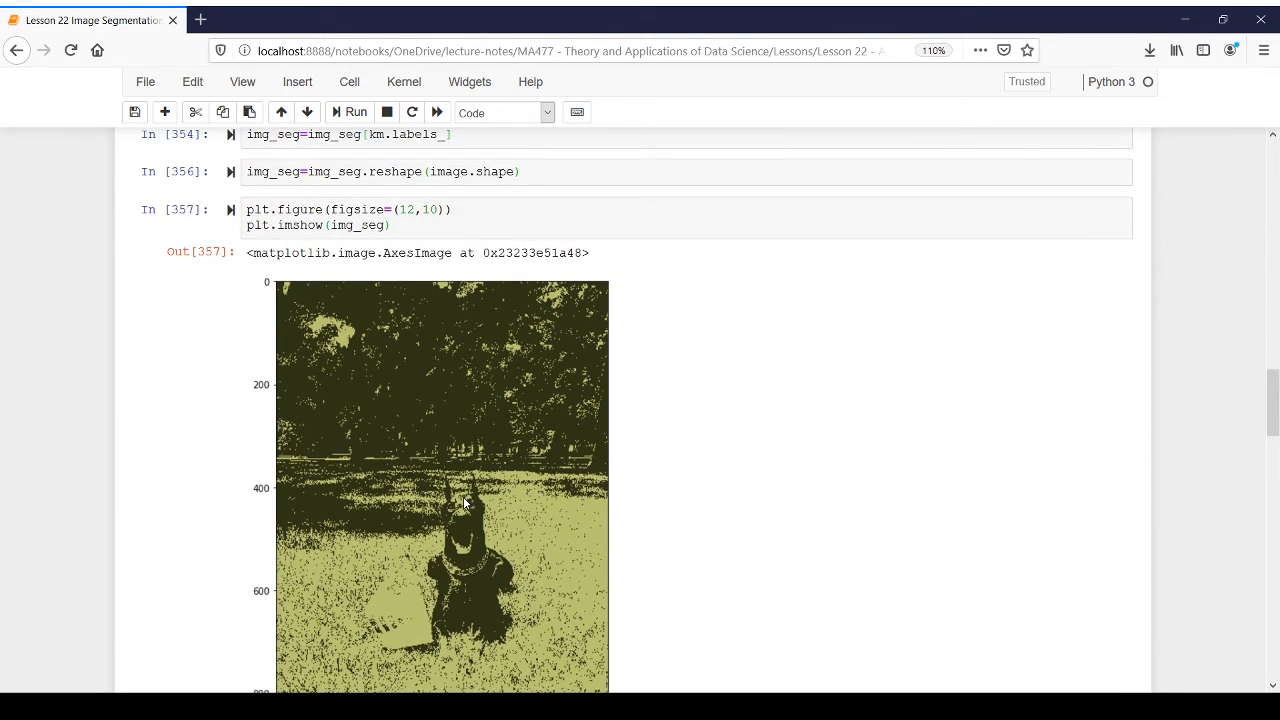
Step: Set n_clusters=4 in the KMeans cell and rerun it with all cells below for a four-colour result
scroll("up", 3)
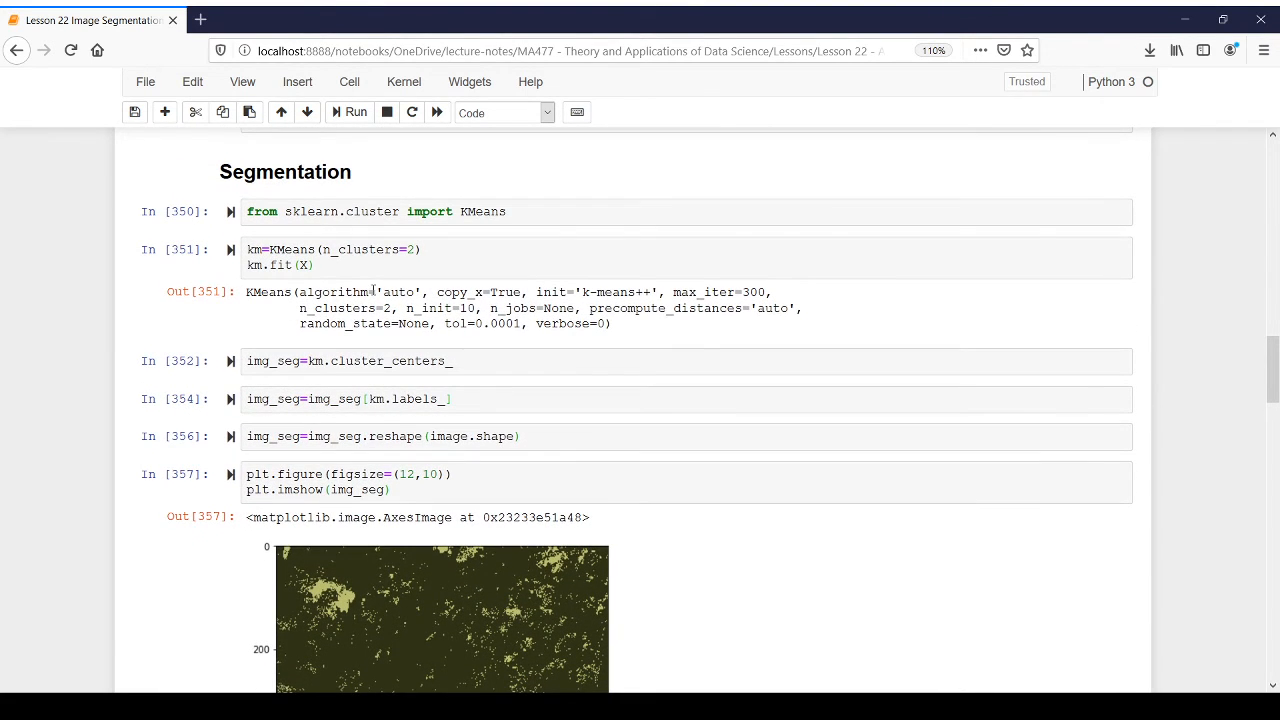
left_click(420, 248)
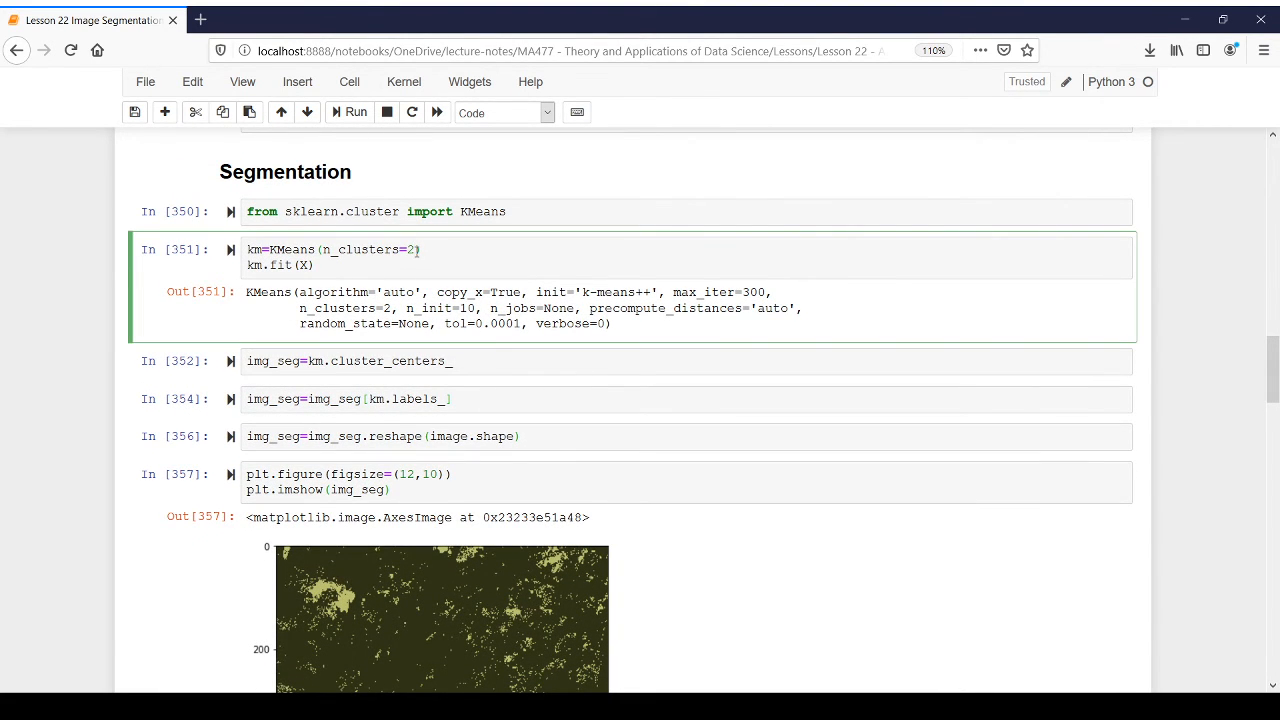
type("4")
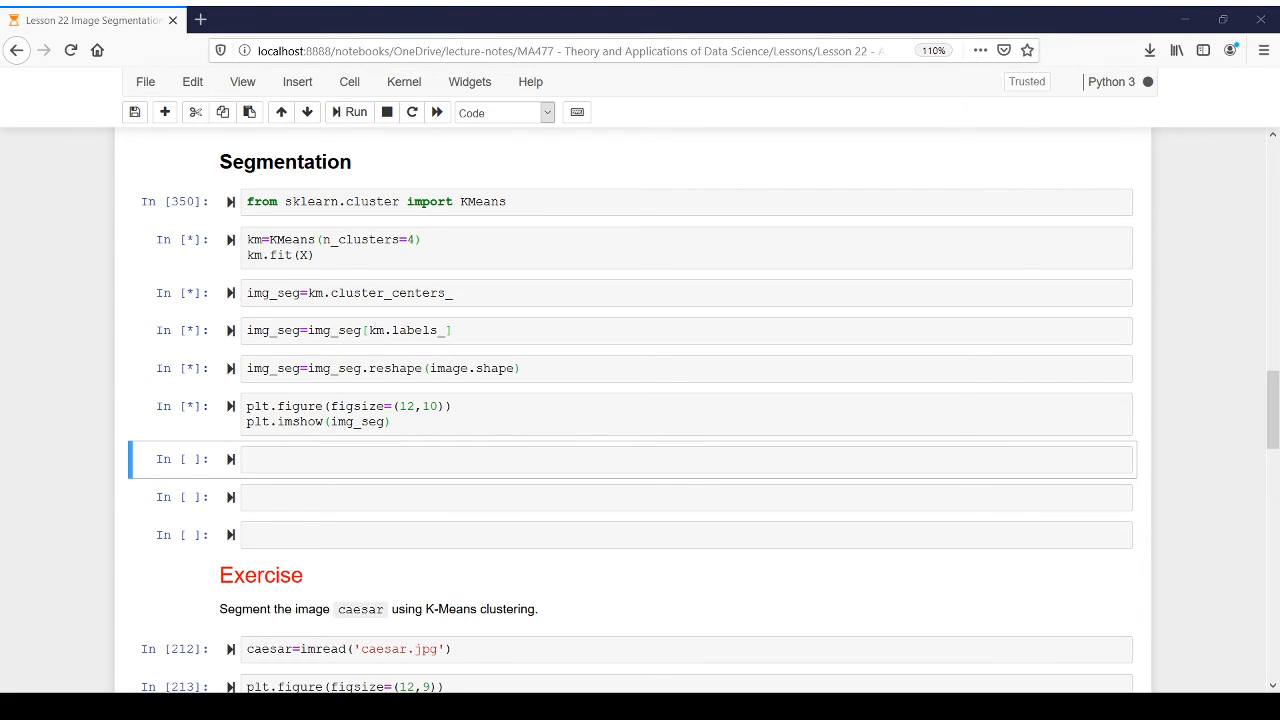
left_click(352, 112)
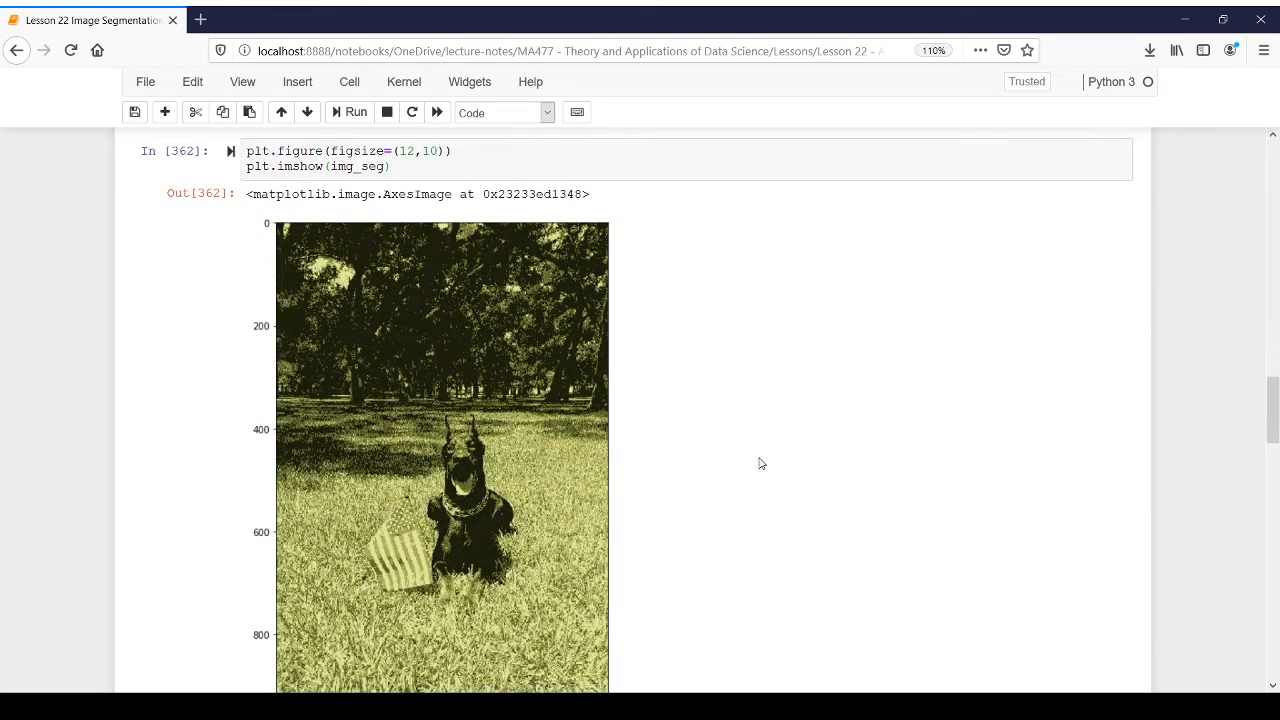
scroll("down", 3)
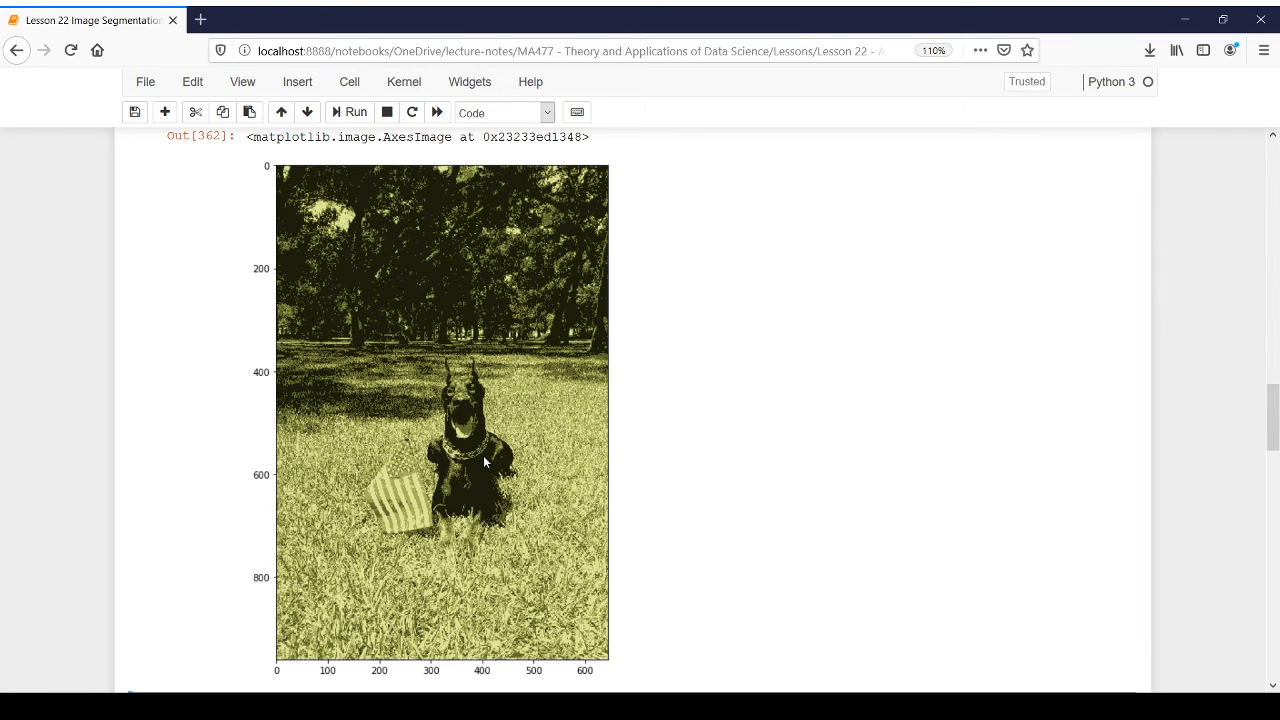
mouse_move(468, 384)
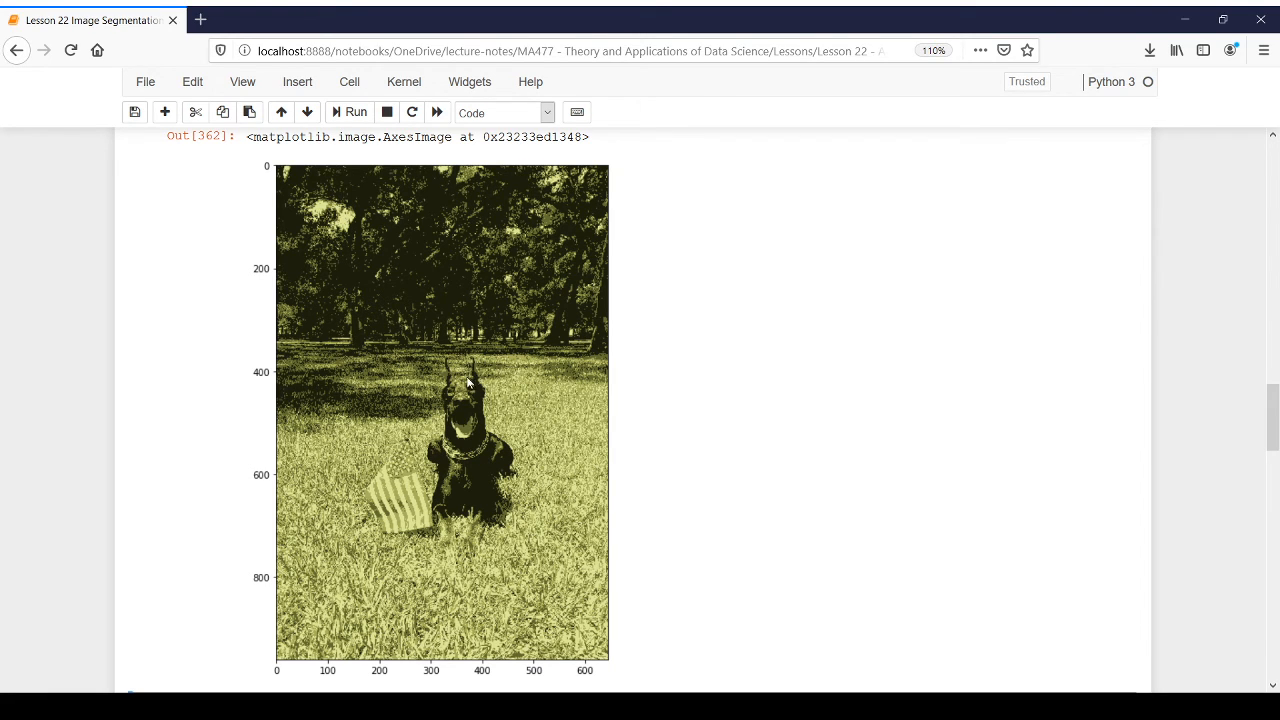
mouse_move(448, 490)
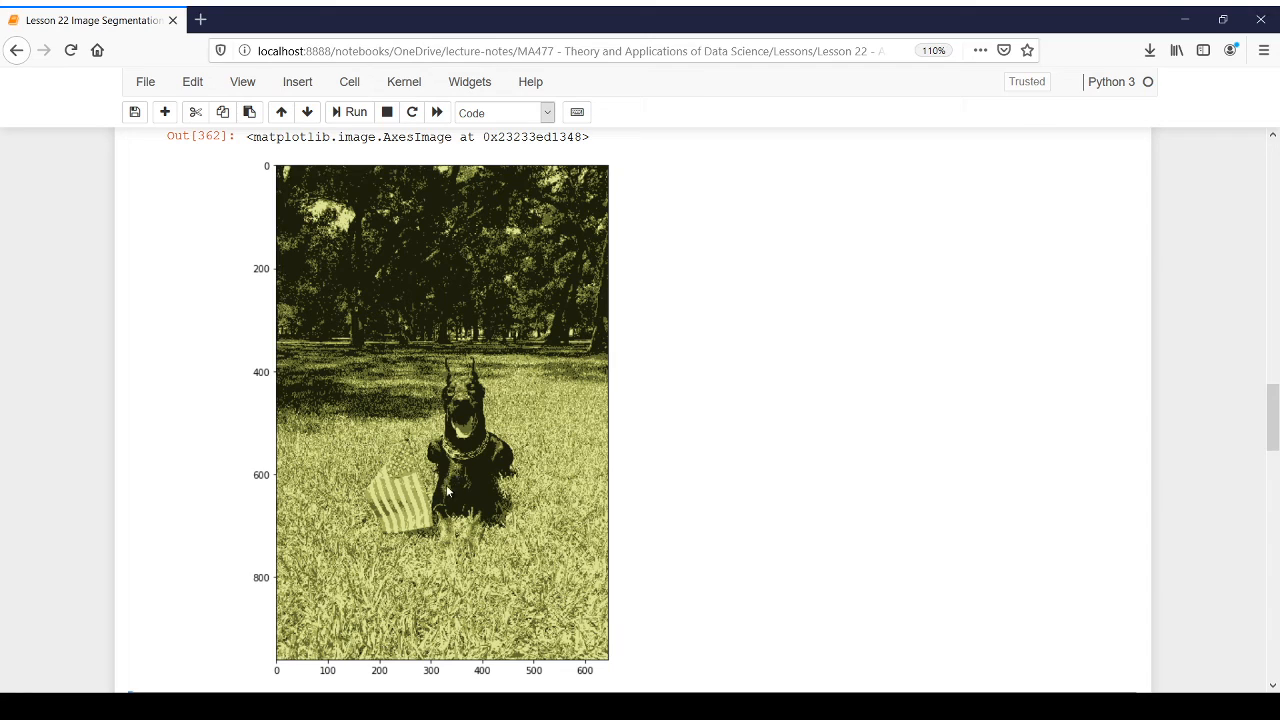
mouse_move(428, 488)
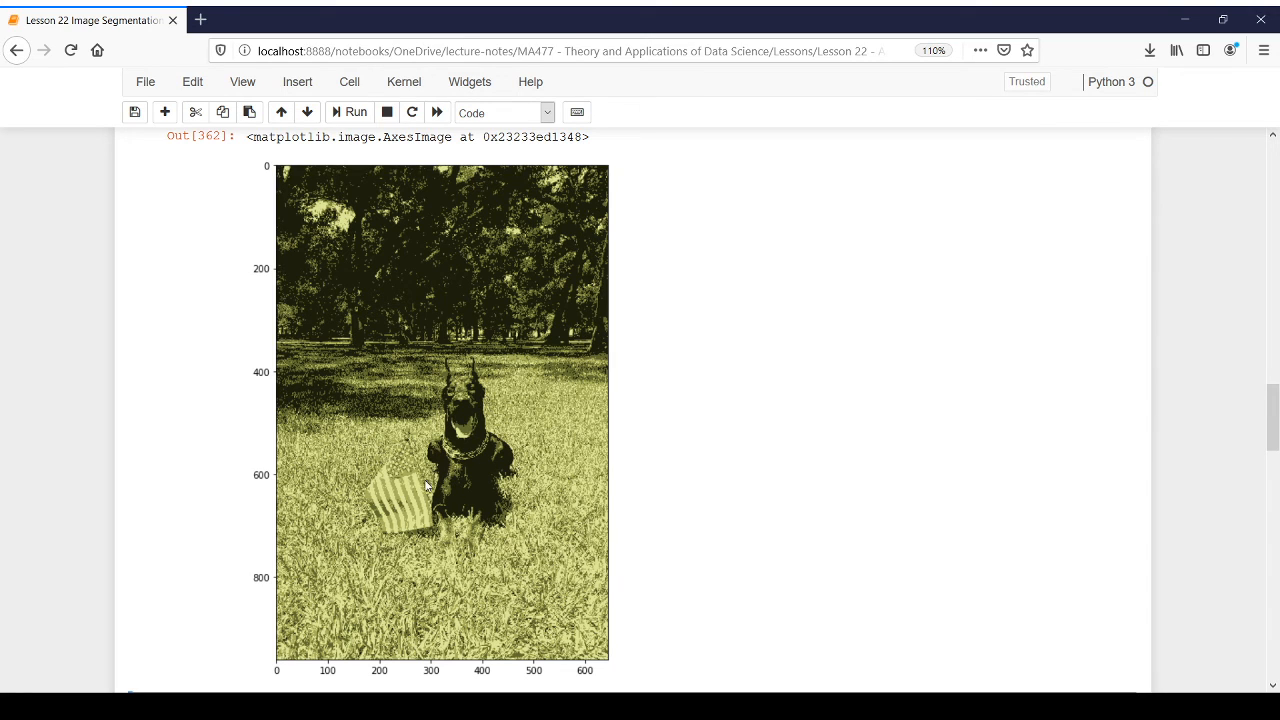
mouse_move(490, 520)
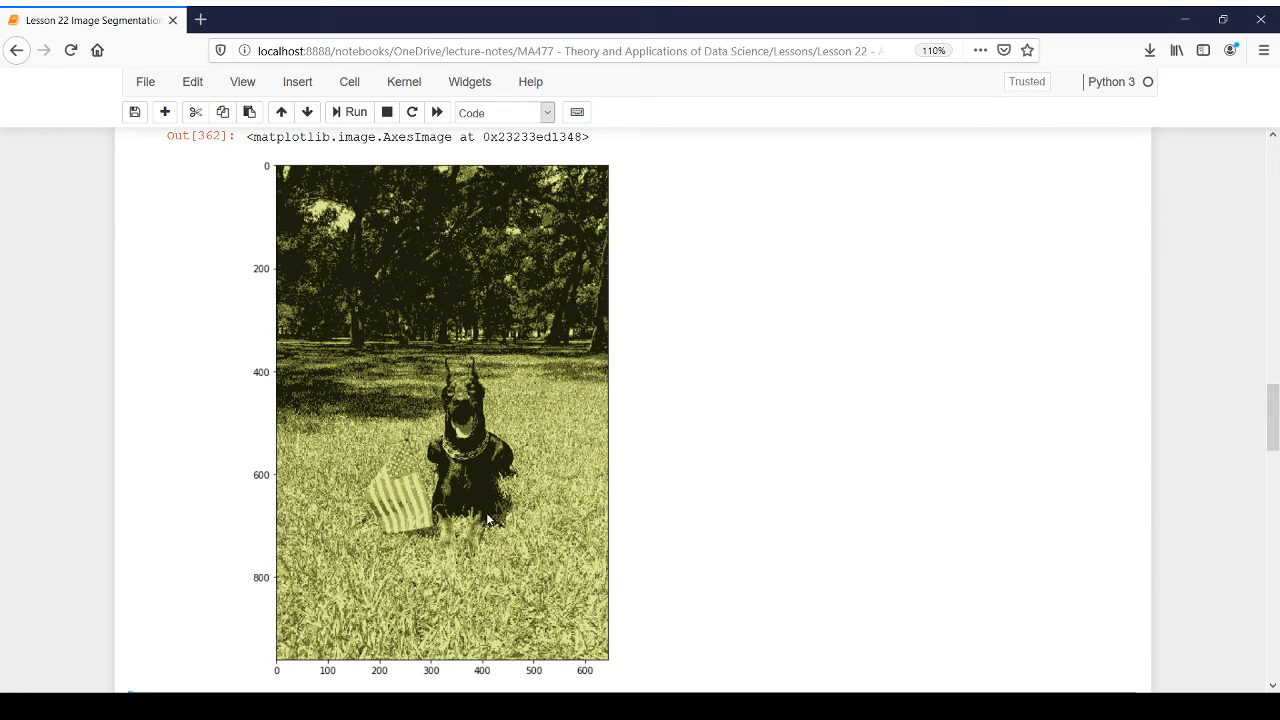
mouse_move(492, 340)
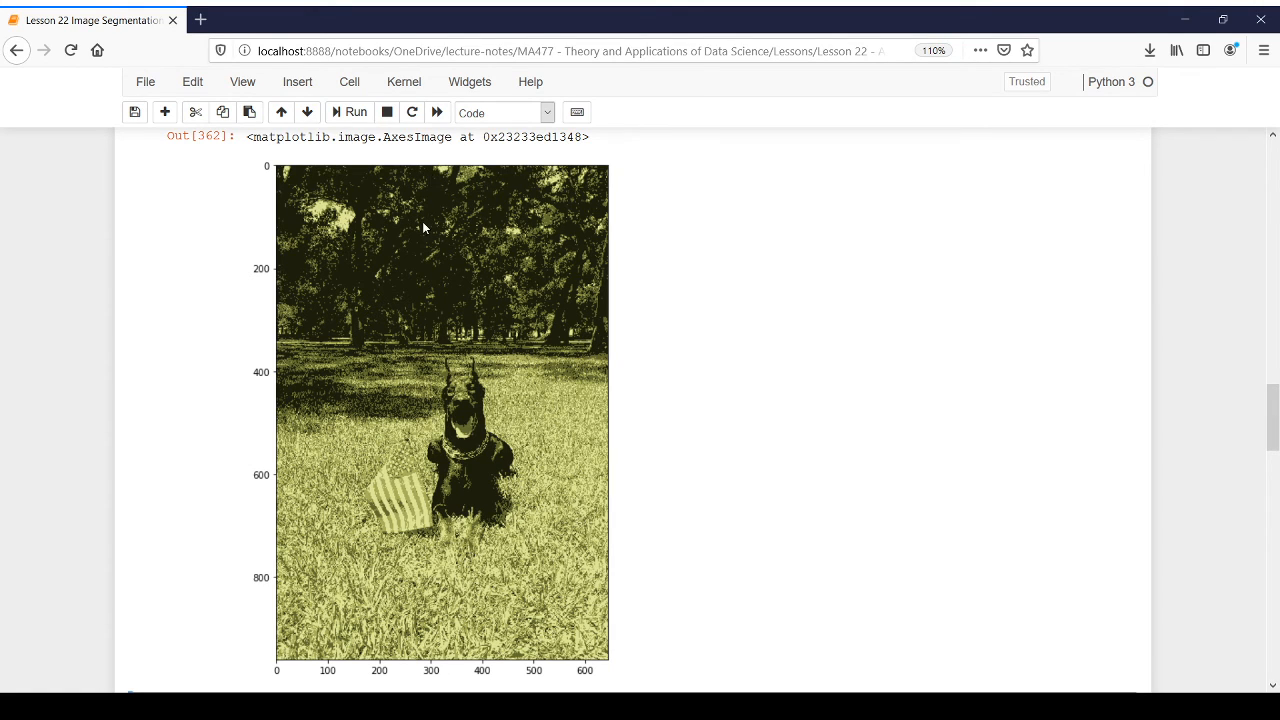
mouse_move(394, 486)
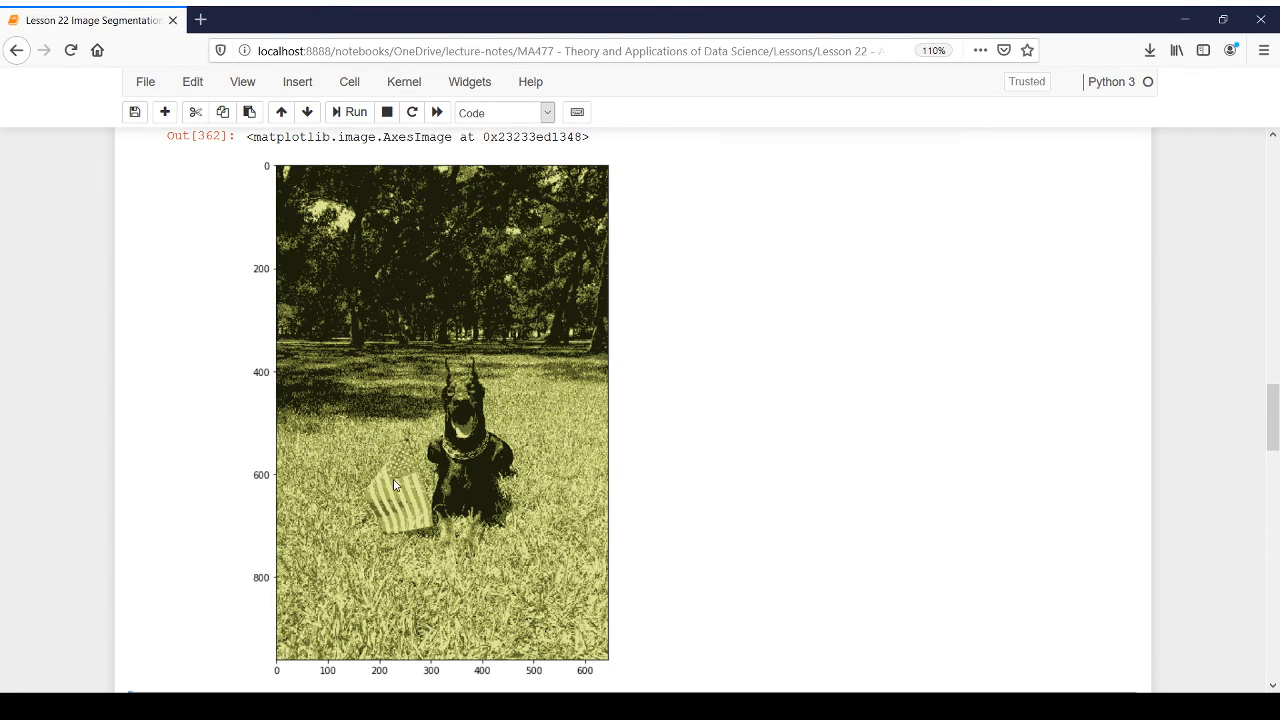
mouse_move(406, 486)
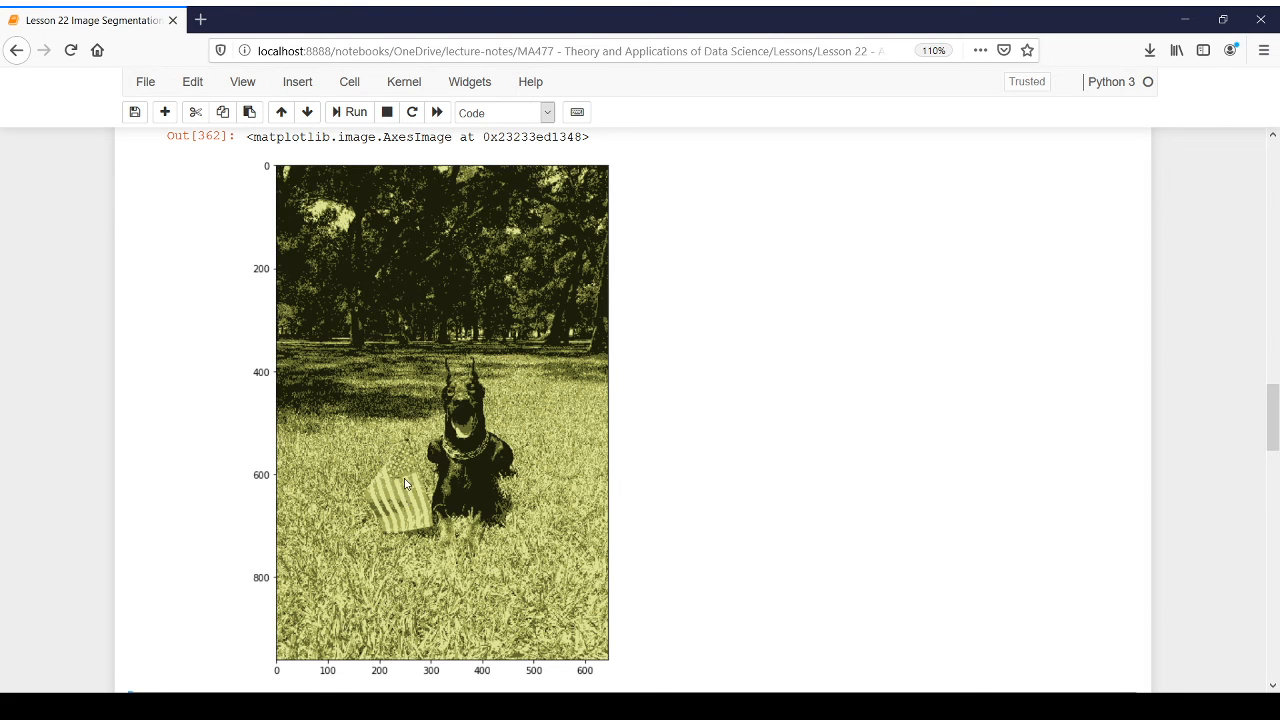
scroll("down", 3)
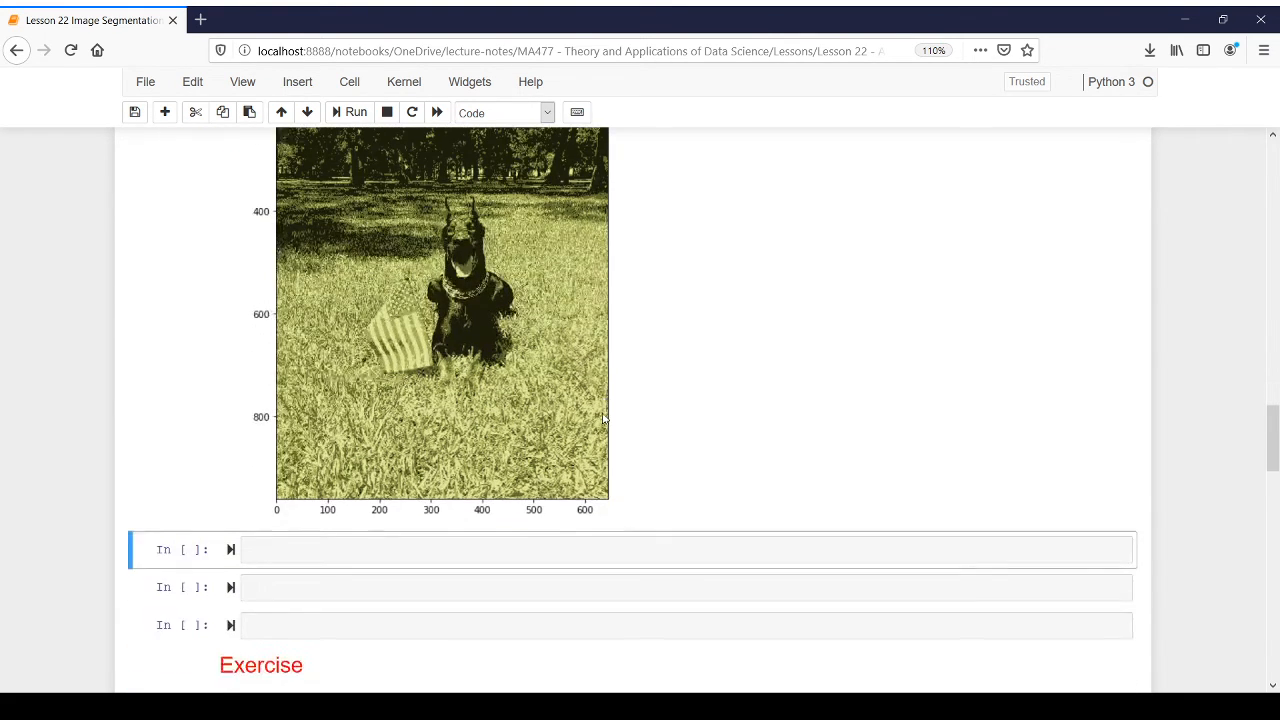
Step: Scroll down past the plotted Doberman photo while the reshape and two-cluster KMeans fit cells run
scroll("down", 3)
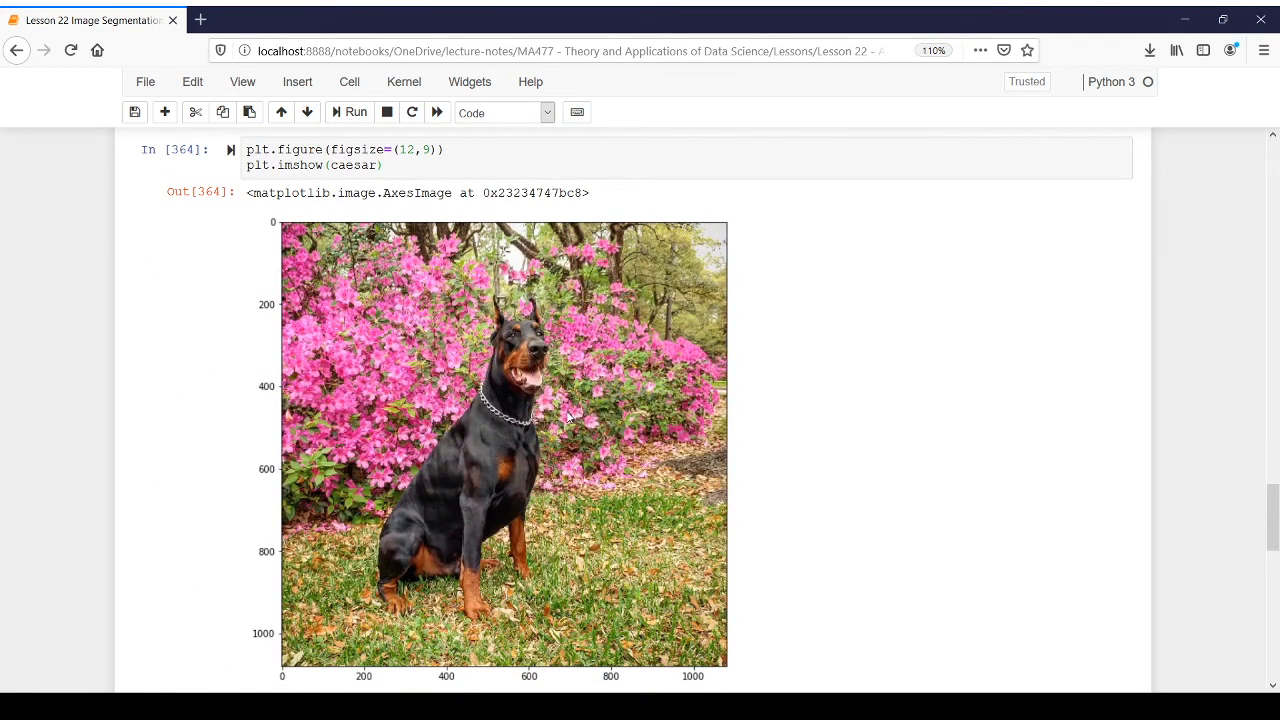
mouse_move(616, 388)
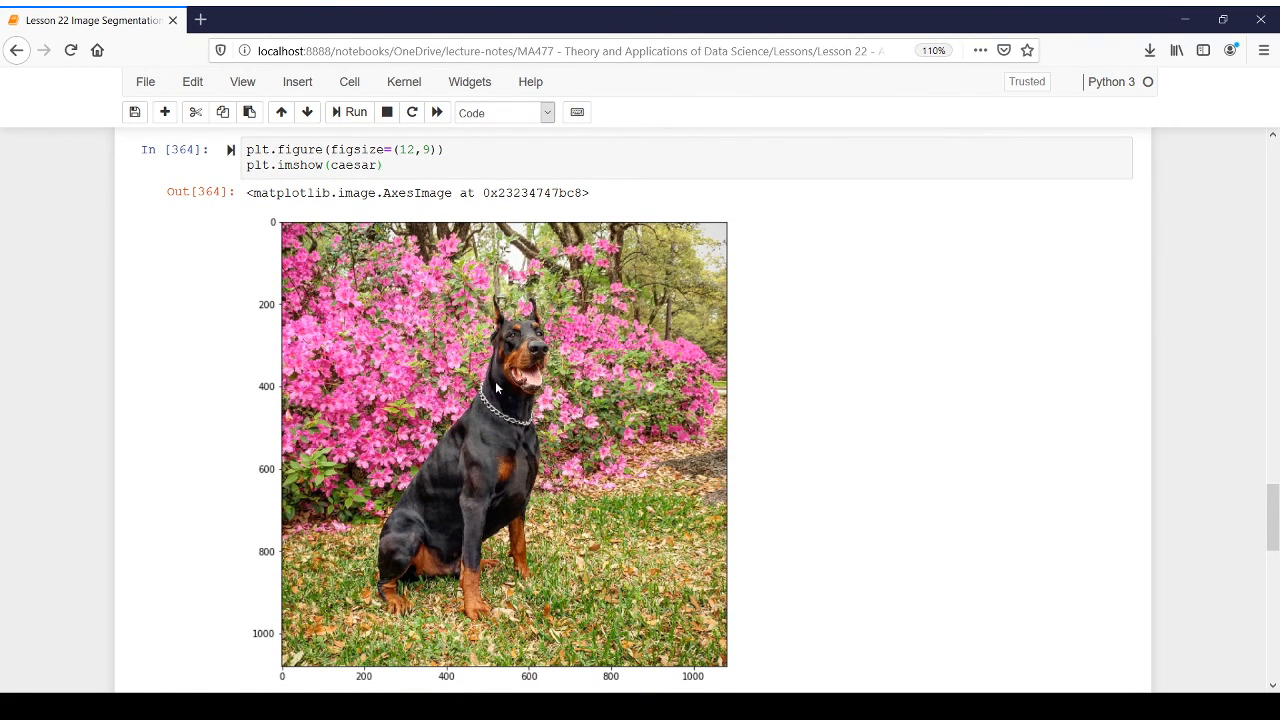
mouse_move(660, 360)
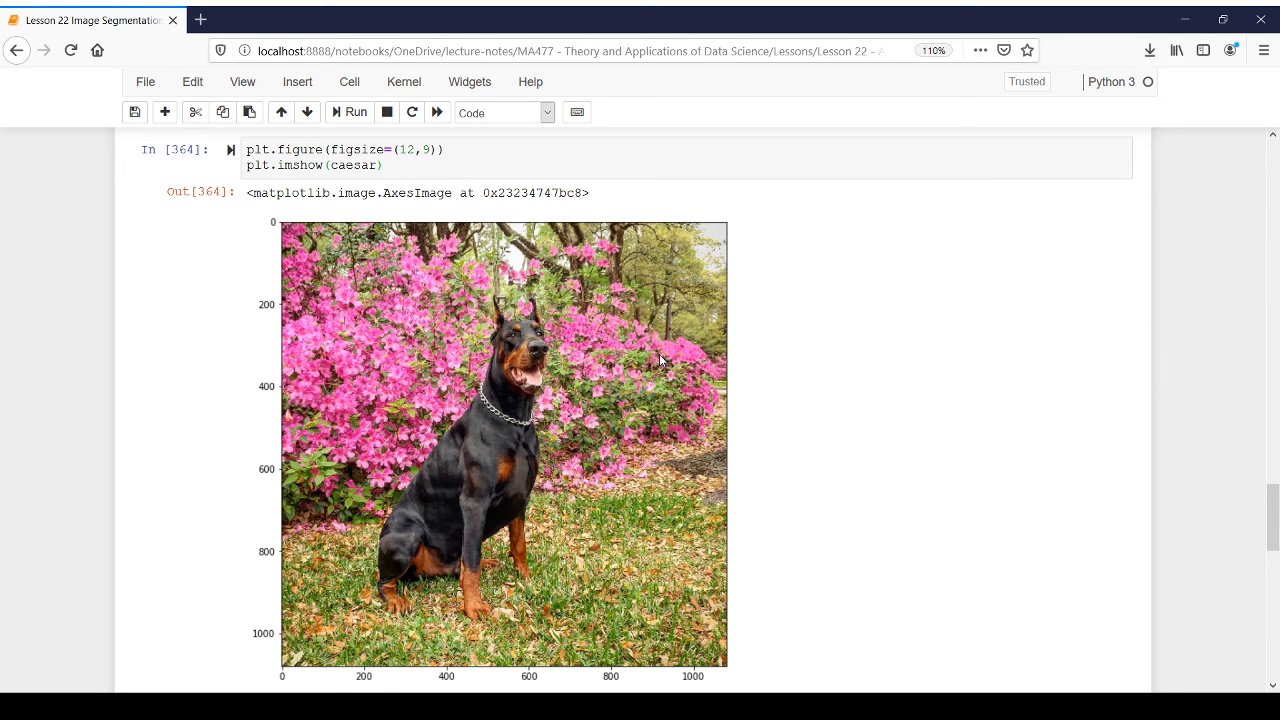
mouse_move(850, 386)
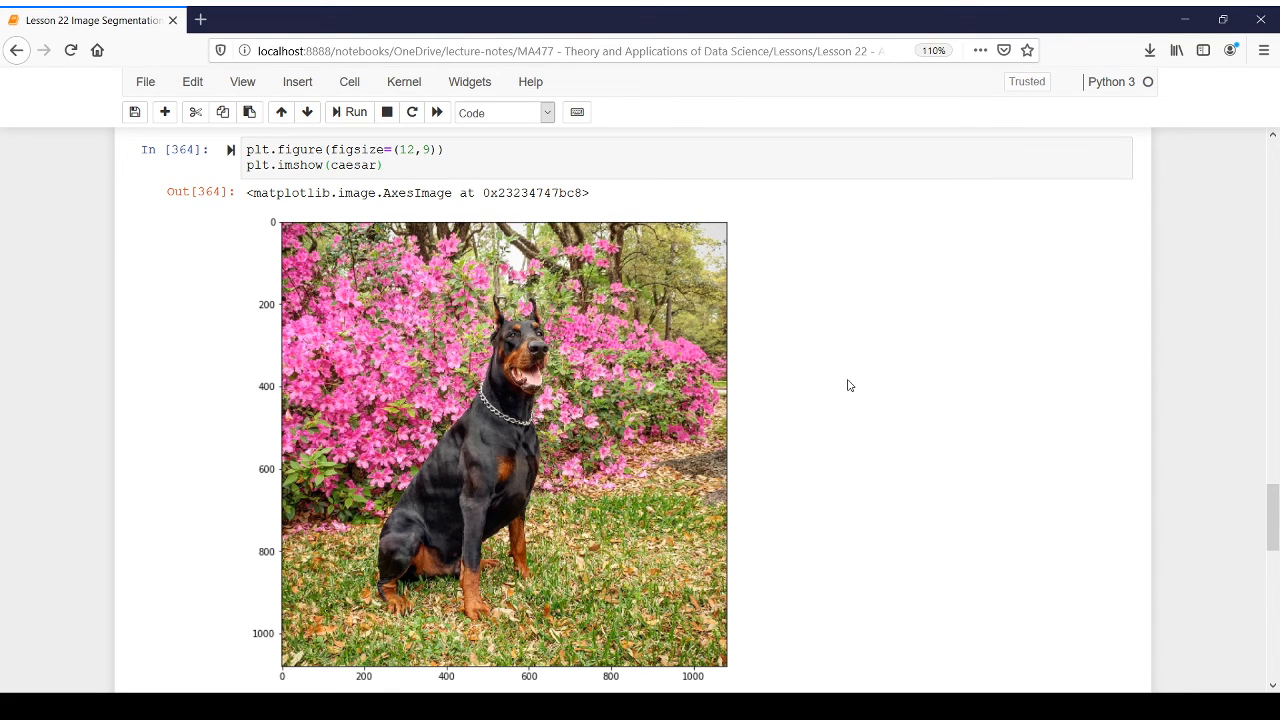
scroll("down", 3)
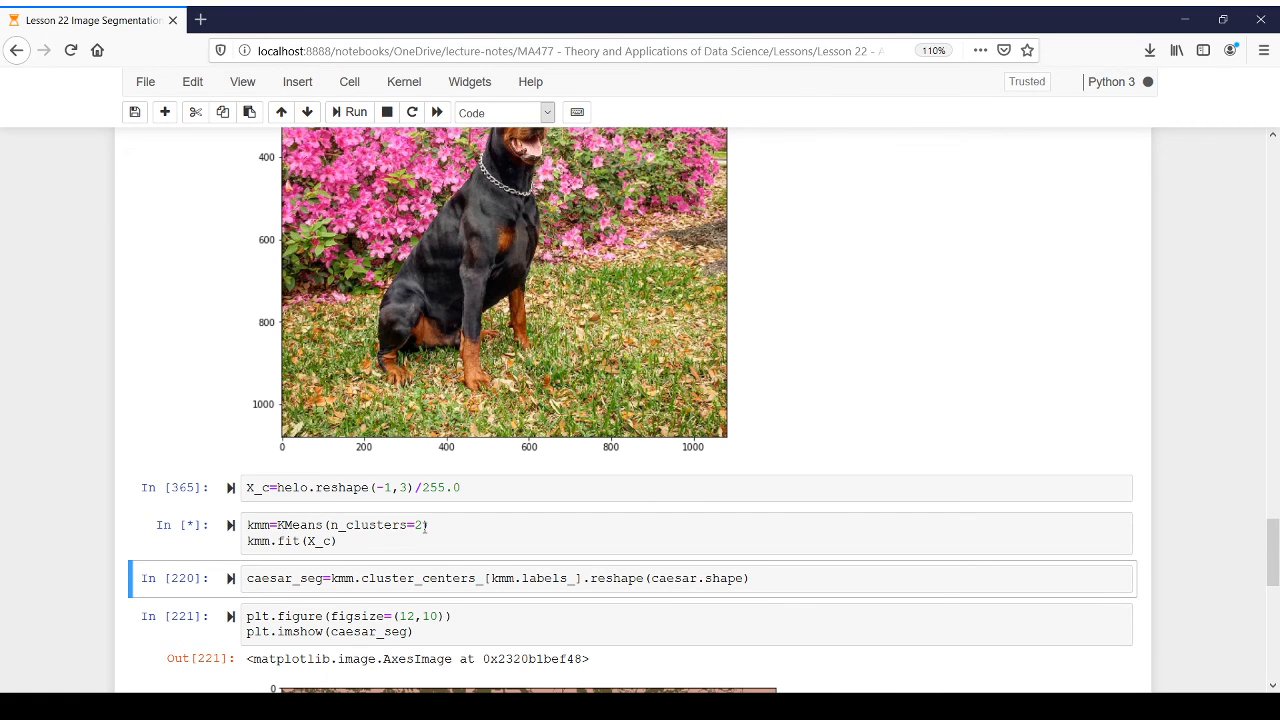
Step: Scroll through the output to view the finished two-colour segmentation of the Doberman among pink flowers
scroll("down", 3)
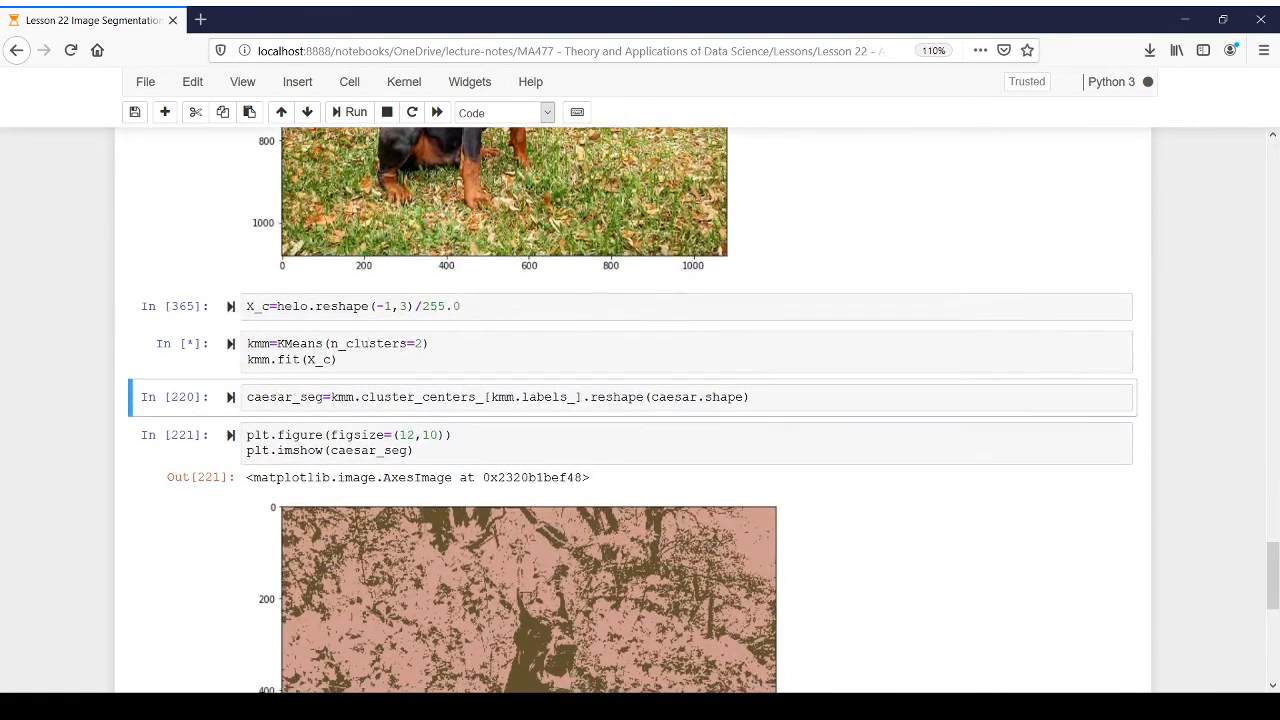
scroll("down", 3)
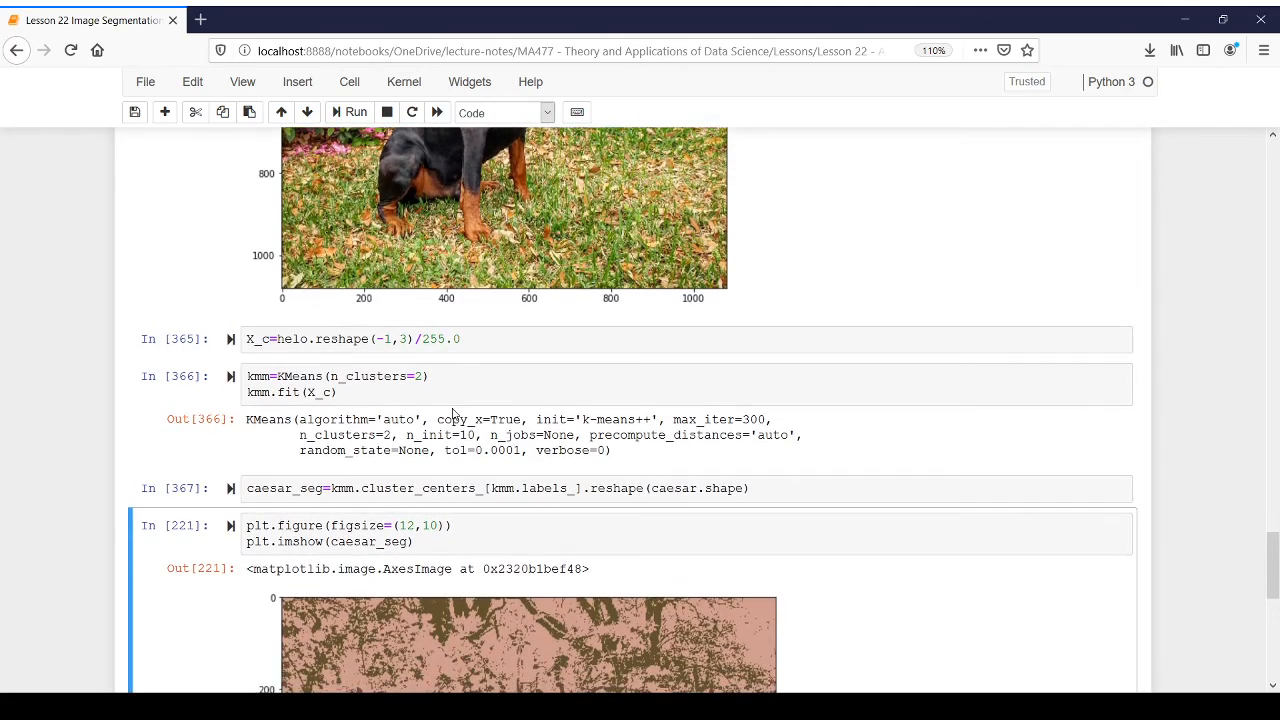
scroll("down", 3)
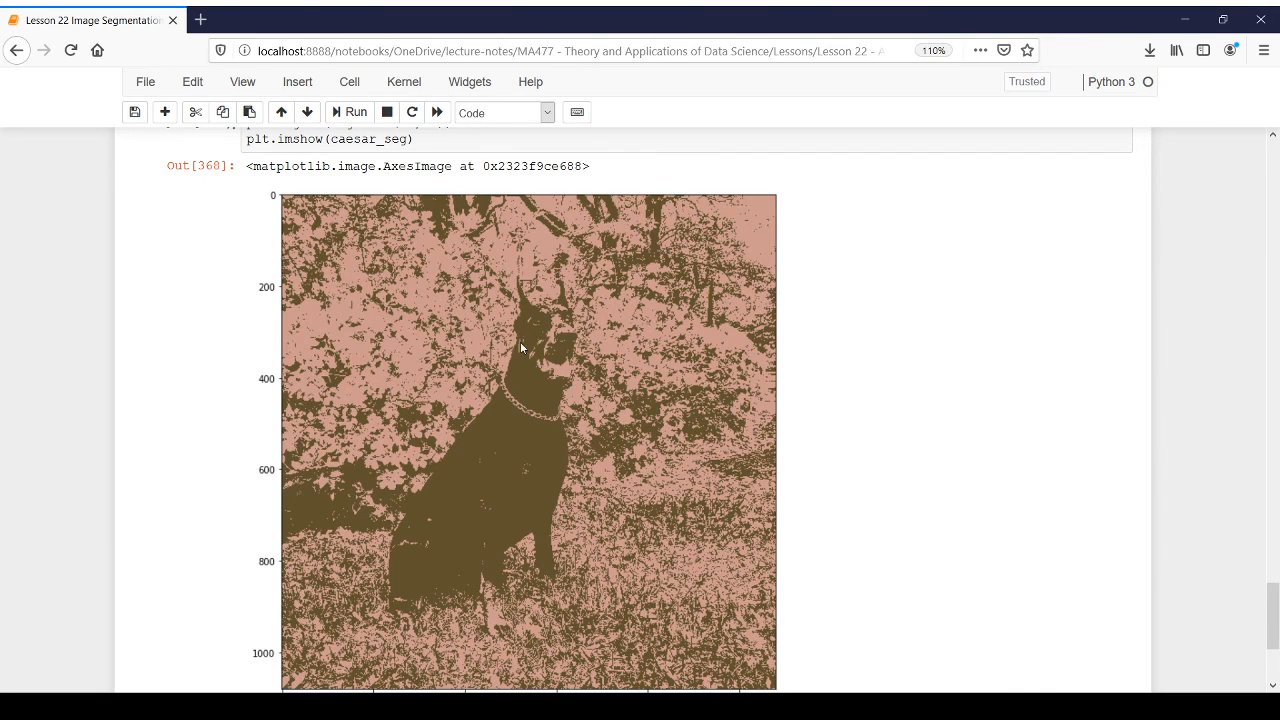
mouse_move(562, 400)
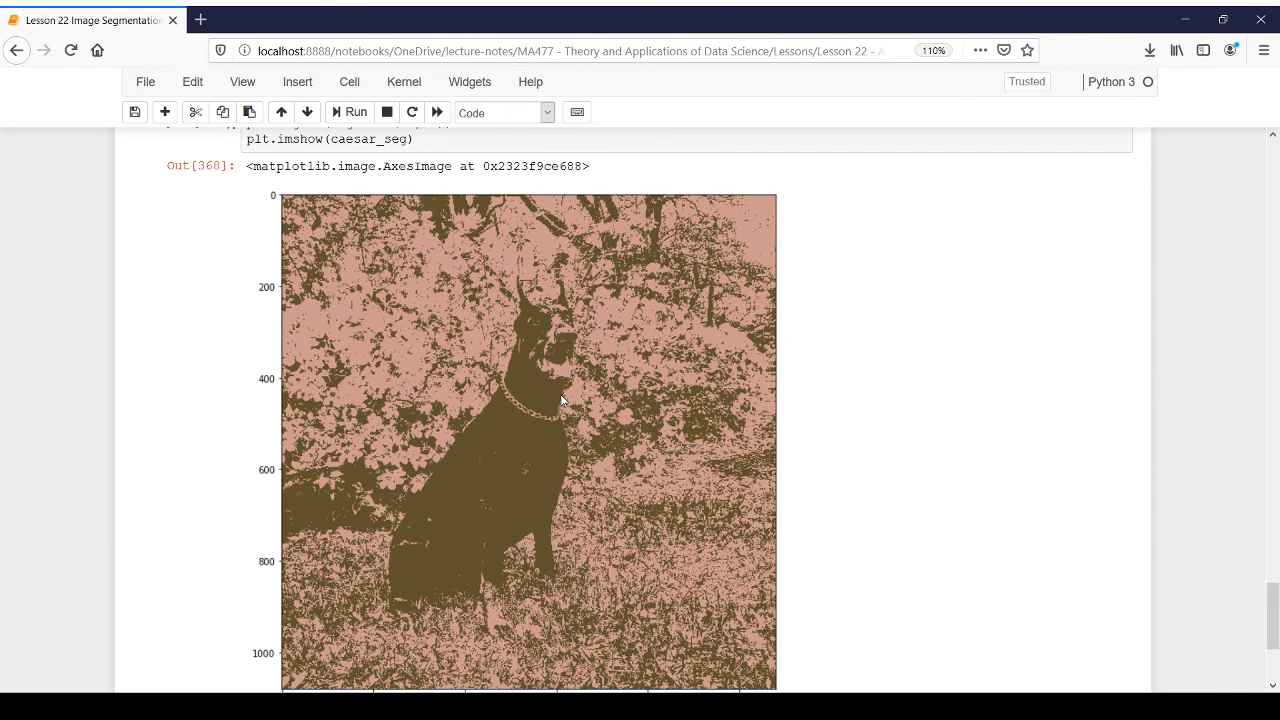
scroll("down", 3)
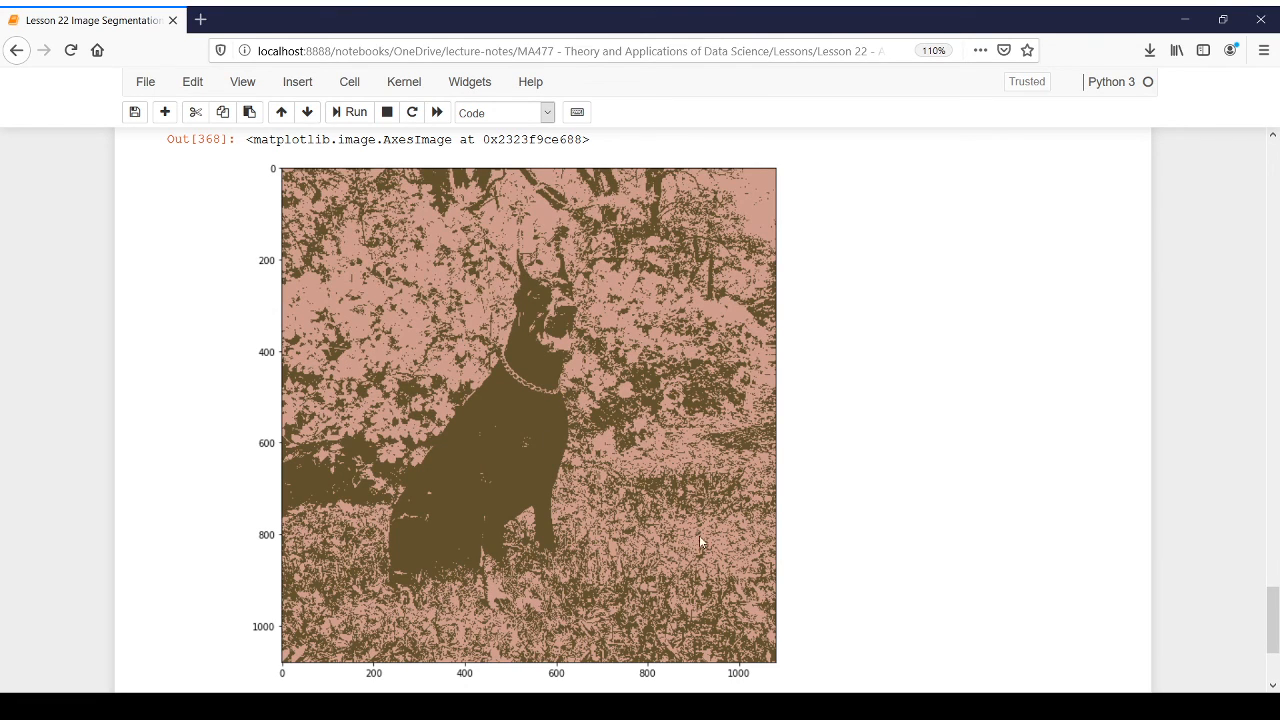
mouse_move(648, 486)
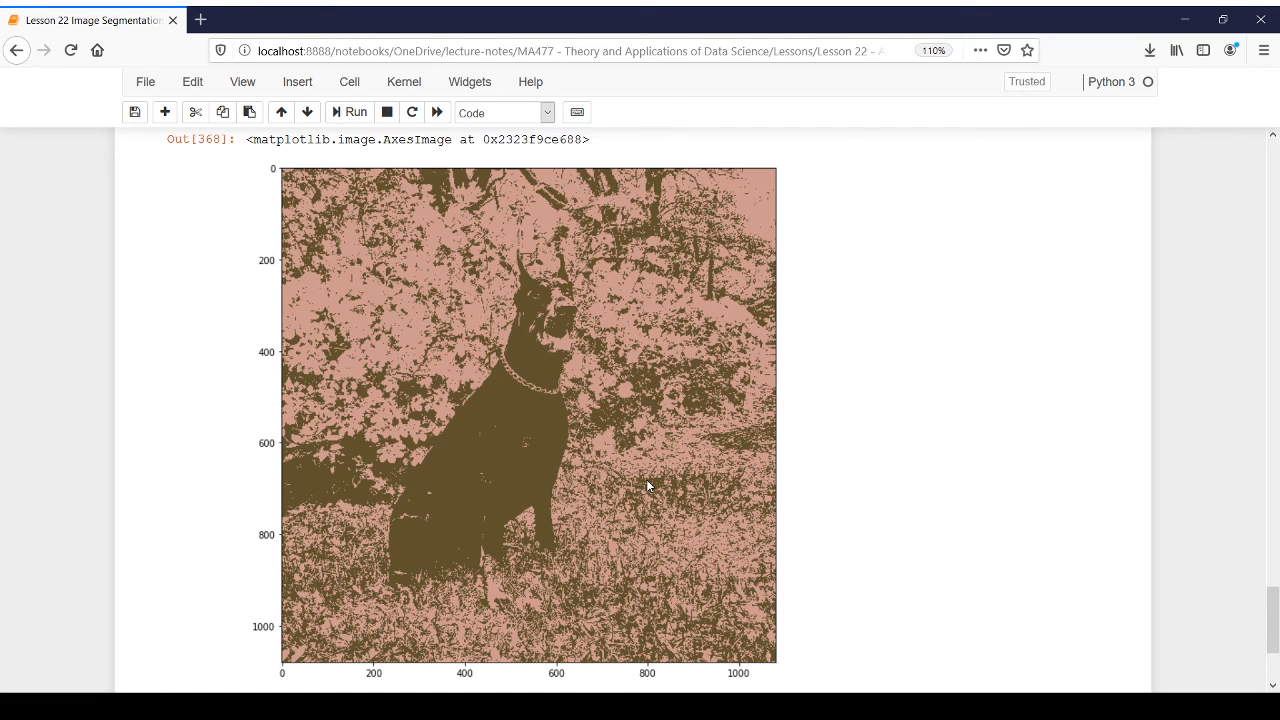
mouse_move(564, 392)
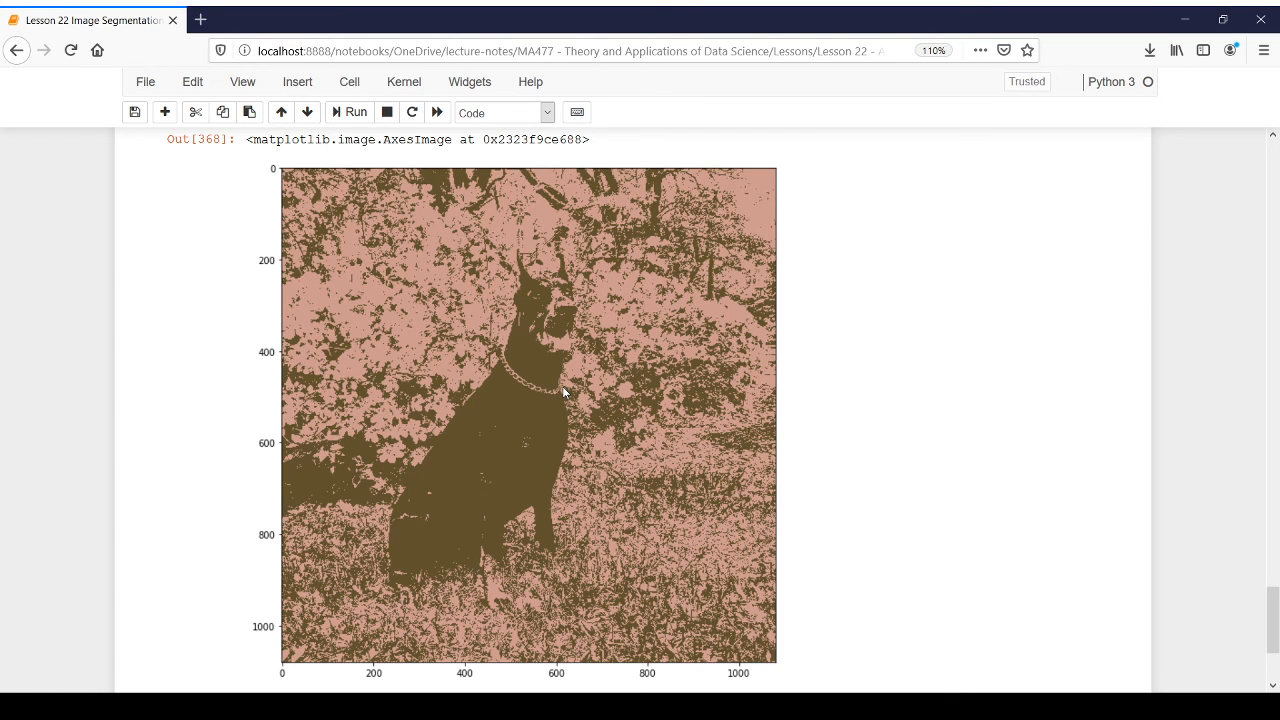
scroll("down", 3)
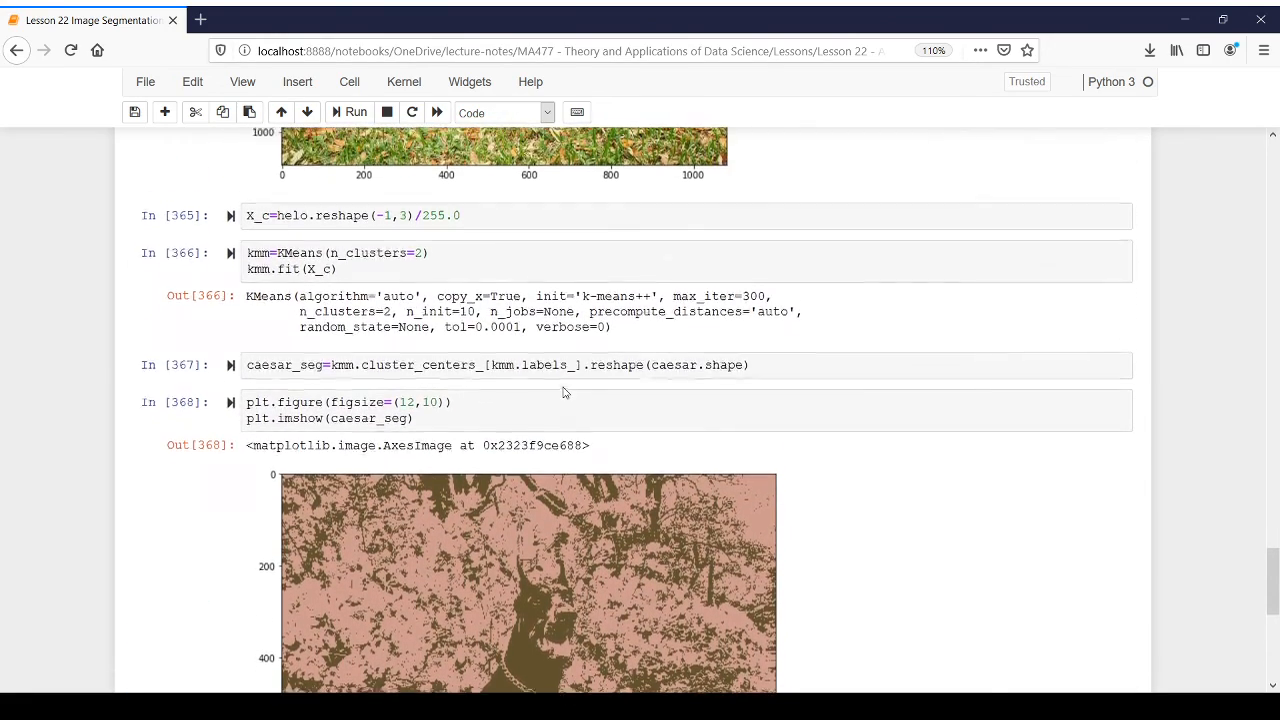
scroll("down", 3)
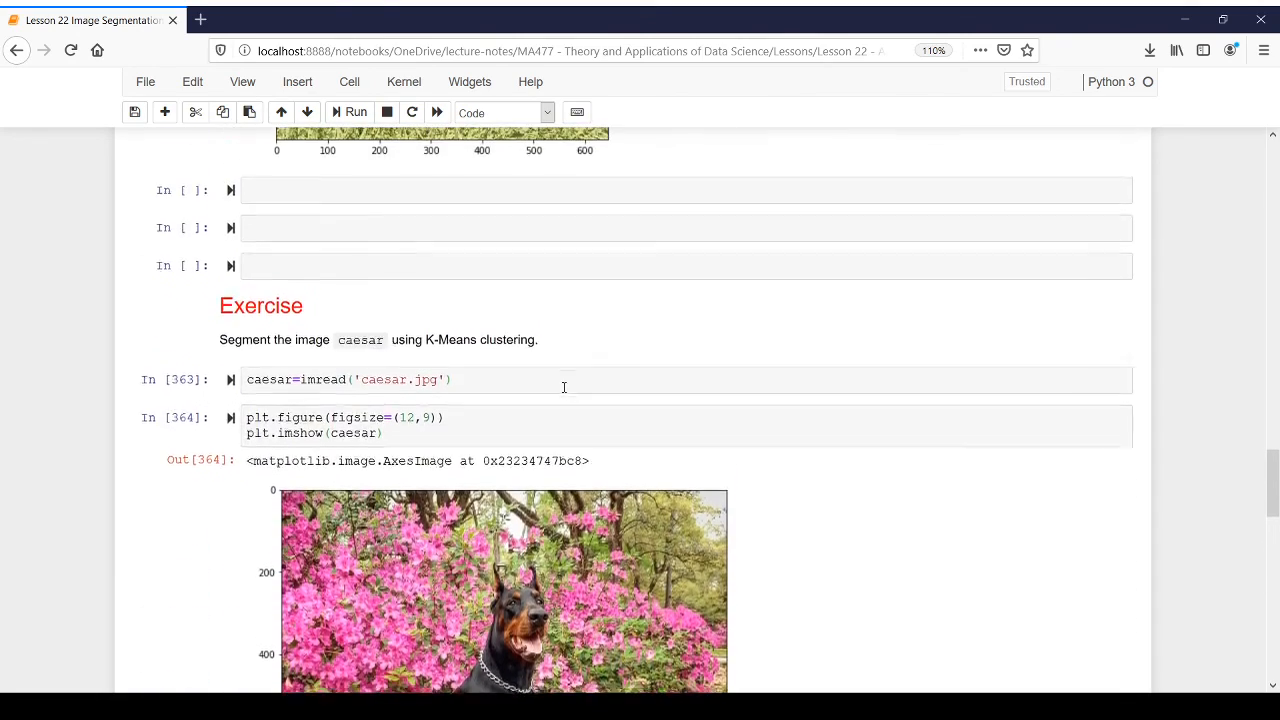
scroll("down", 3)
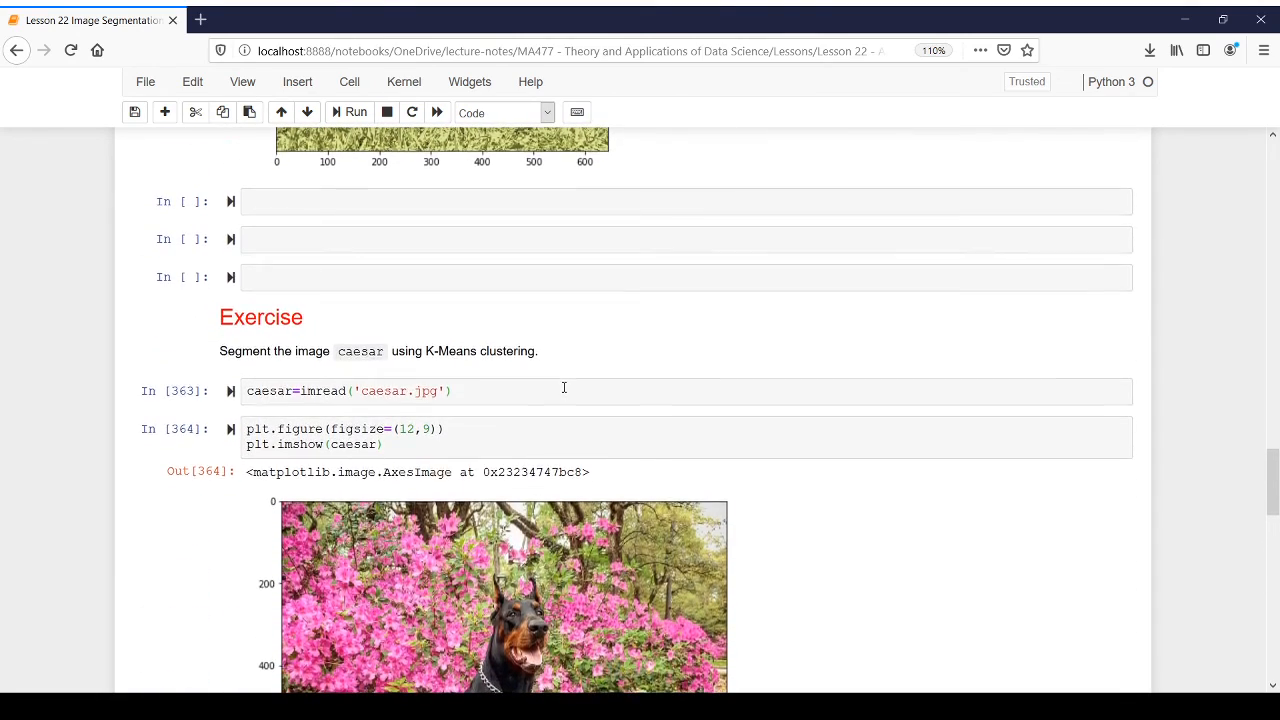
scroll("down", 3)
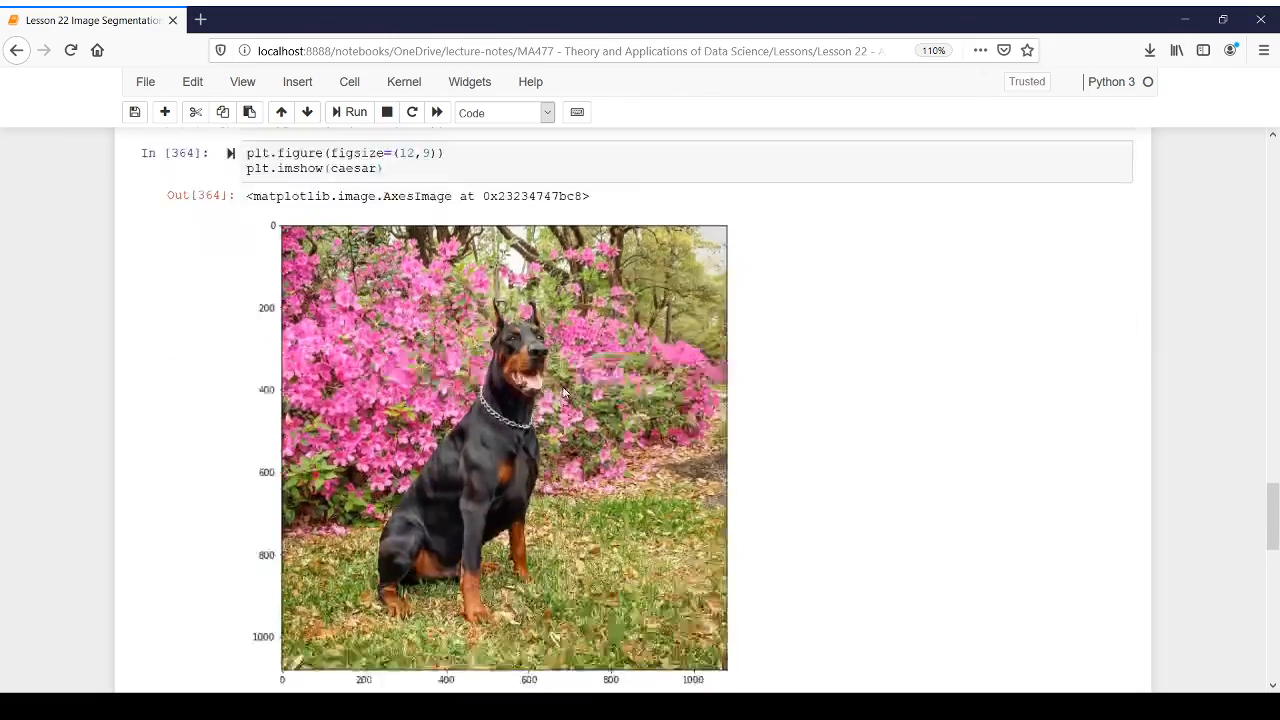
scroll("down", 3)
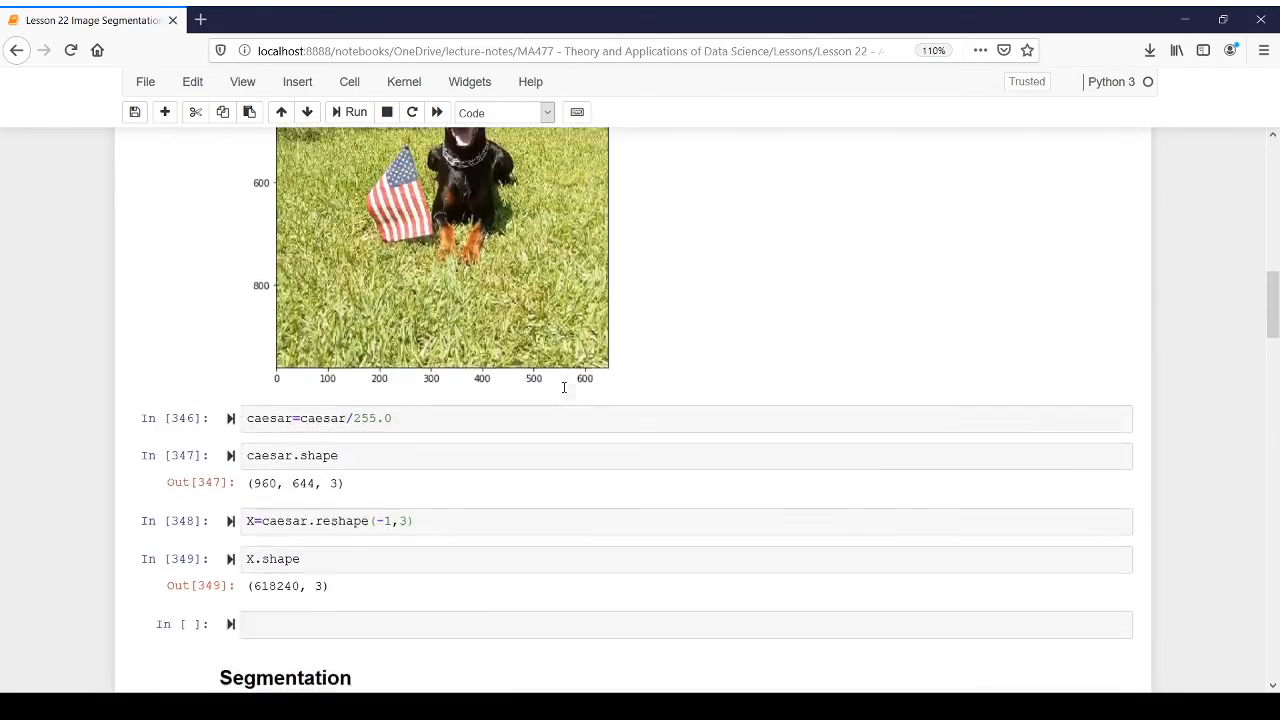
scroll("up", 3)
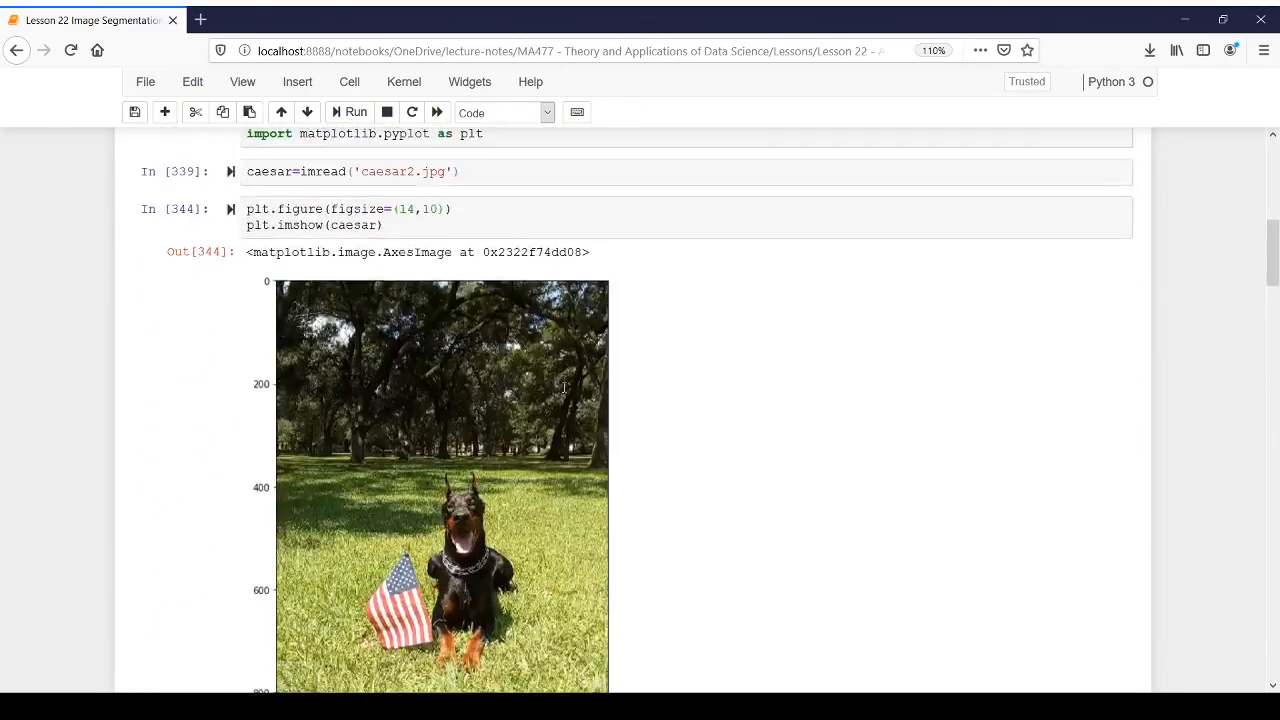
scroll("down", 3)
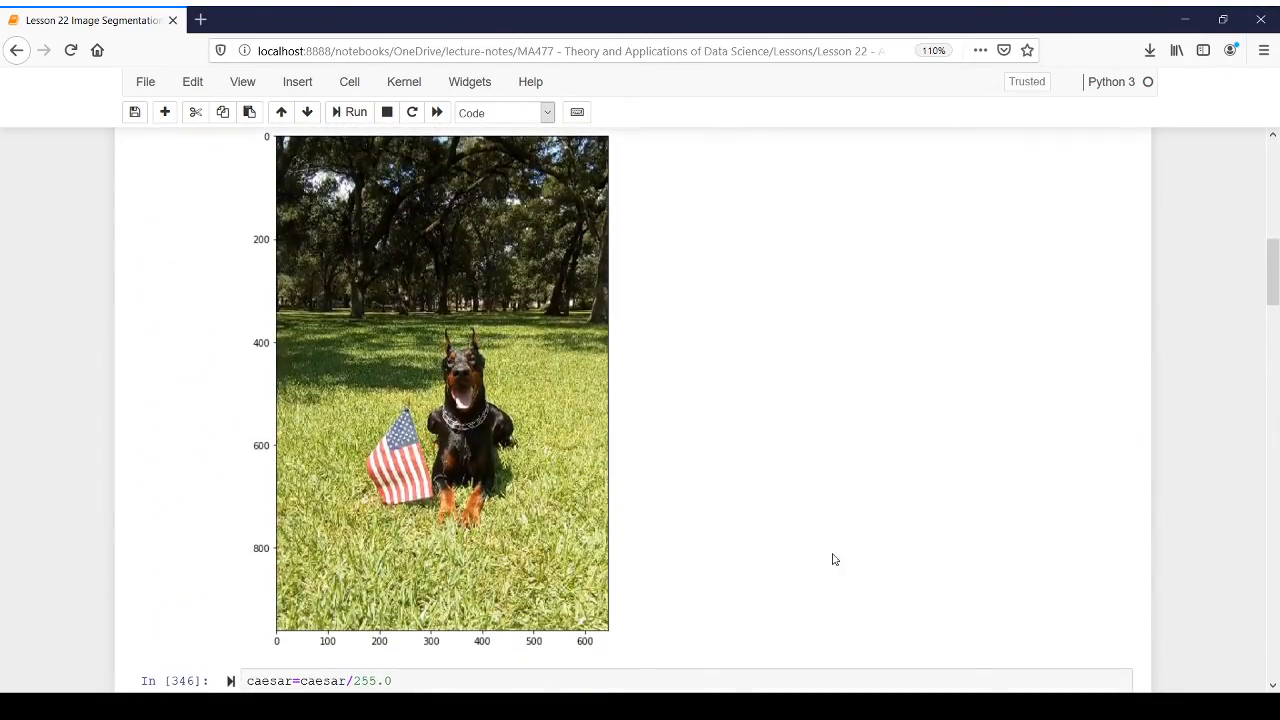